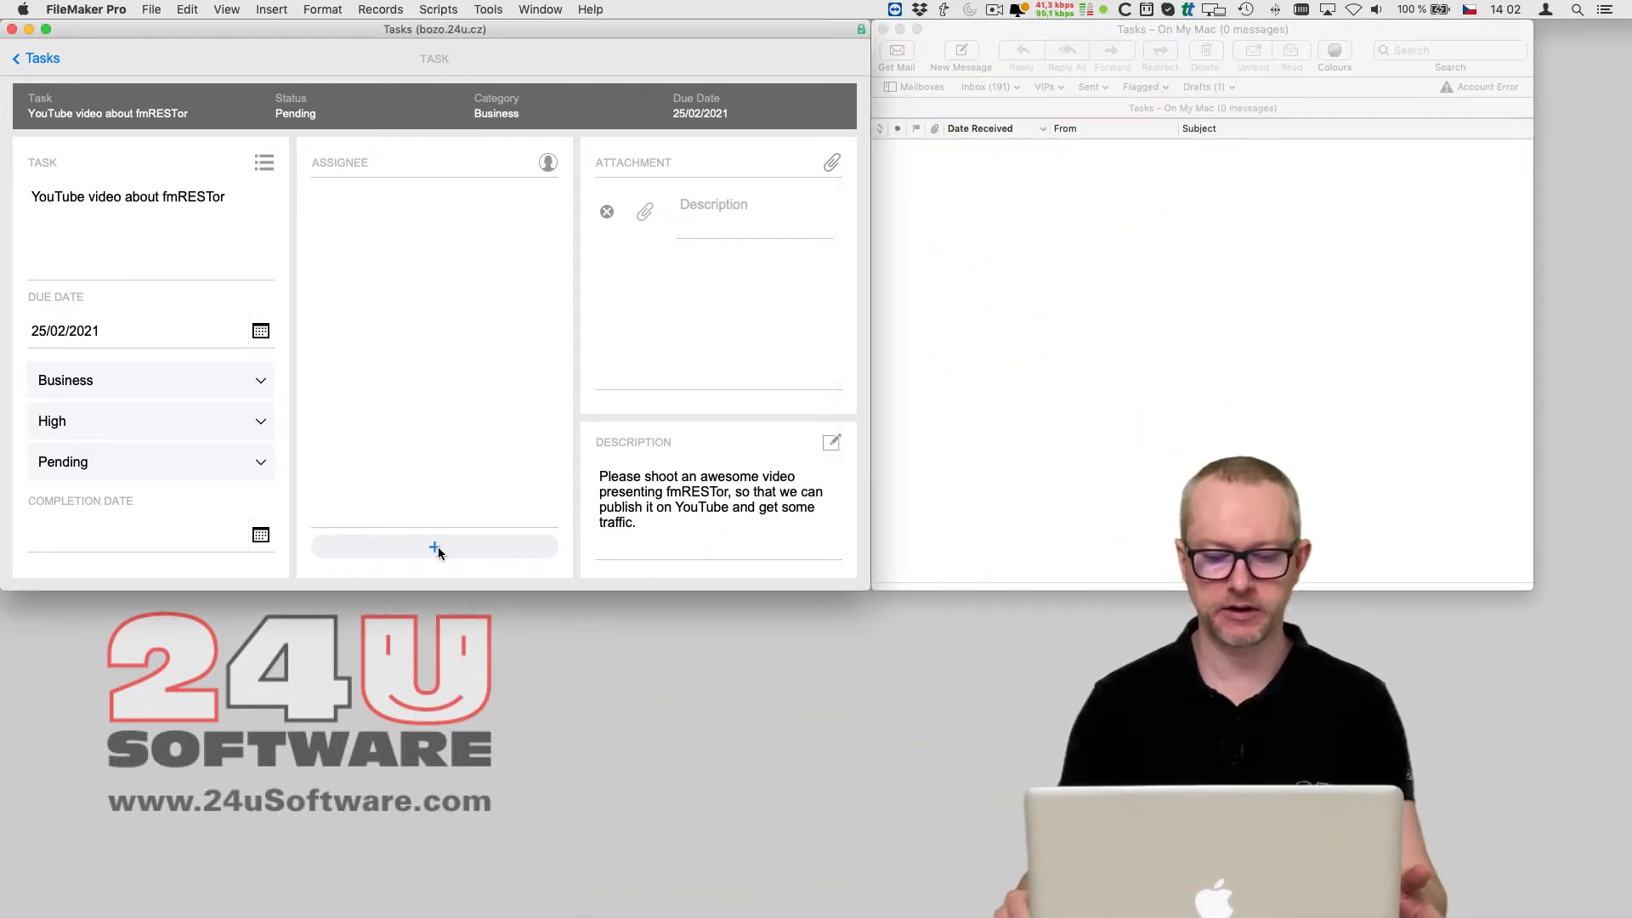
{"action": "left_click", "coordinate": [435, 547]}
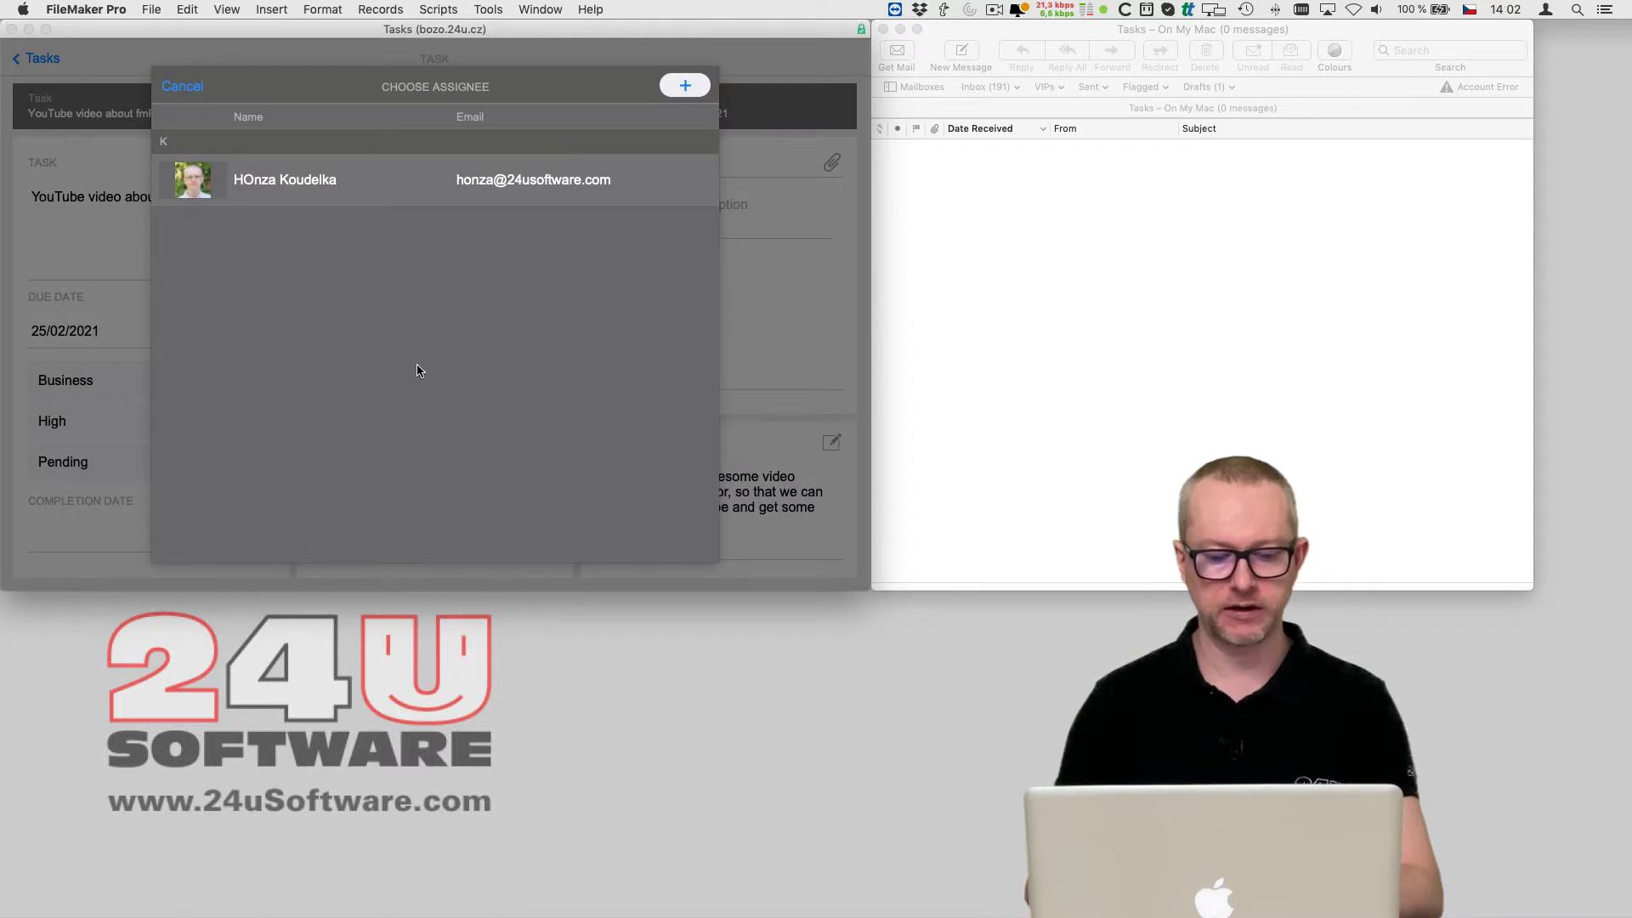
{"action": "left_click", "coordinate": [283, 179]}
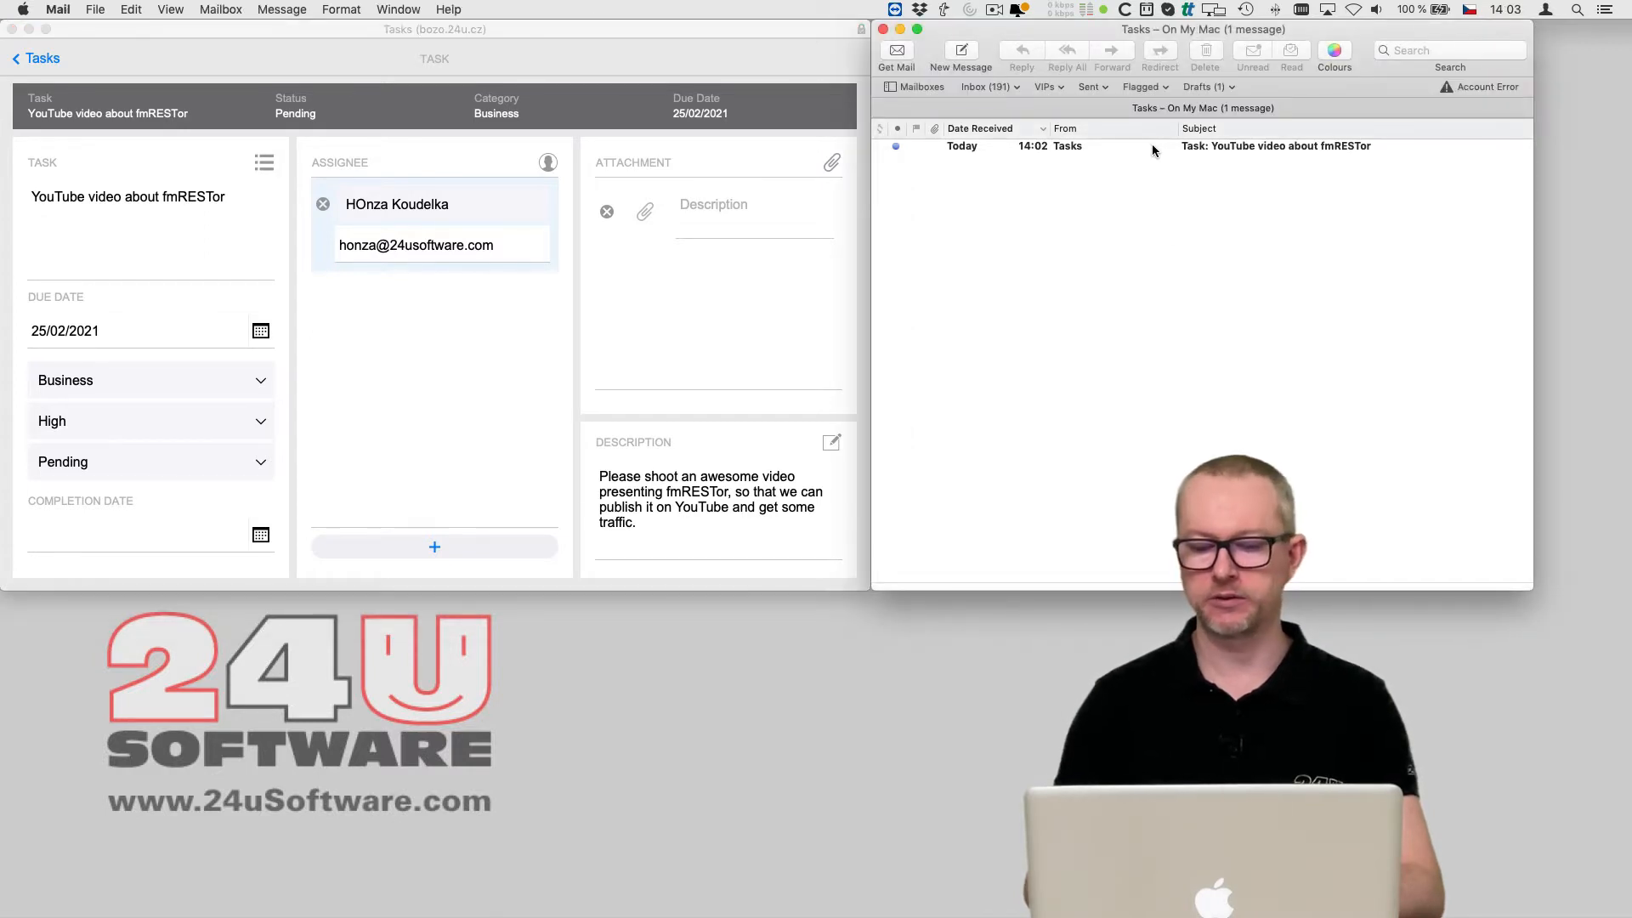
{"action": "double_click", "coordinate": [1274, 145]}
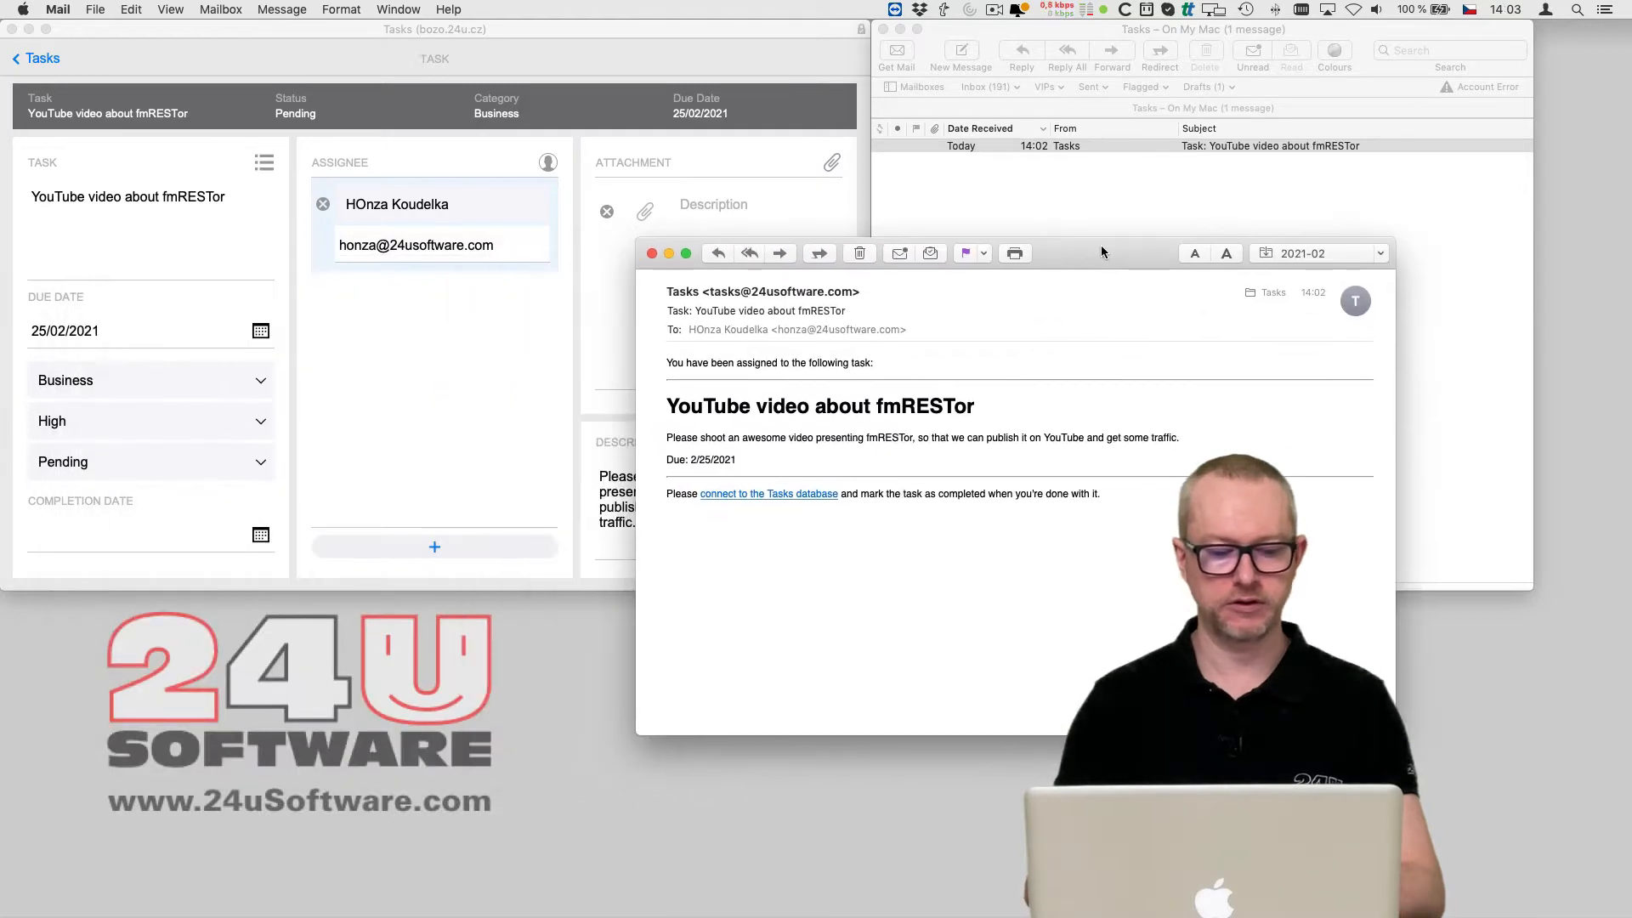
{"action": "mouse_move", "coordinate": [785, 501]}
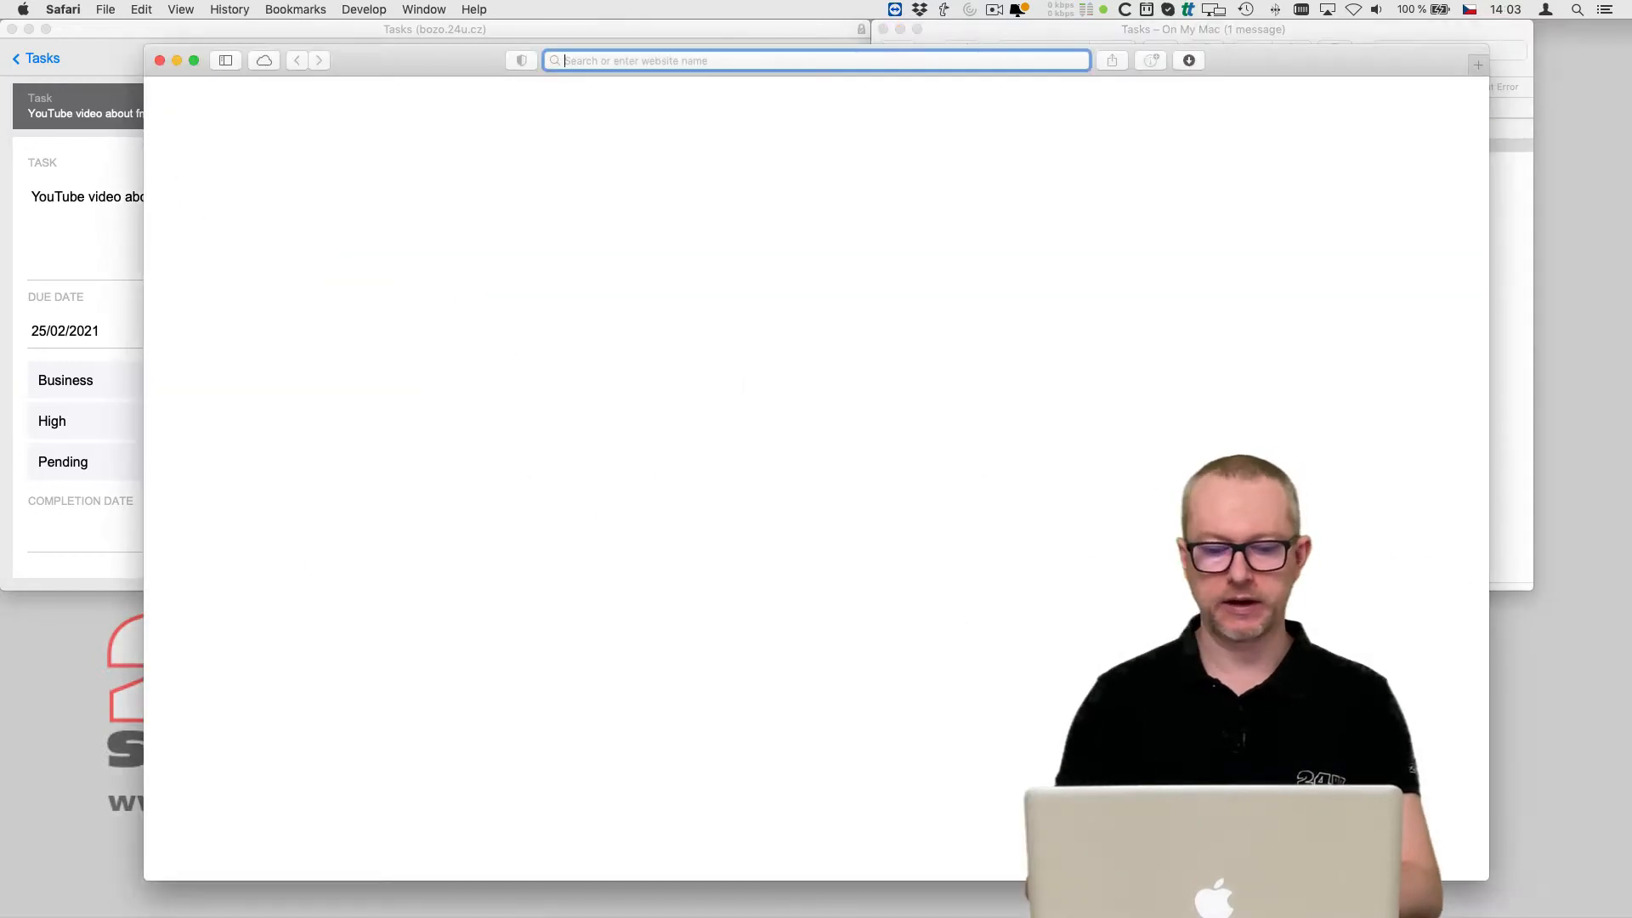
From fmrestor.com, open the fmRESTor.php GitHub repository and download it as a ZIP
{"action": "type", "text": "fmrestor.com"}
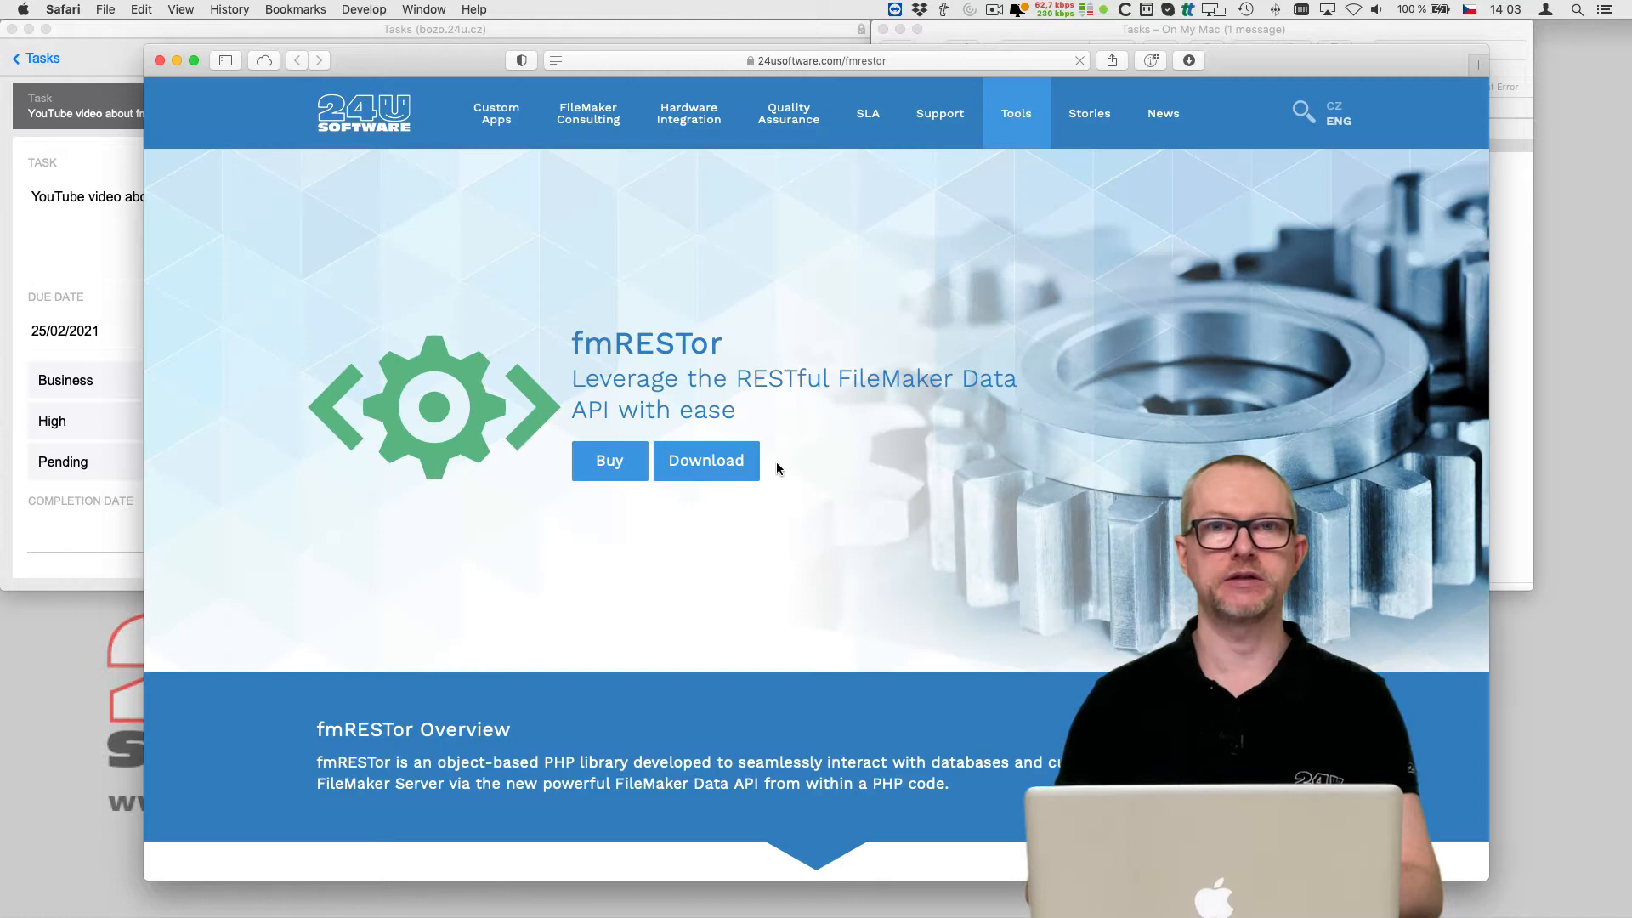
{"action": "mouse_move", "coordinate": [705, 460]}
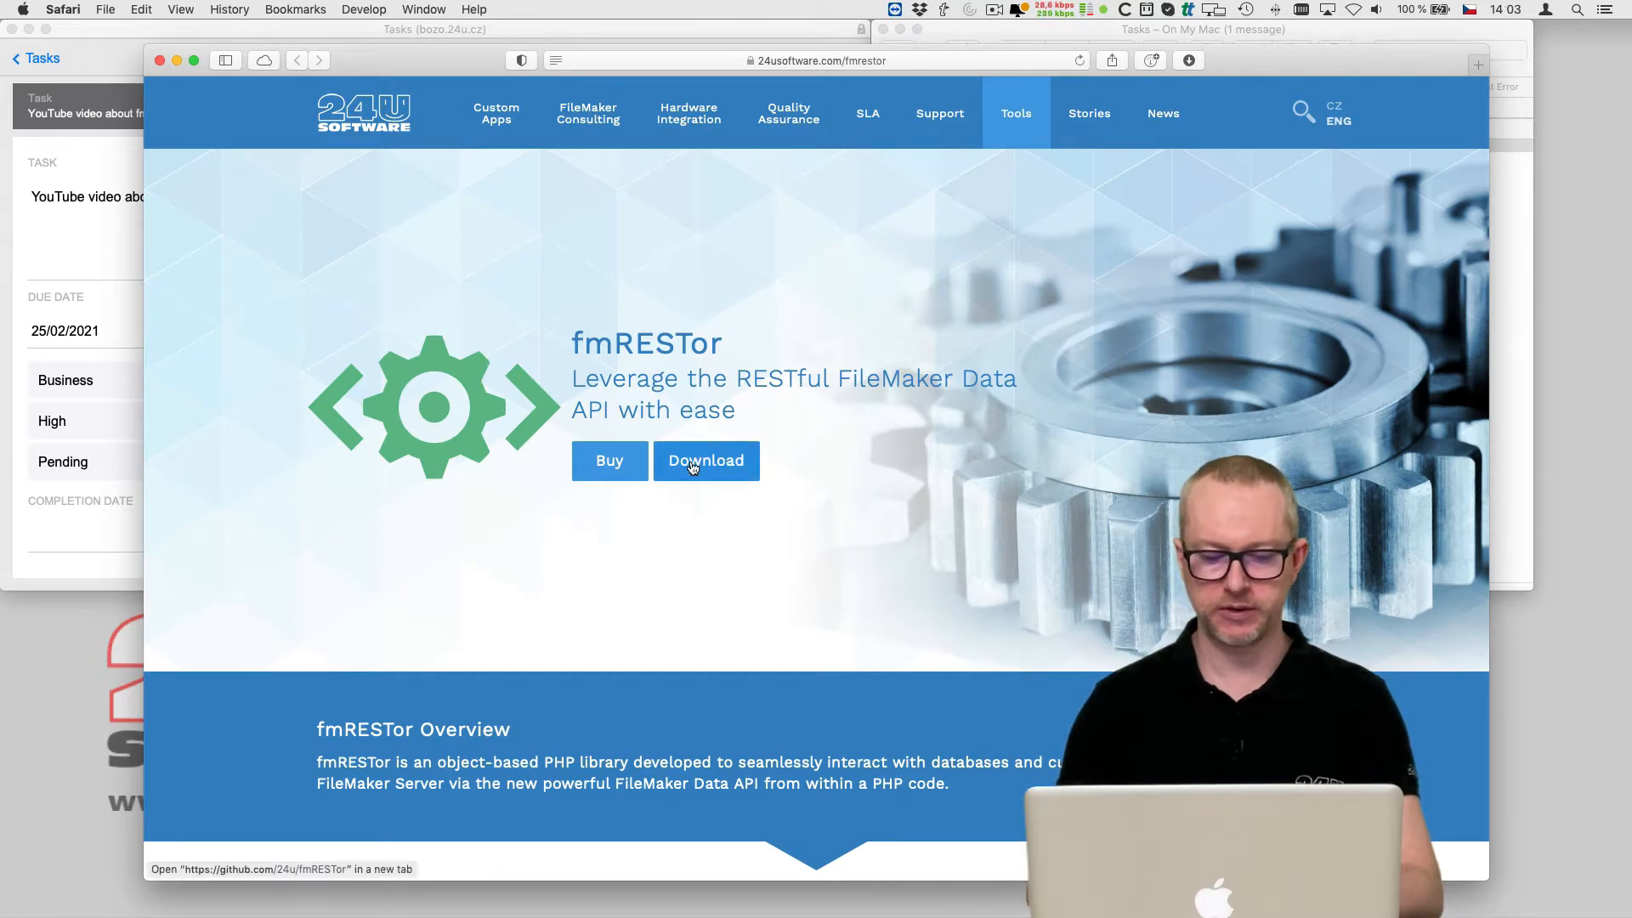
{"action": "left_click", "coordinate": [706, 460]}
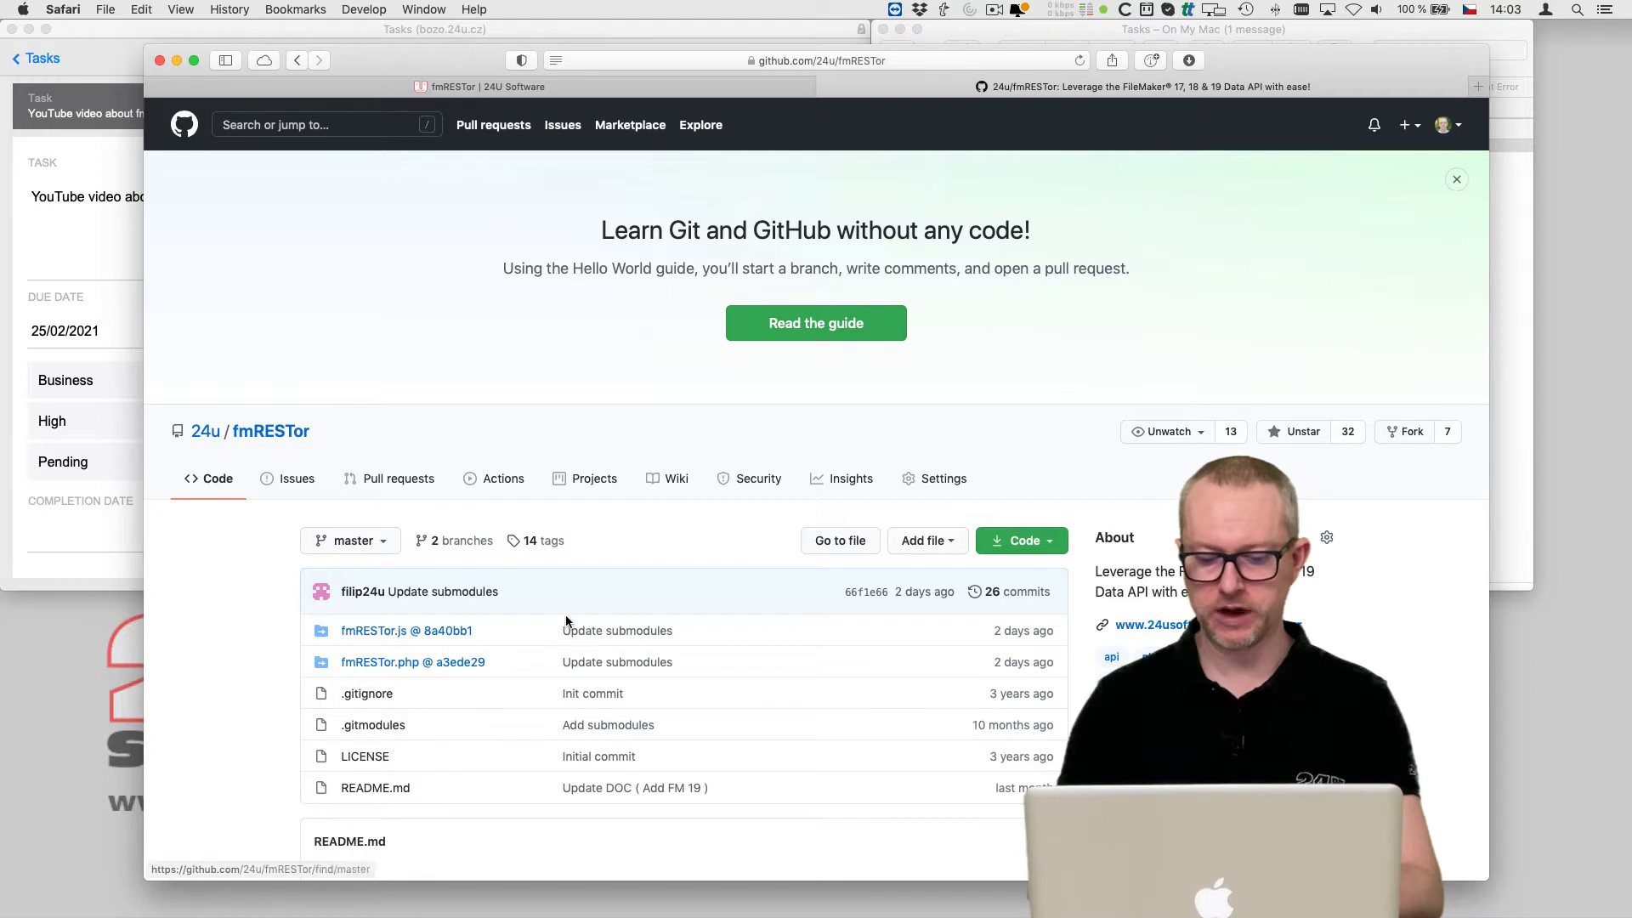
{"action": "left_click", "coordinate": [391, 662]}
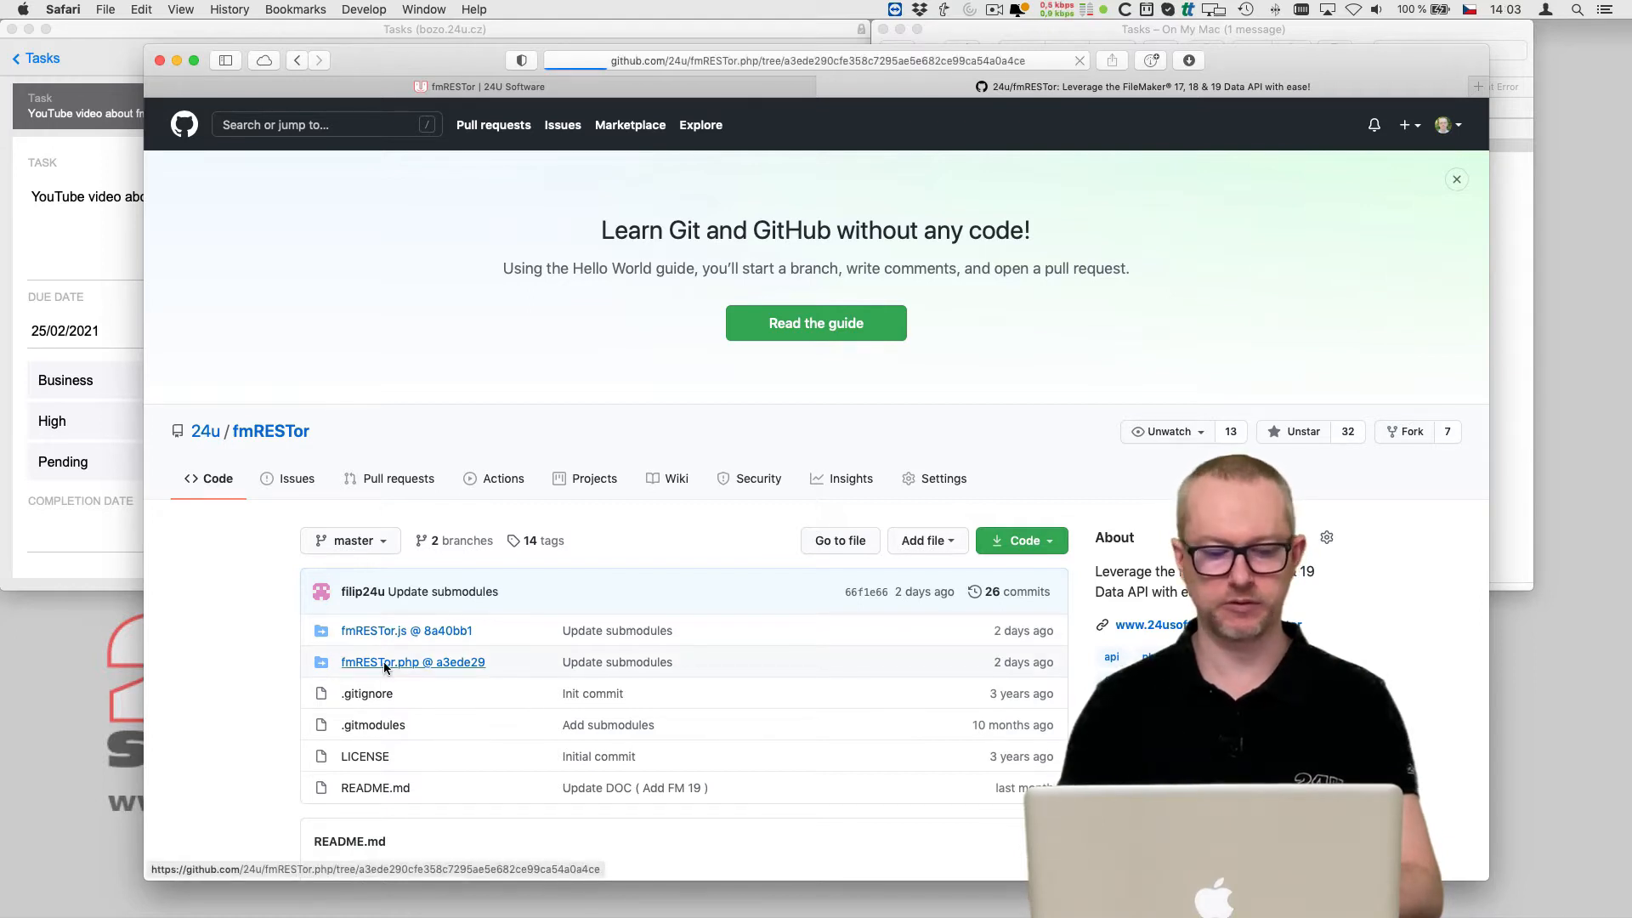
{"action": "left_click", "coordinate": [412, 662]}
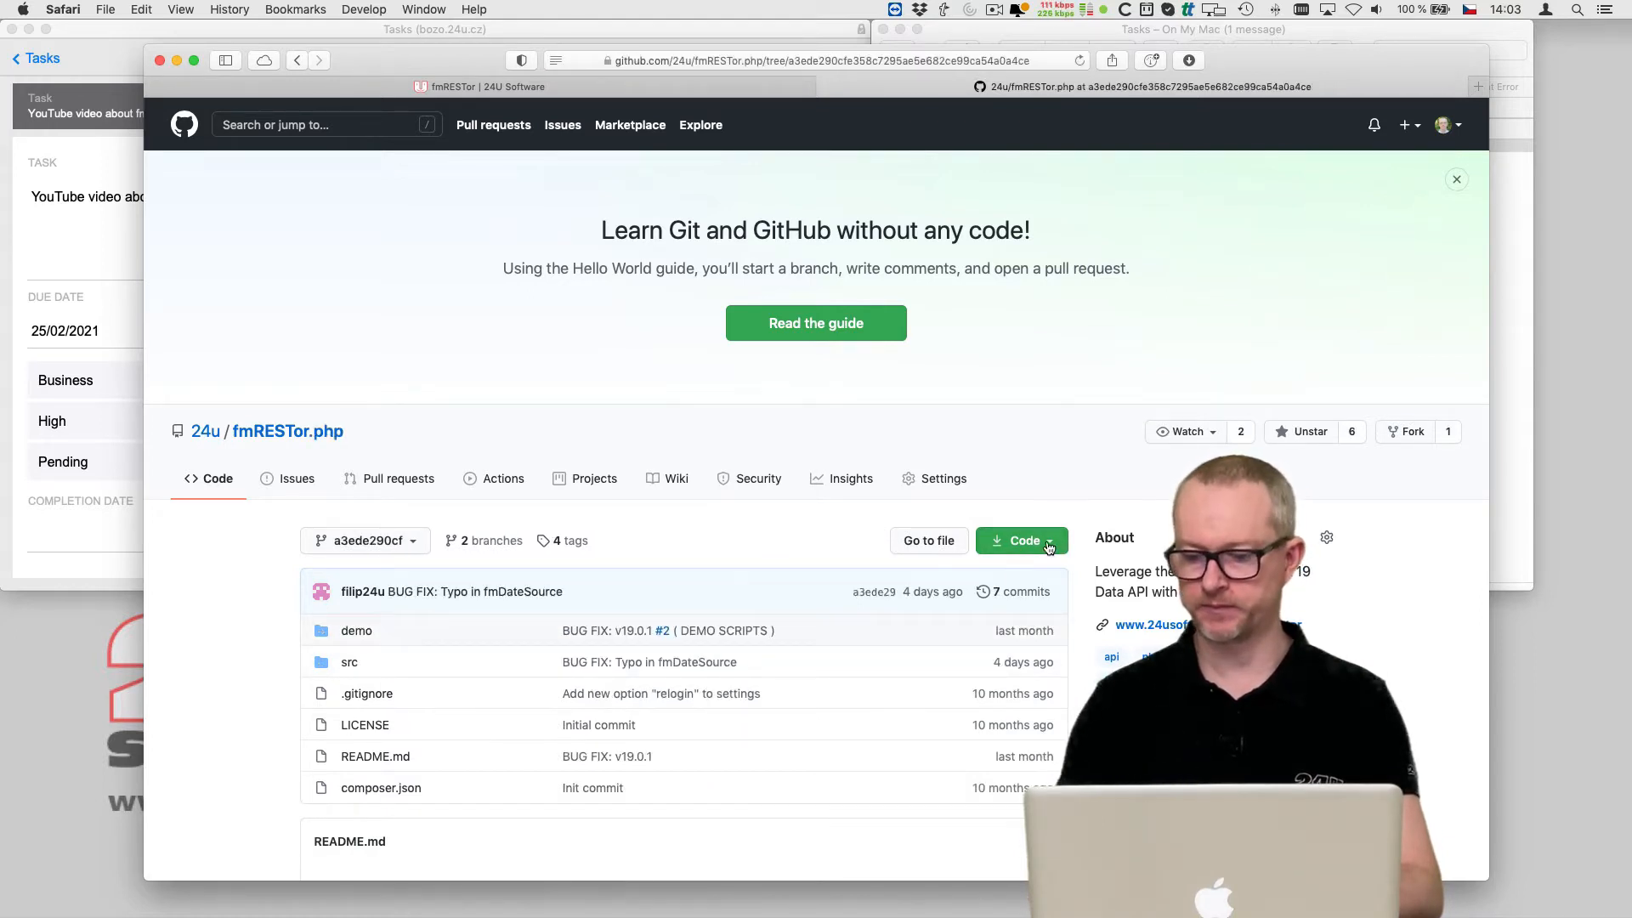
{"action": "left_click", "coordinate": [1020, 540]}
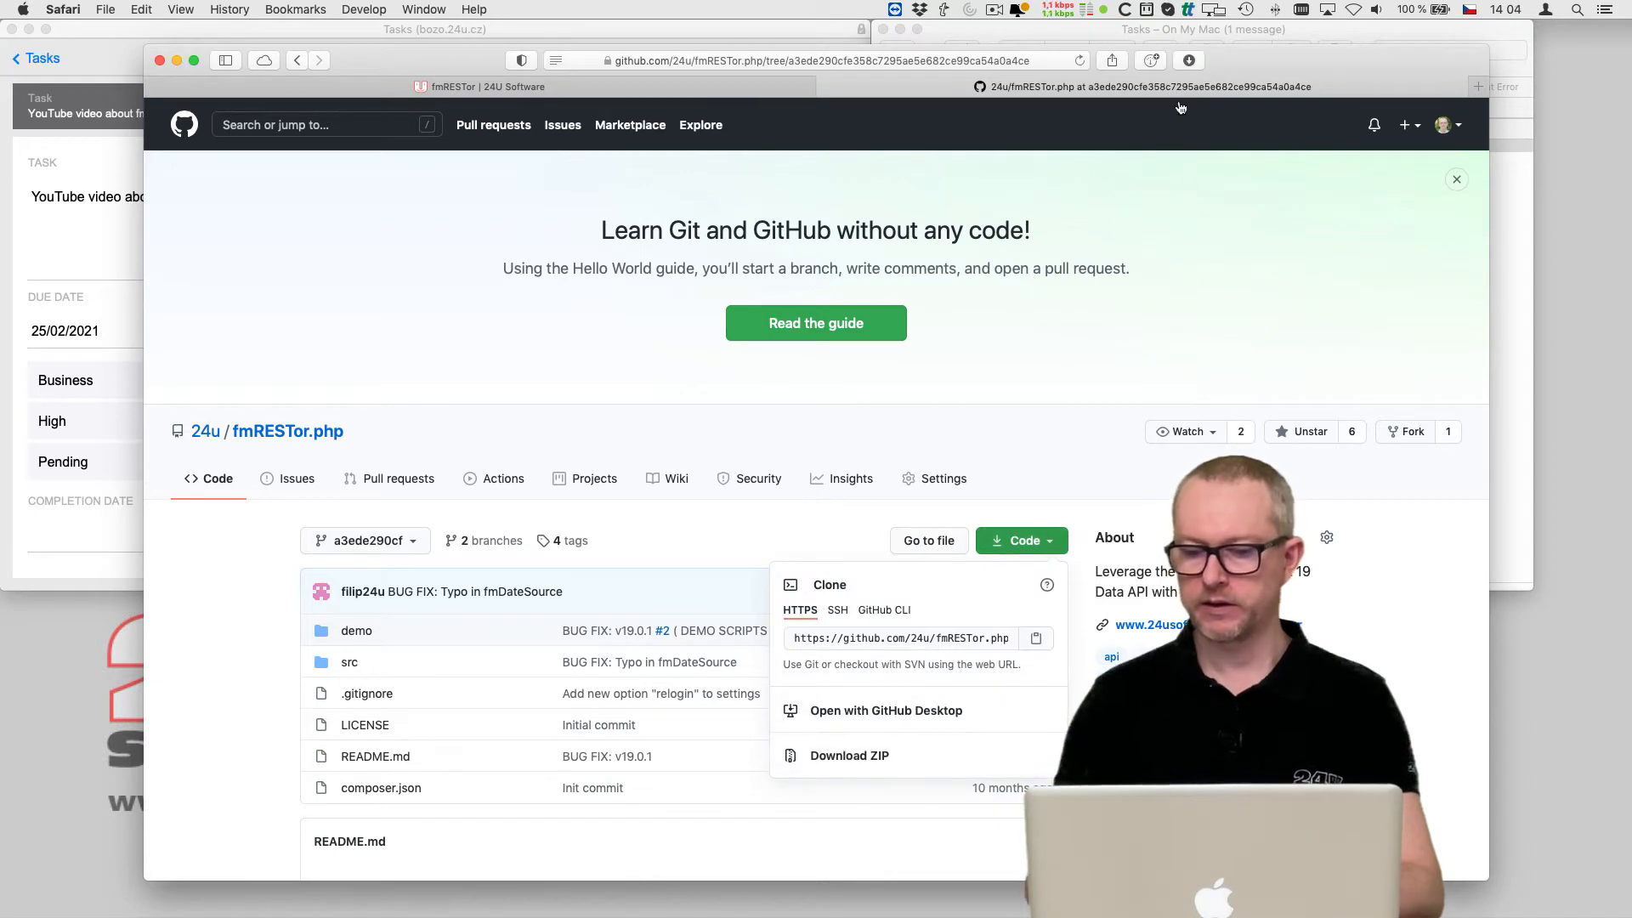
{"action": "left_click", "coordinate": [848, 754]}
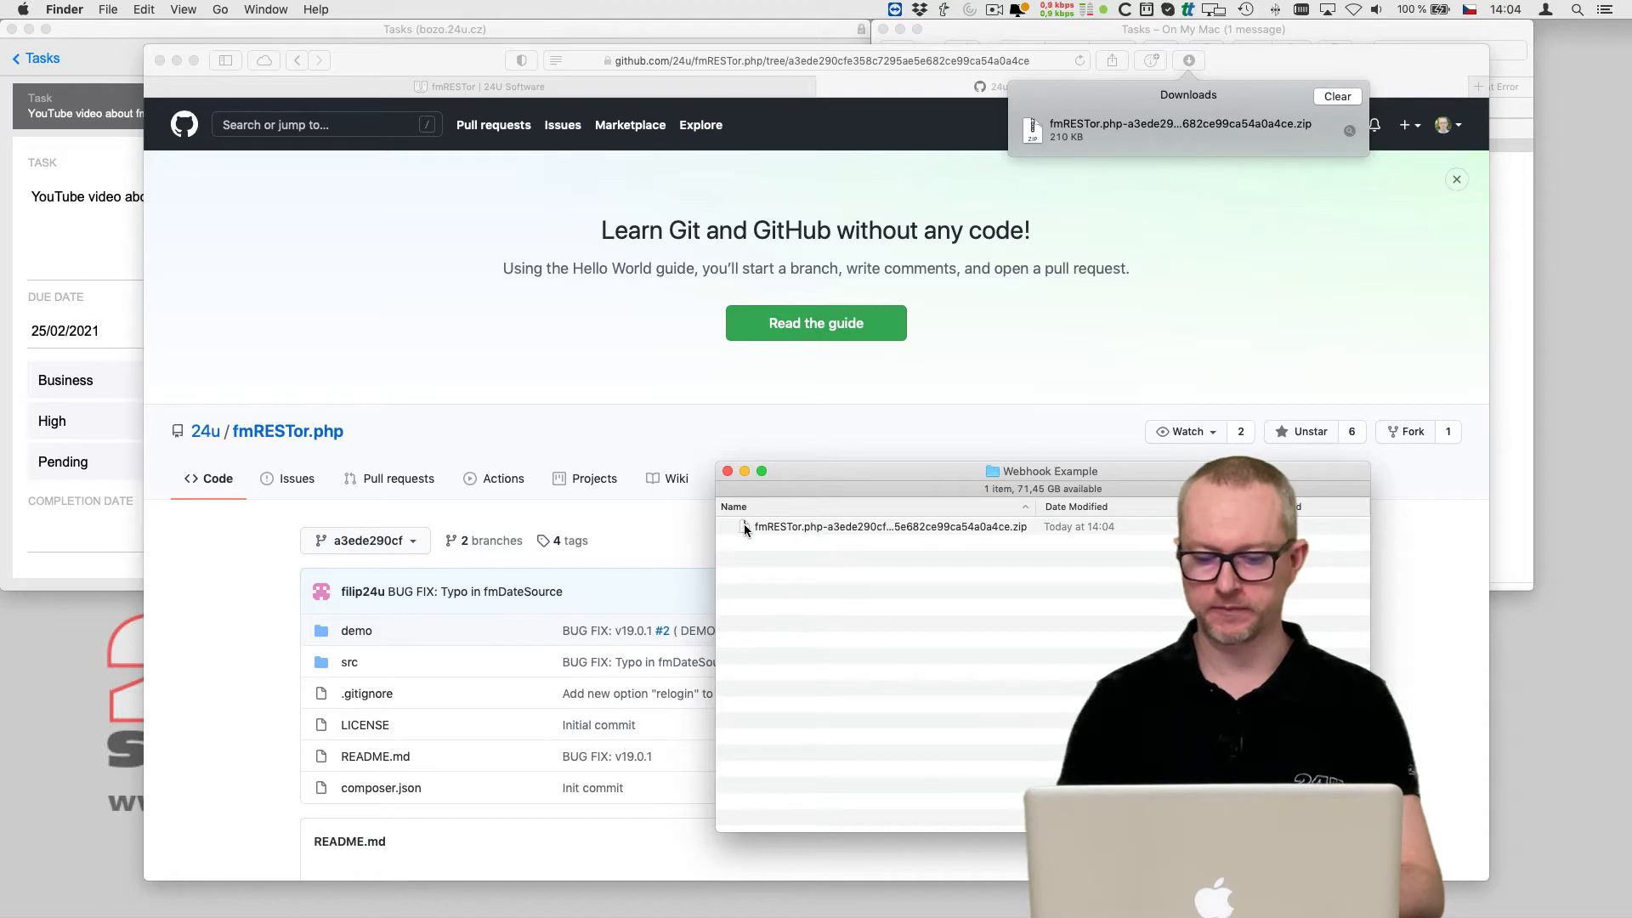
Extract the fmRESTor.php ZIP in Webhook Example and expand the resulting folder
{"action": "left_click", "coordinate": [885, 525]}
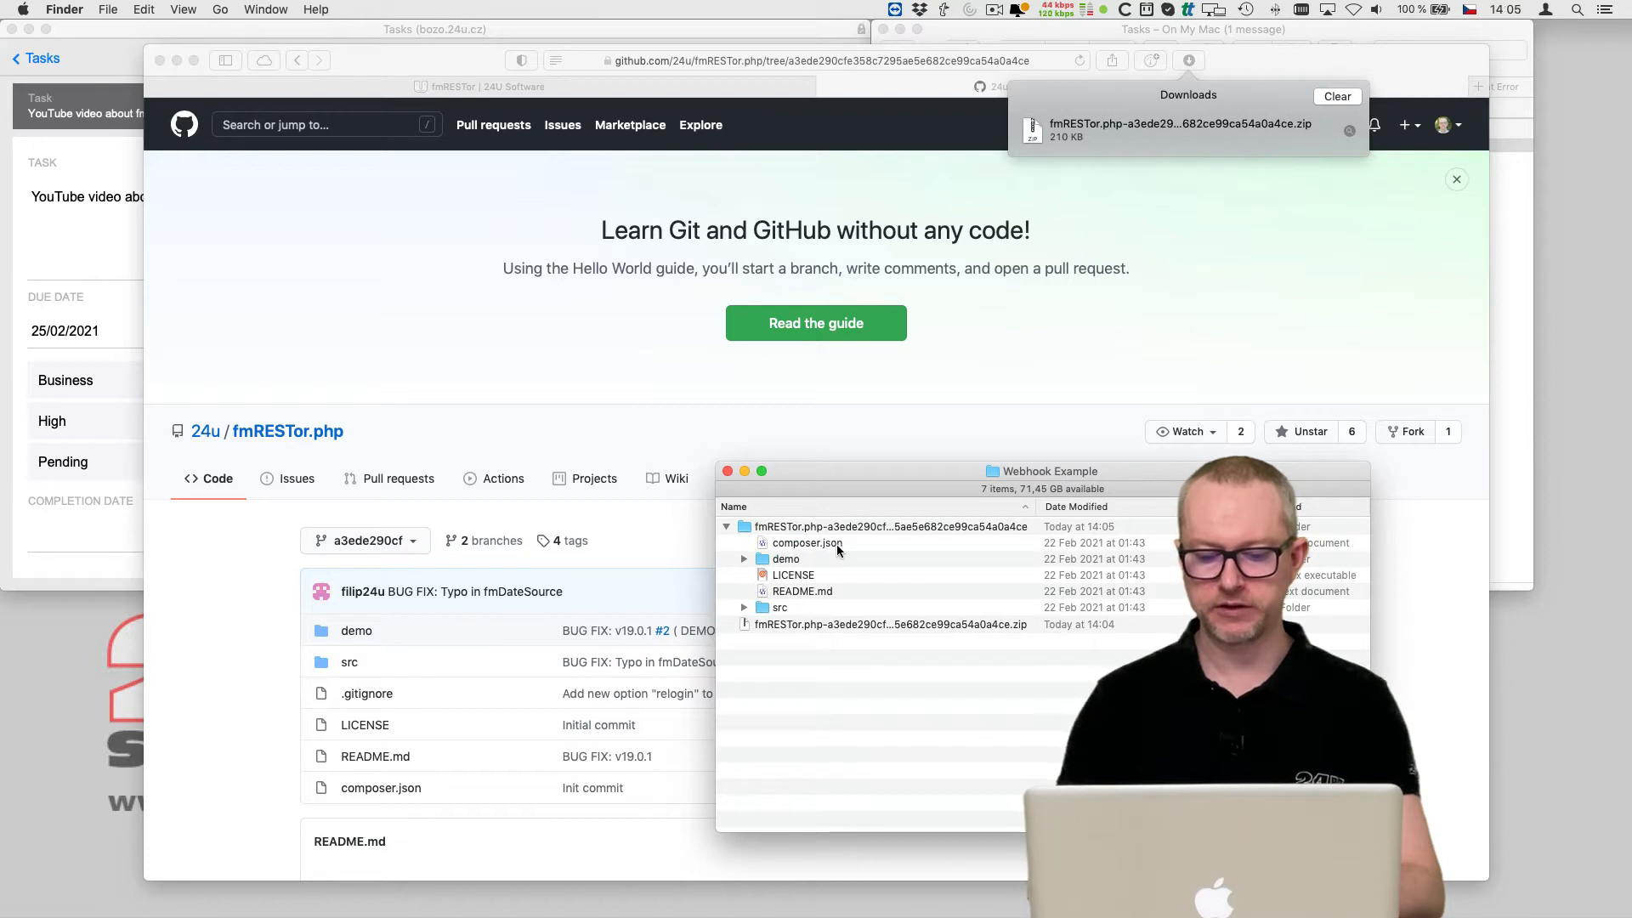
{"action": "left_click", "coordinate": [779, 607]}
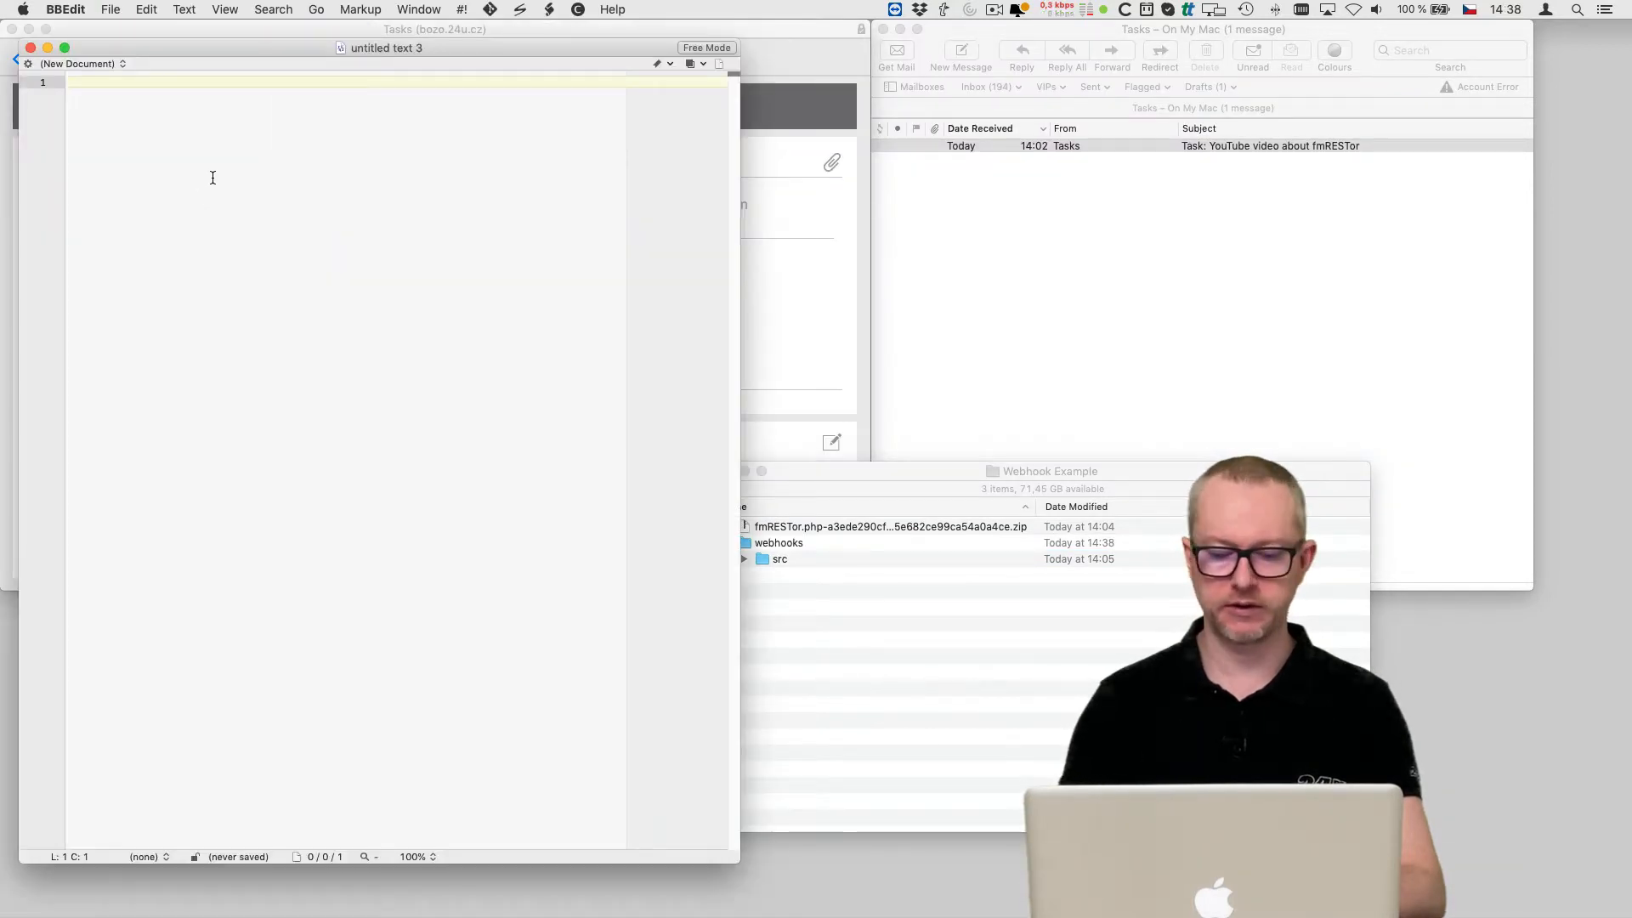
Start the script with <?php and save it as completetask.php in the webhooks folder
{"action": "type", "text": "<?php"}
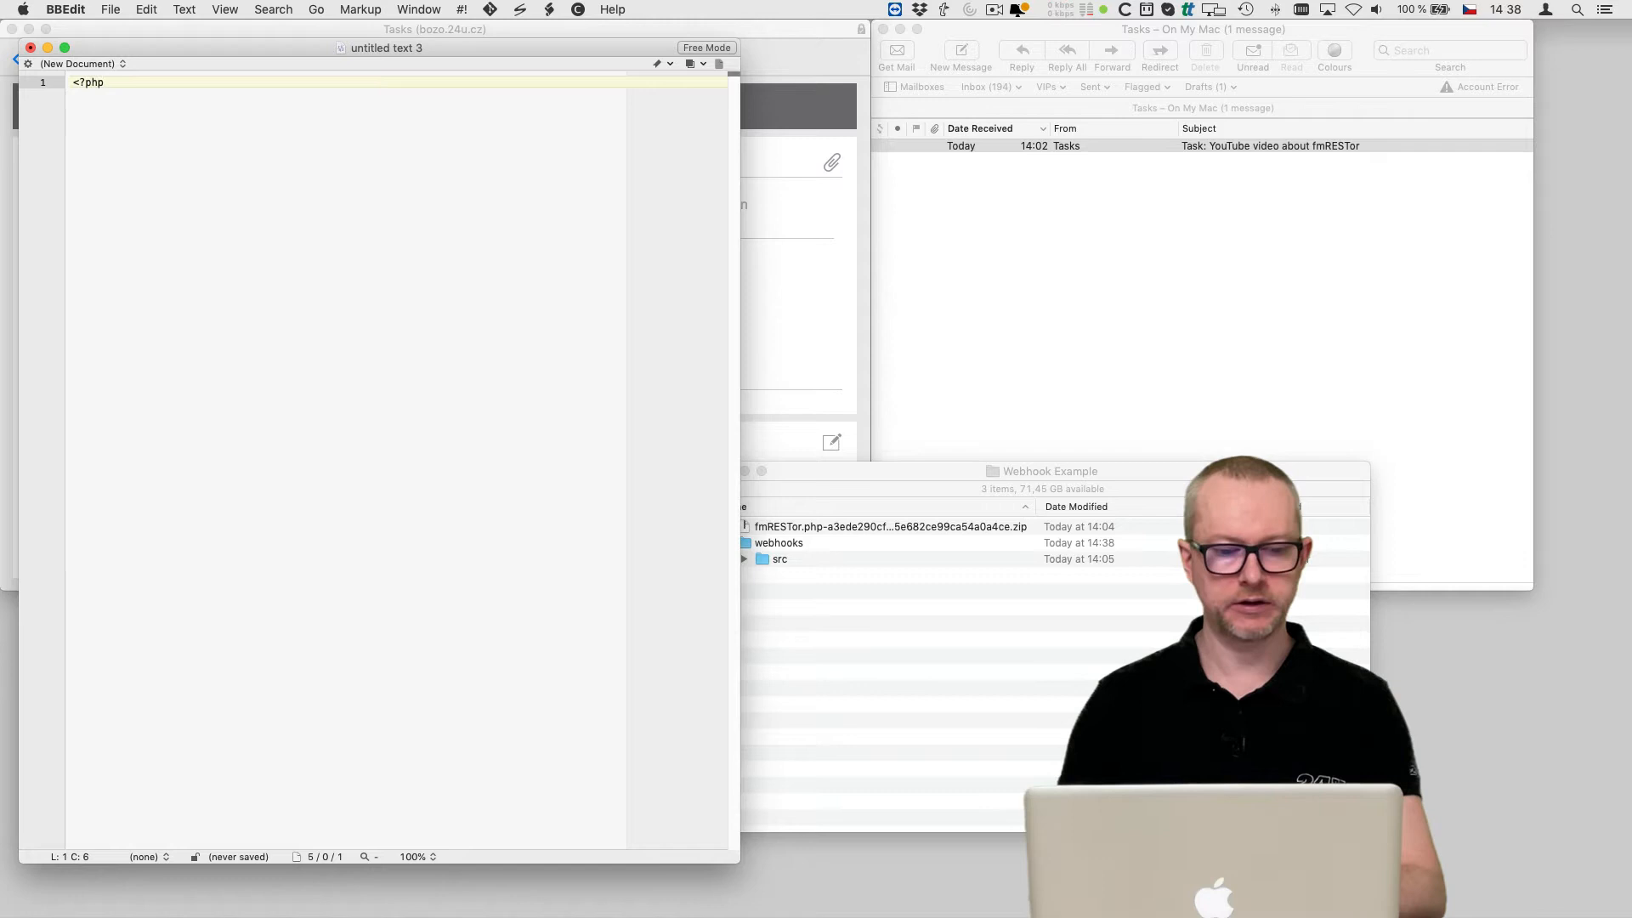
{"action": "key", "text": "Return"}
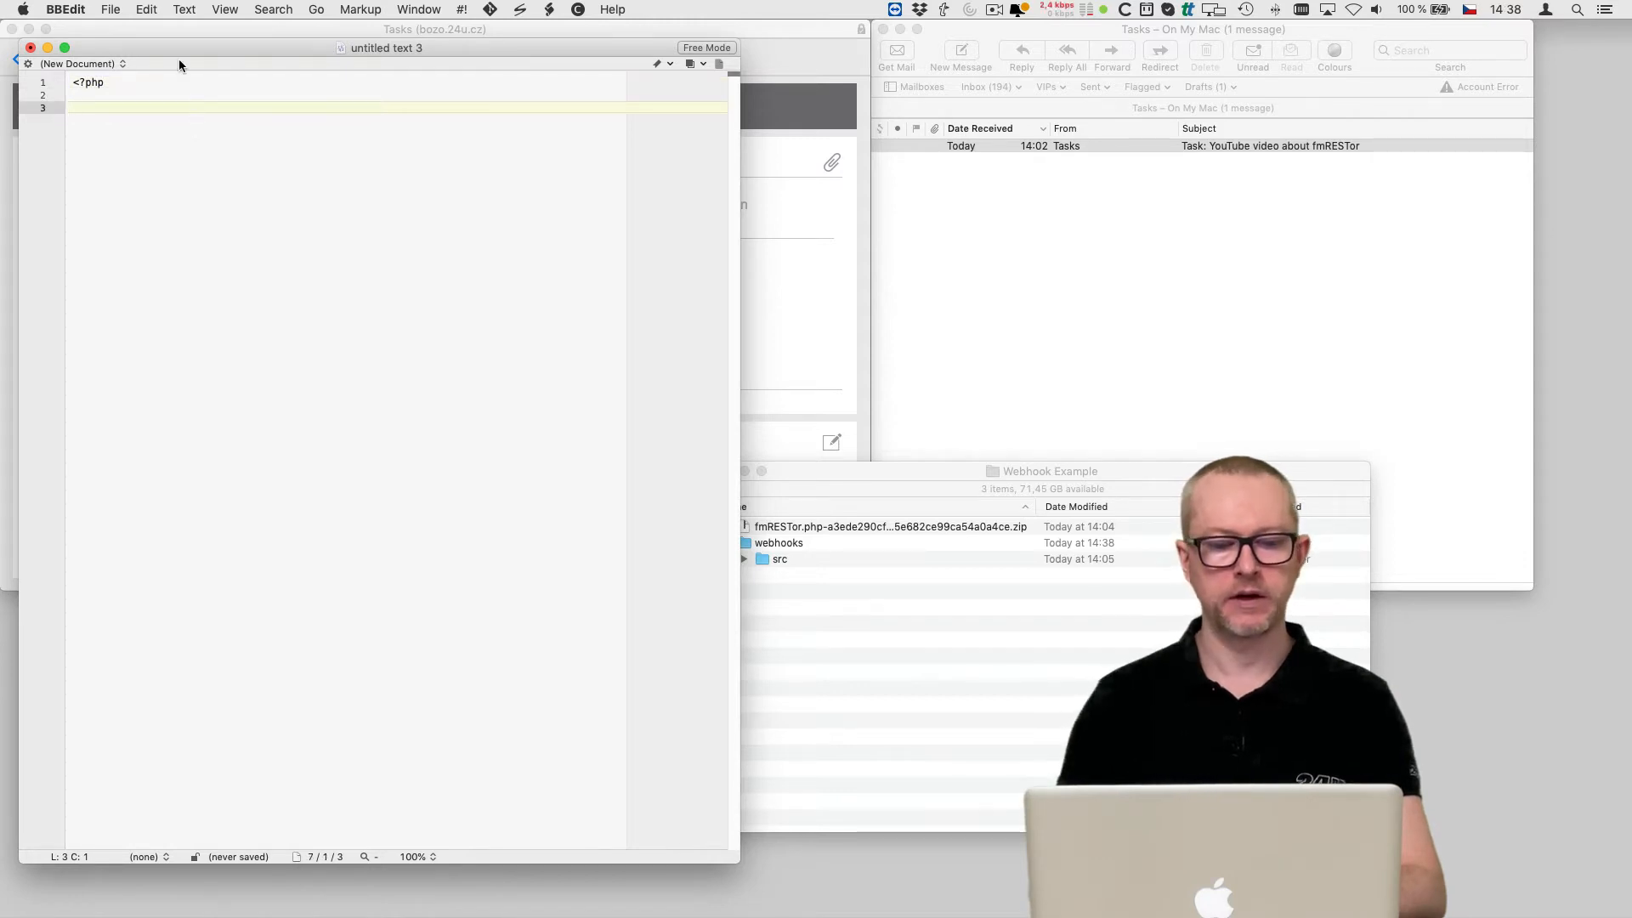
{"action": "left_click", "coordinate": [110, 9]}
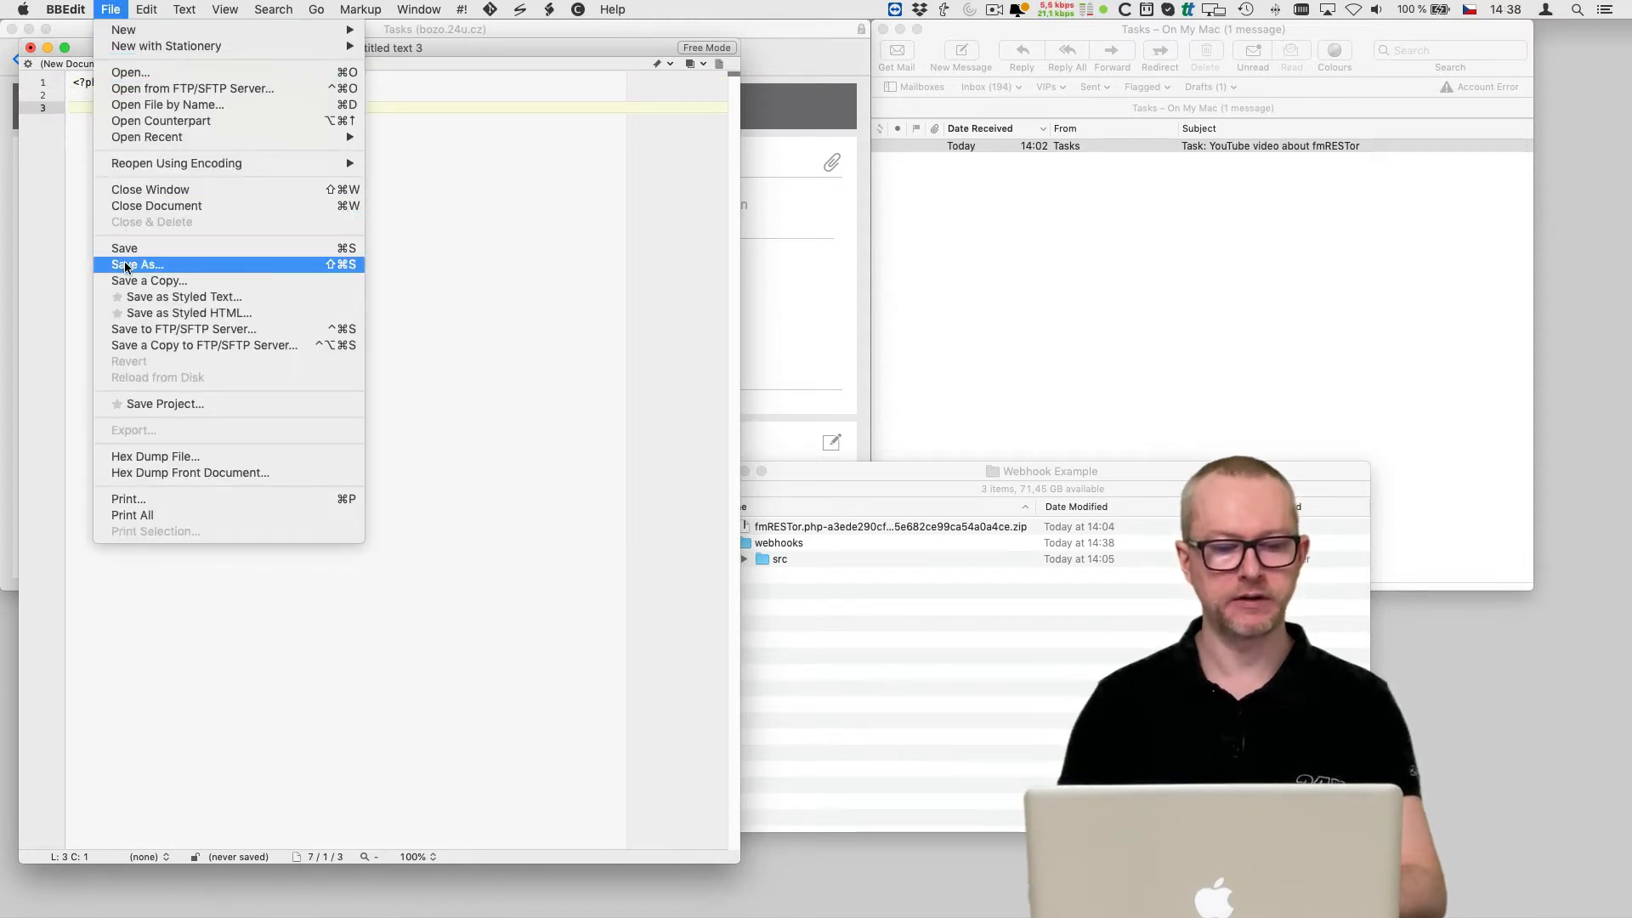
{"action": "left_click", "coordinate": [136, 264]}
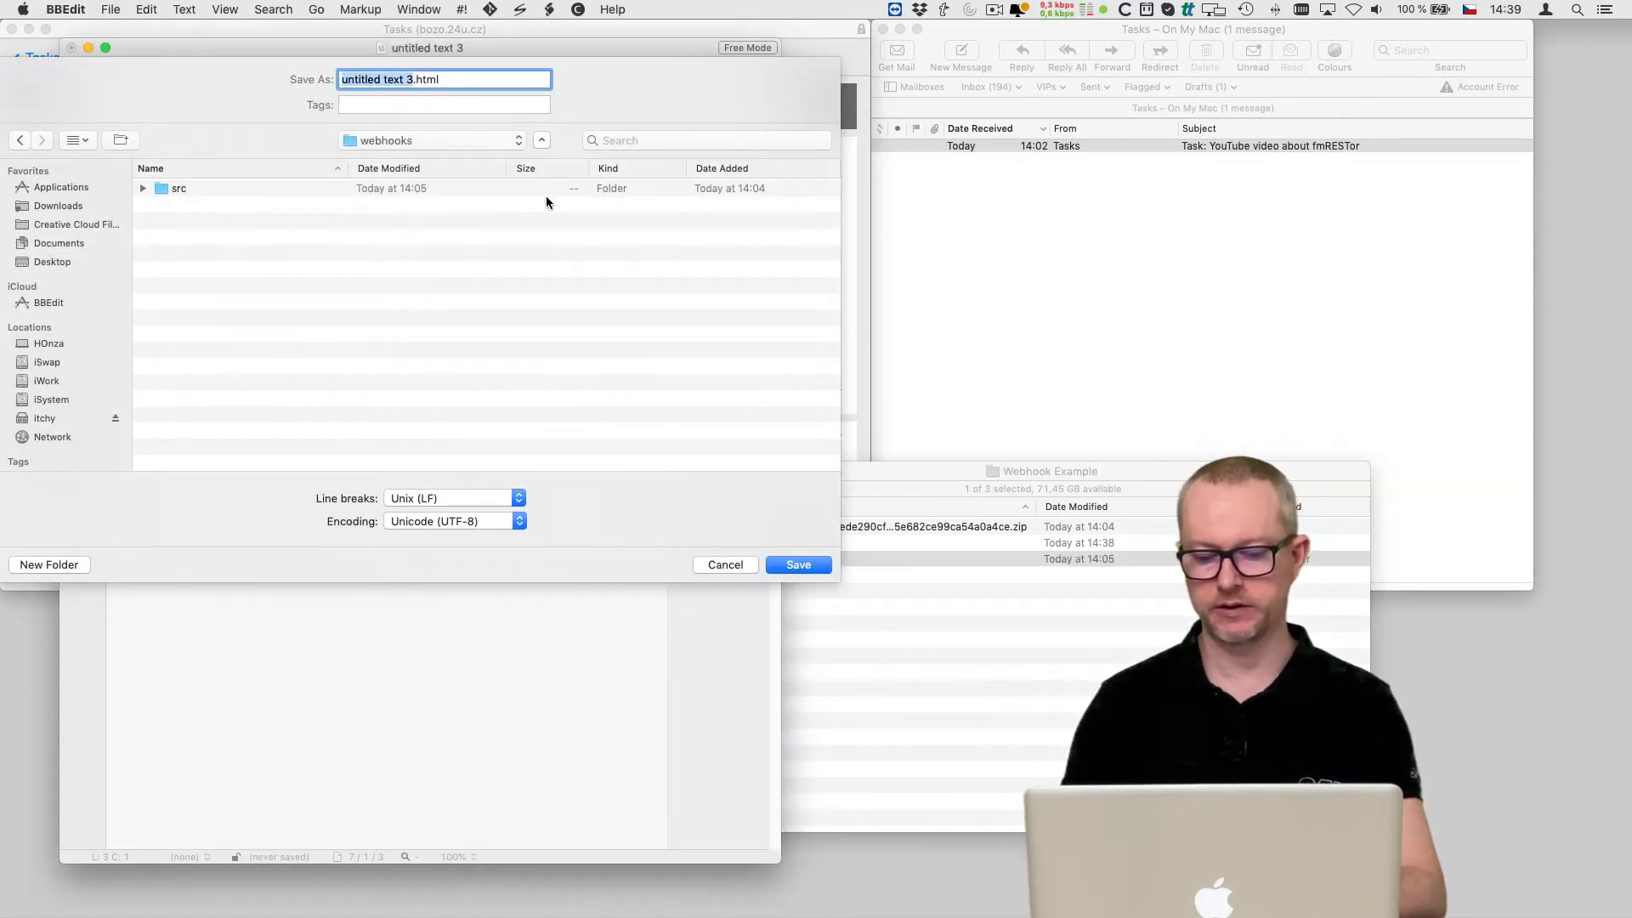
{"action": "type", "text": "completetask.ph"}
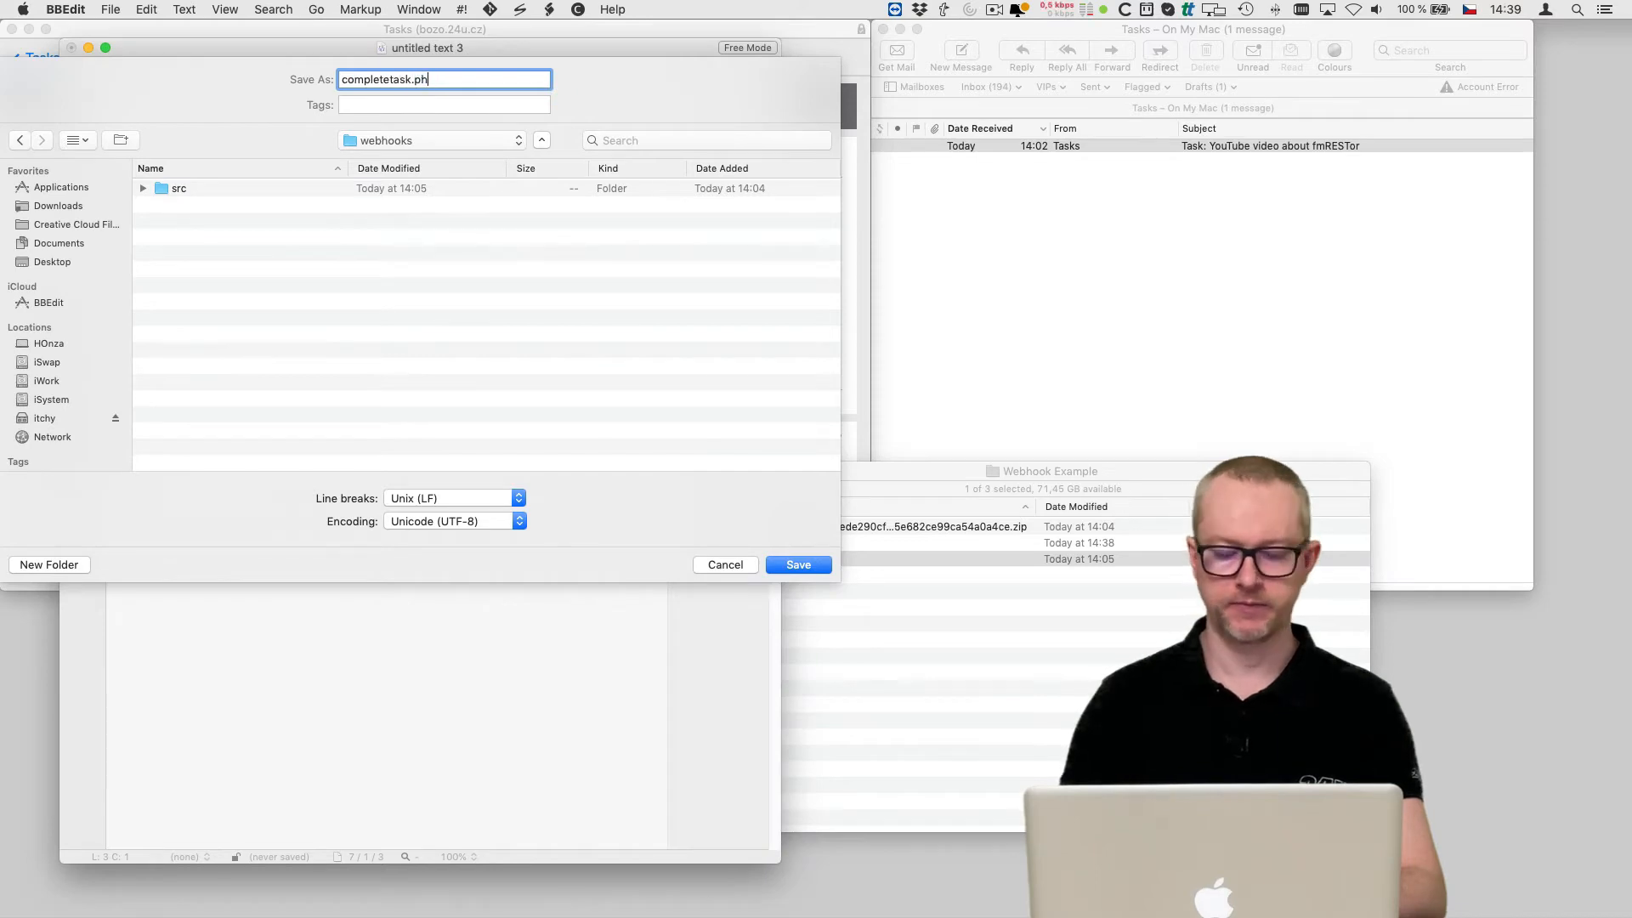
{"action": "left_click", "coordinate": [797, 564]}
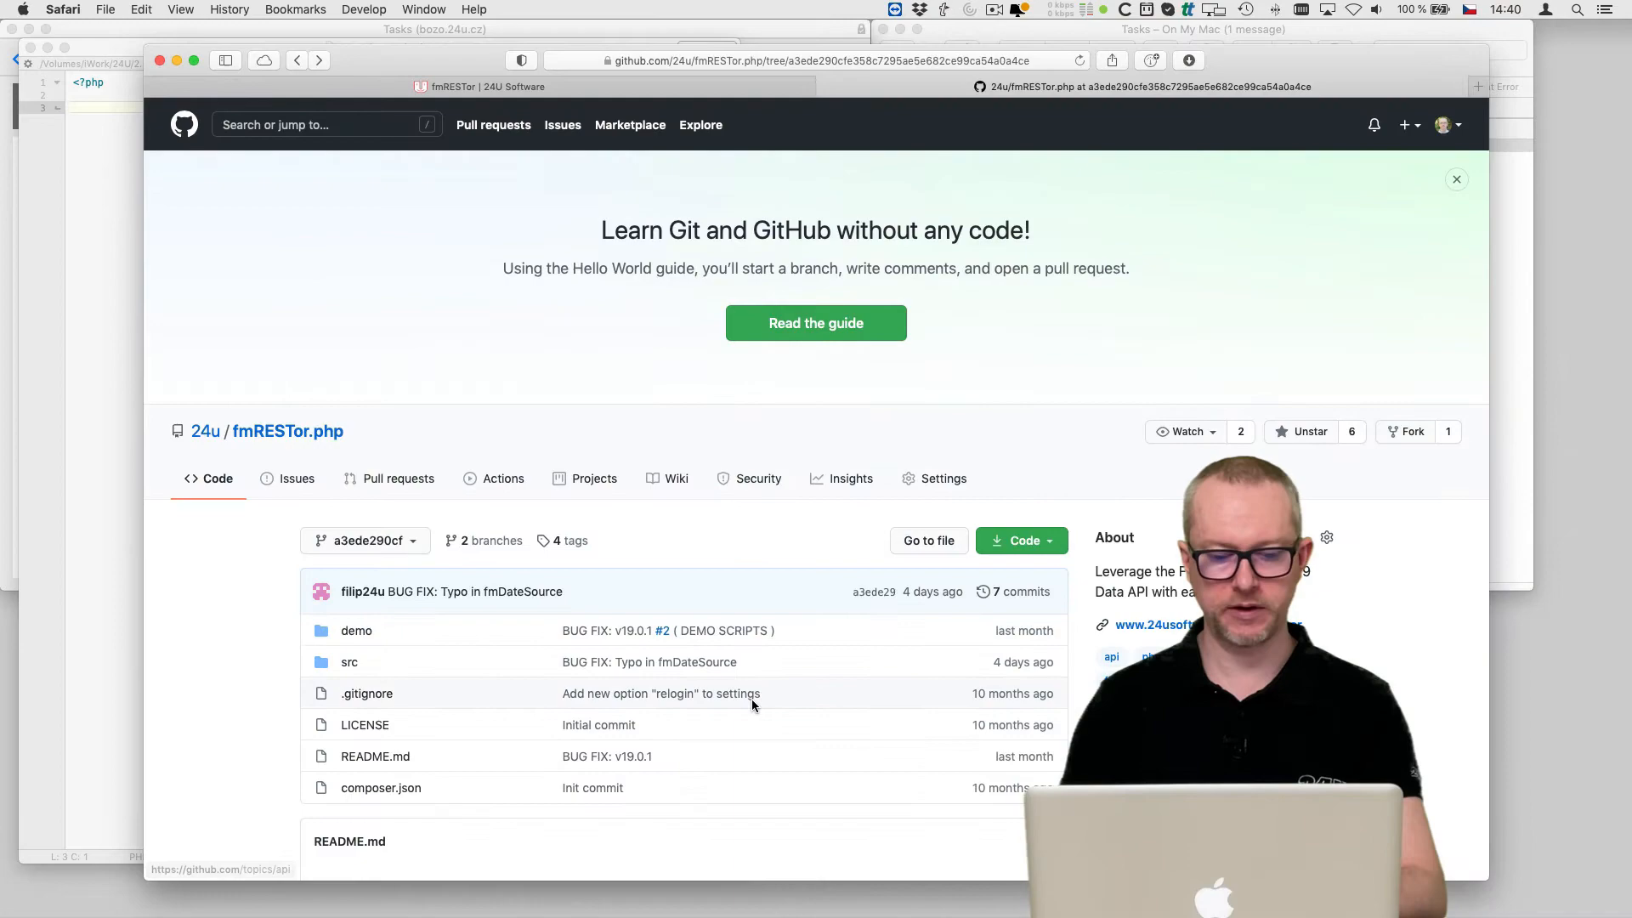
Copy the README's Usage (without composer) code, then open demo/editRecord.php
{"action": "scroll", "scroll_direction": "down", "scroll_amount": 3}
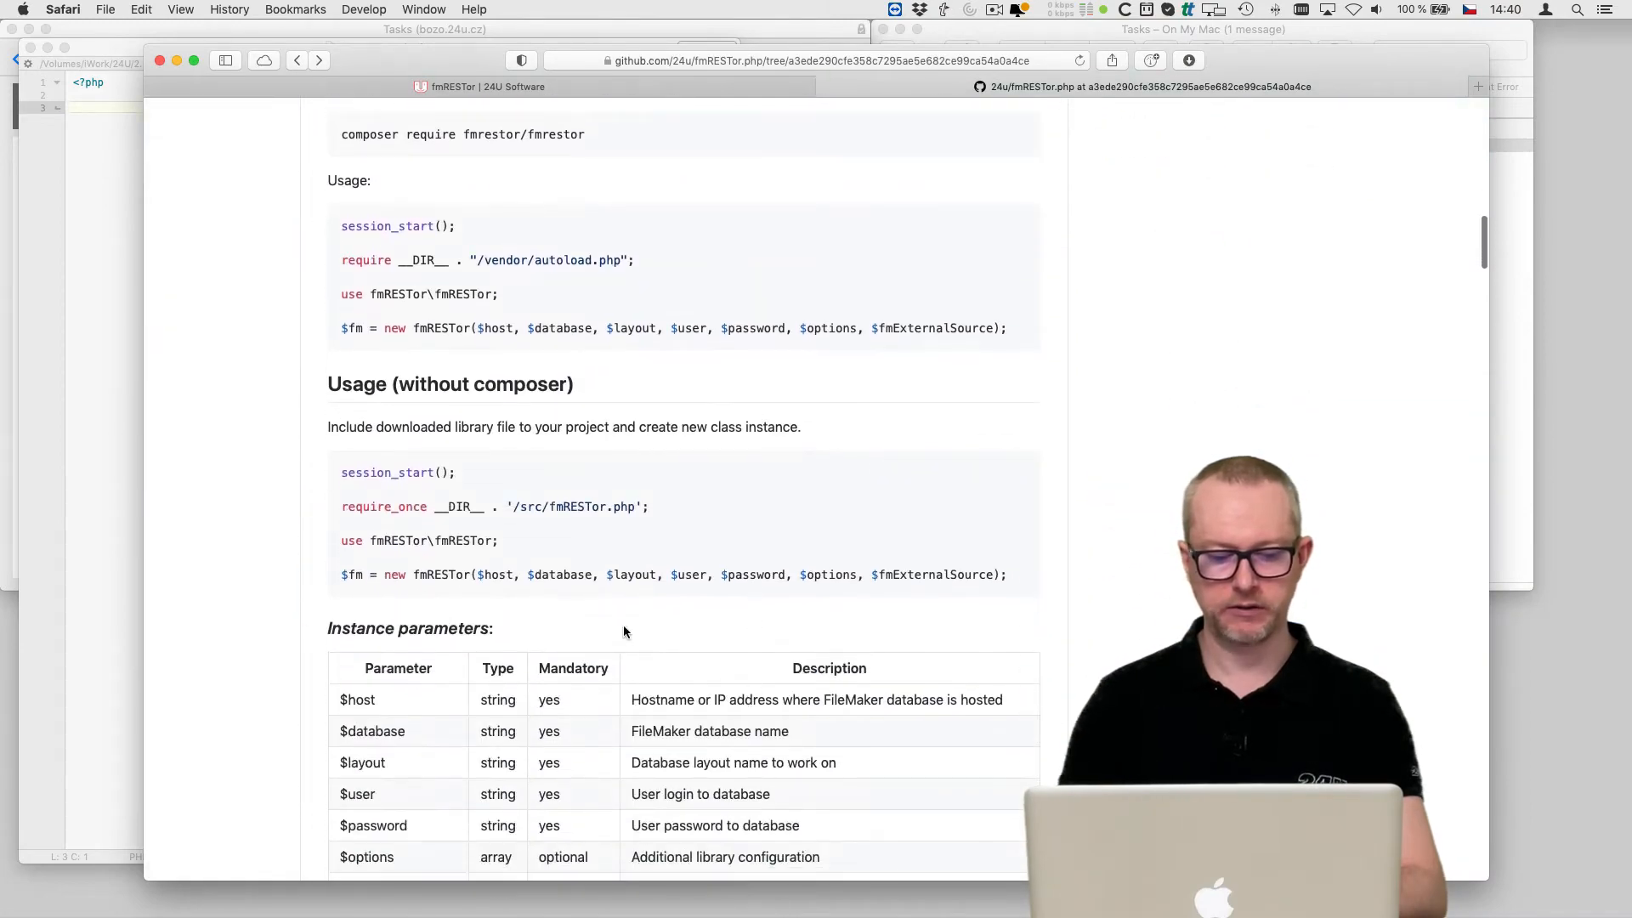
{"action": "left_click_drag", "start_coordinate": [342, 472], "coordinate": [1005, 575]}
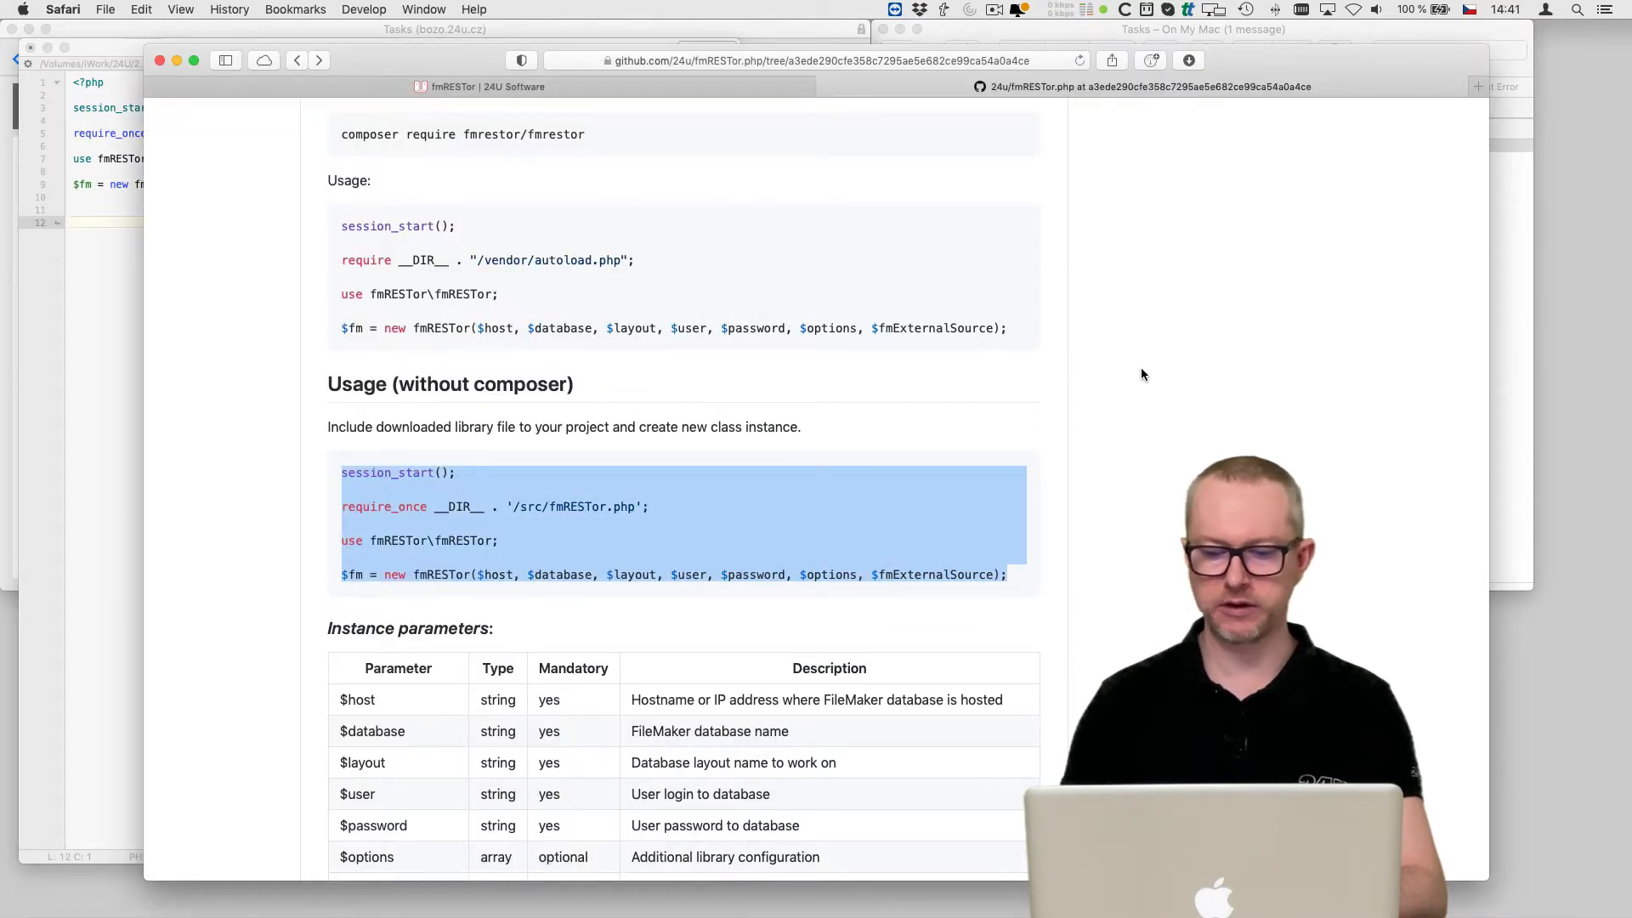
{"action": "type", "text": "edit"}
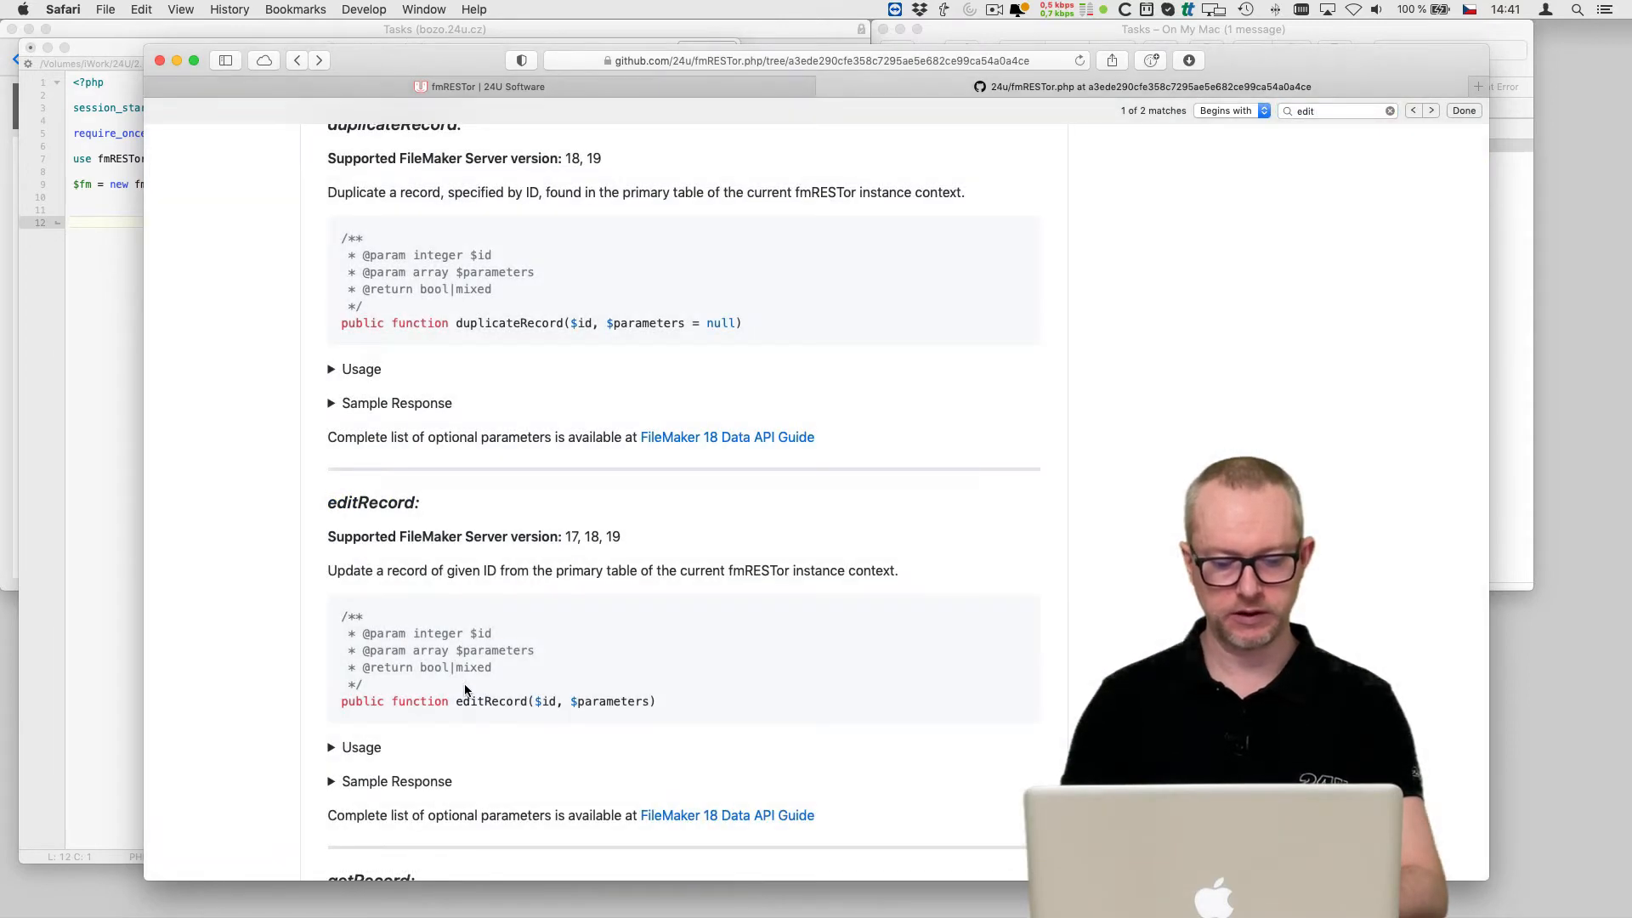
{"action": "left_click", "coordinate": [361, 746]}
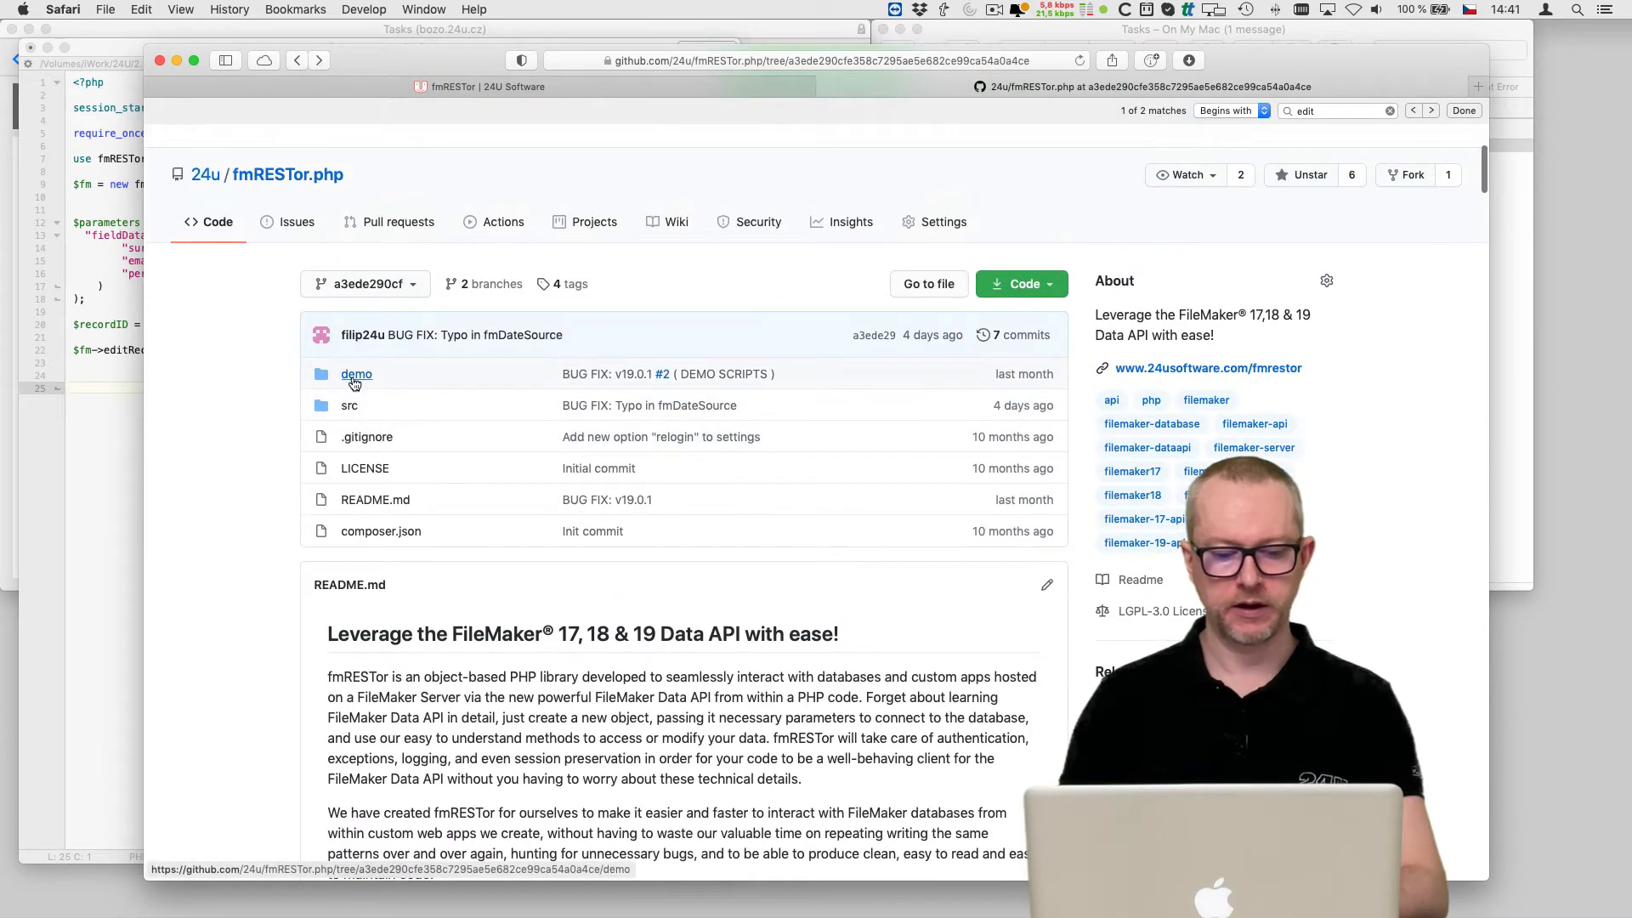
{"action": "left_click", "coordinate": [356, 373]}
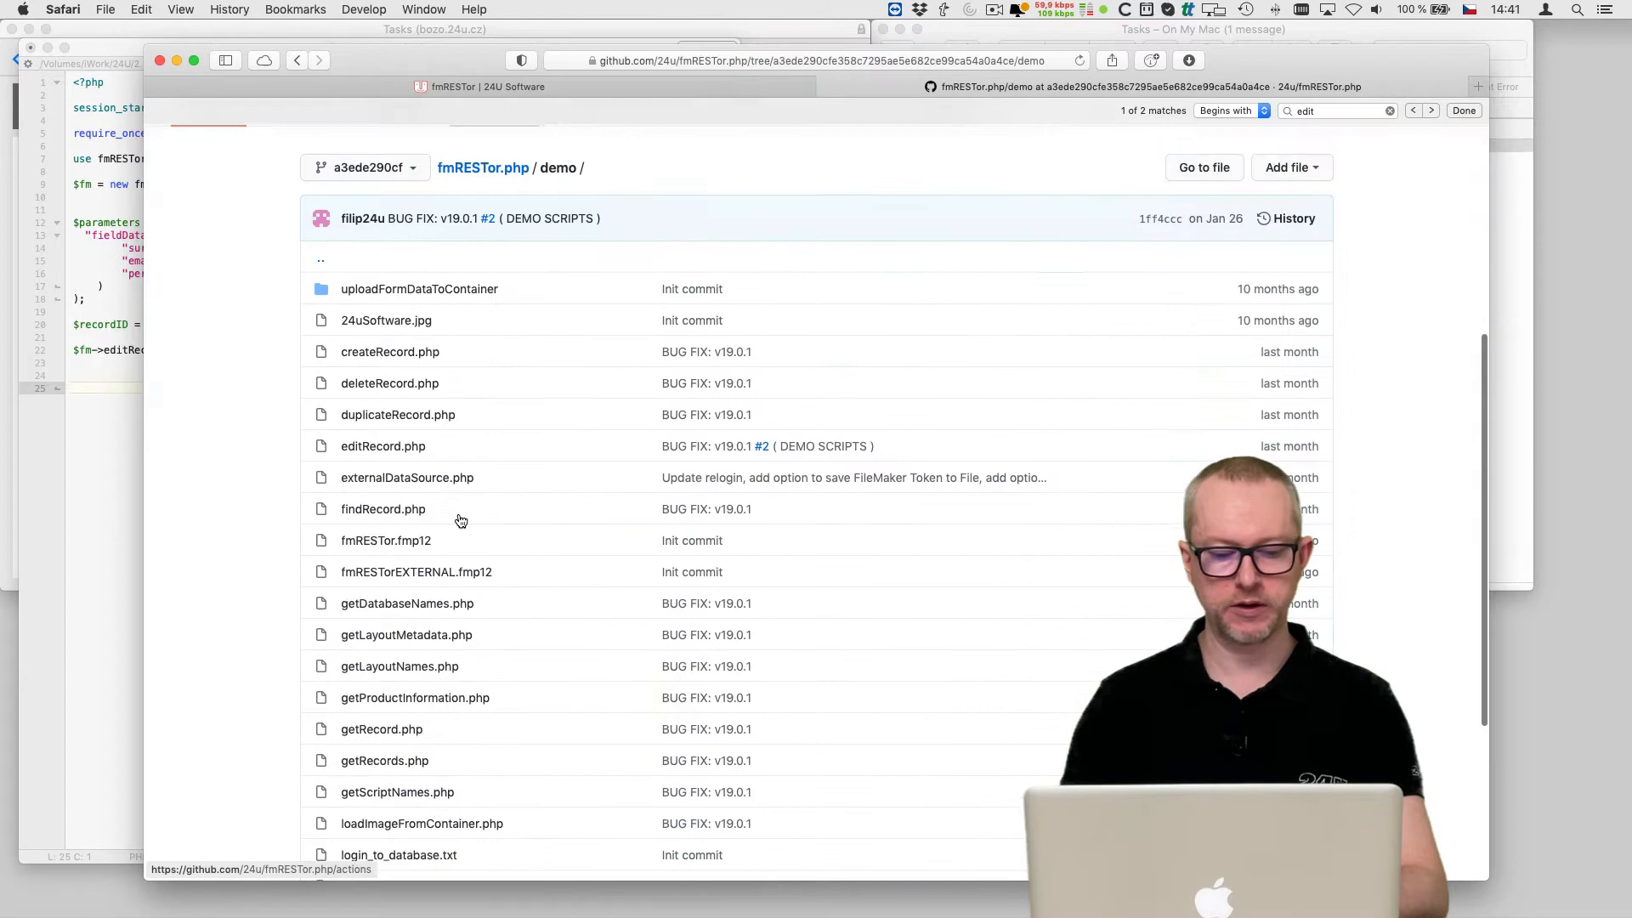
{"action": "scroll", "scroll_direction": "down", "scroll_amount": 3}
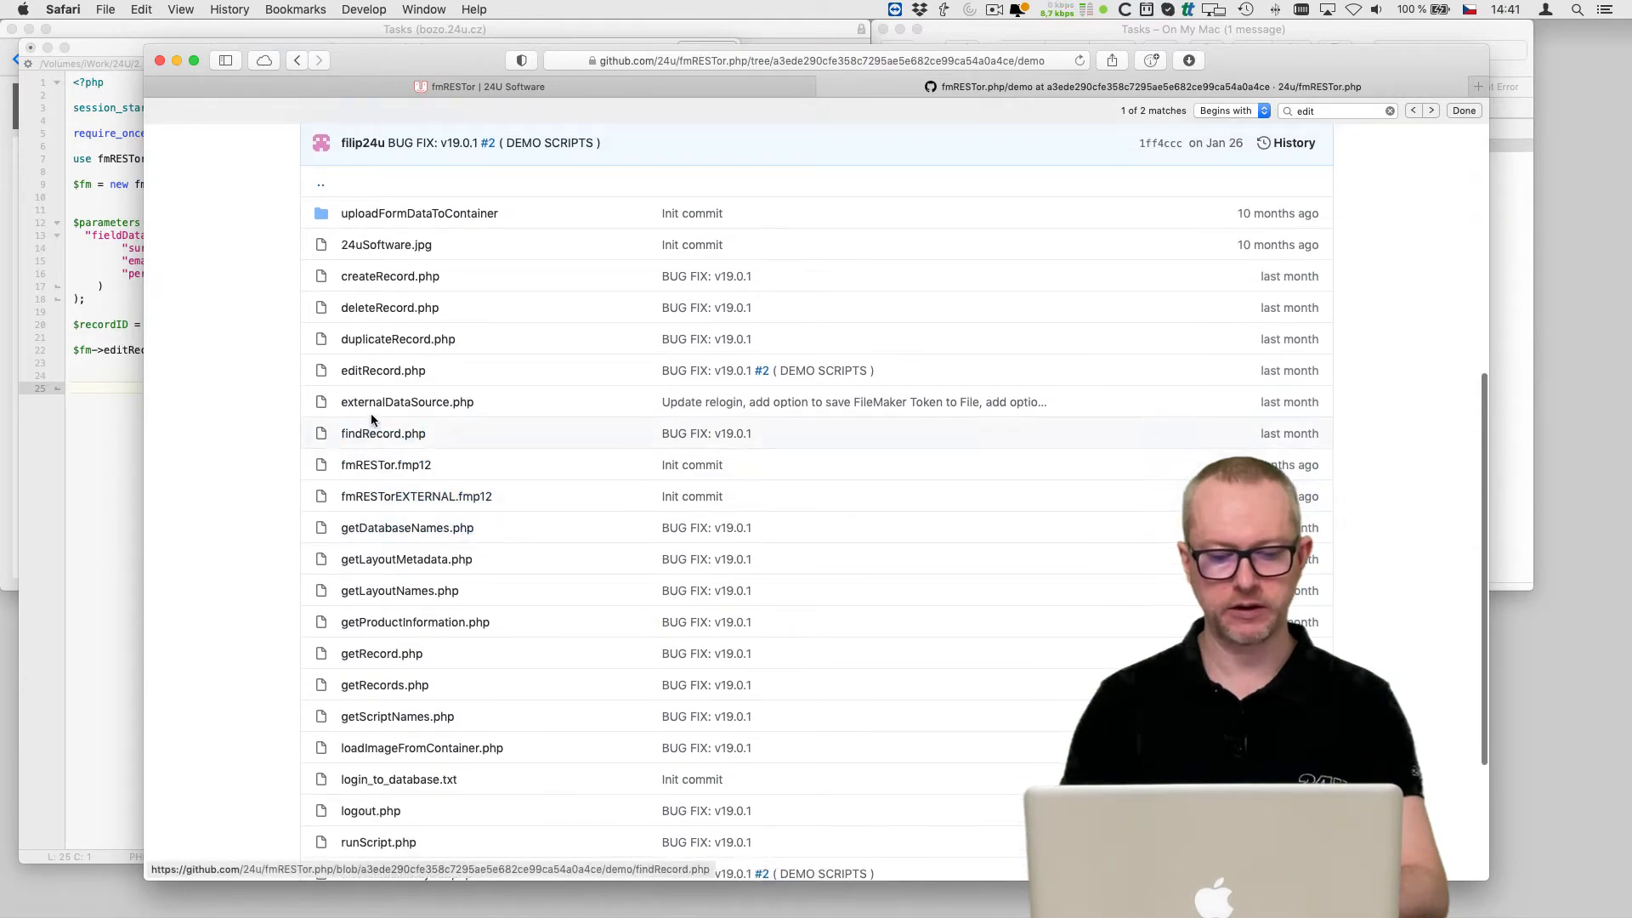
{"action": "left_click", "coordinate": [381, 370]}
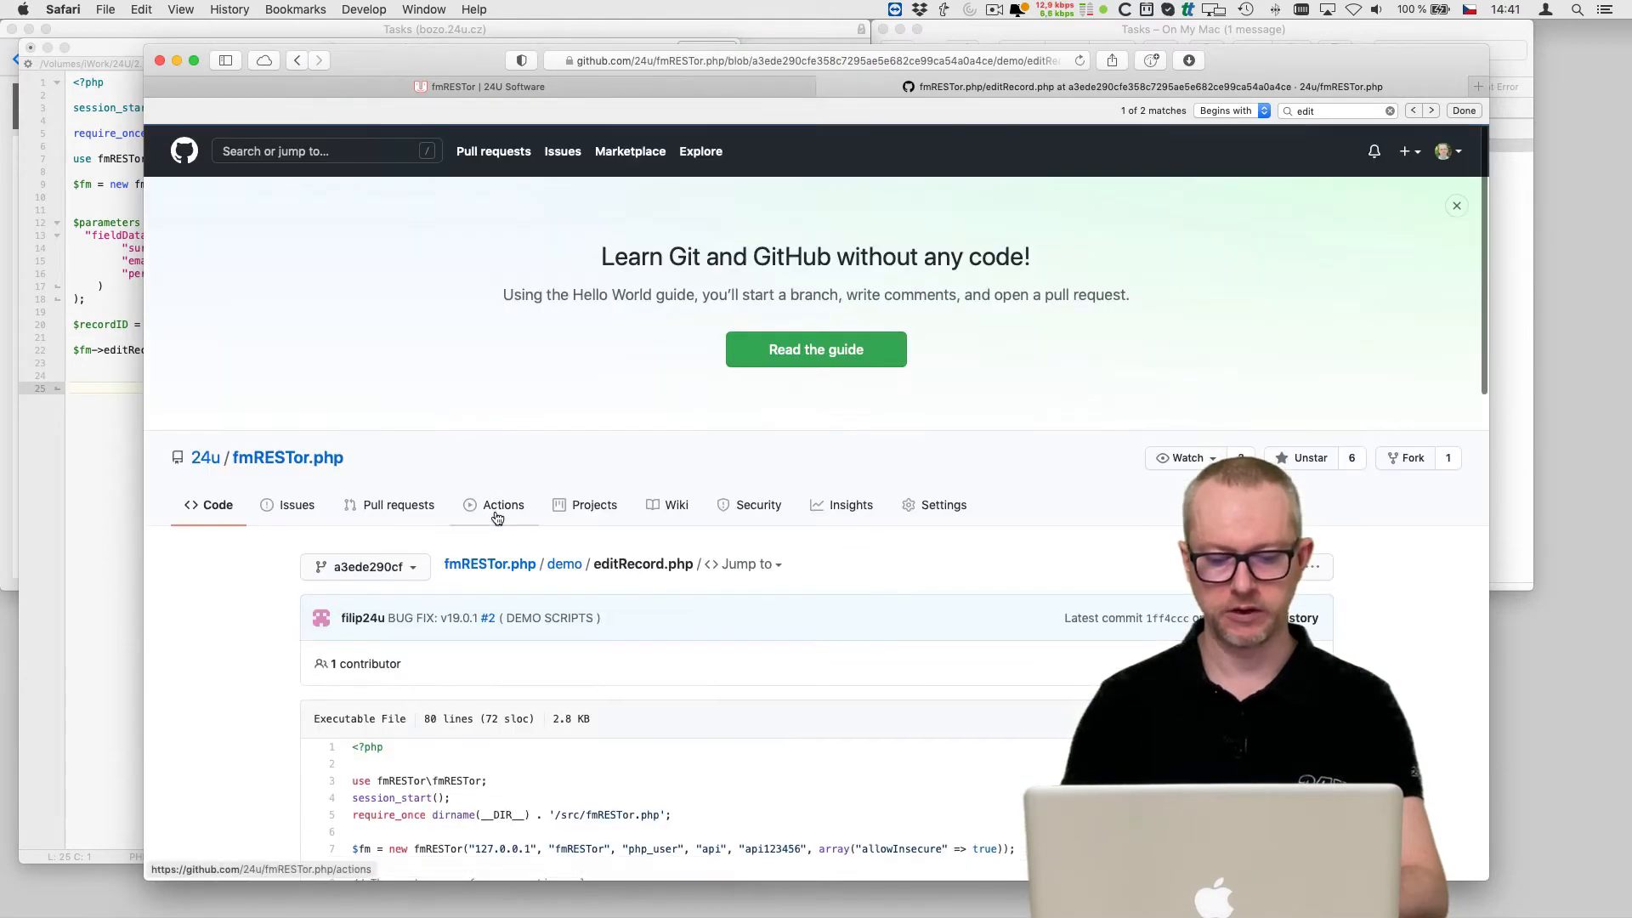
{"action": "scroll", "scroll_direction": "down", "scroll_amount": 3}
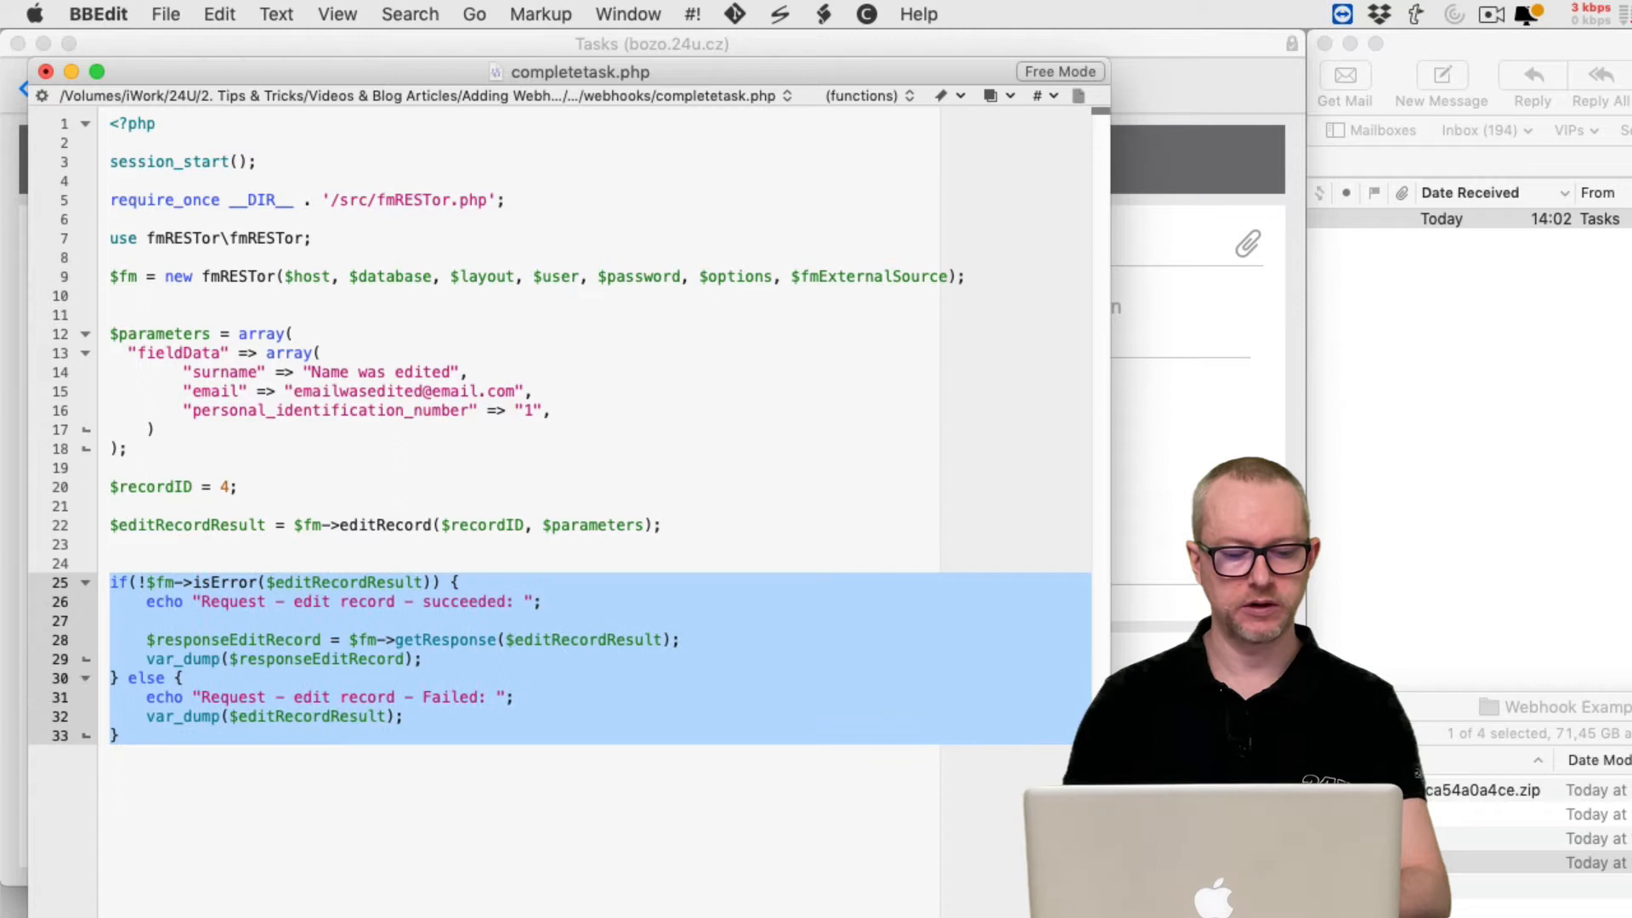
Rewrite the success message to say the task was completed in the Tasks database
{"action": "left_click", "coordinate": [437, 602]}
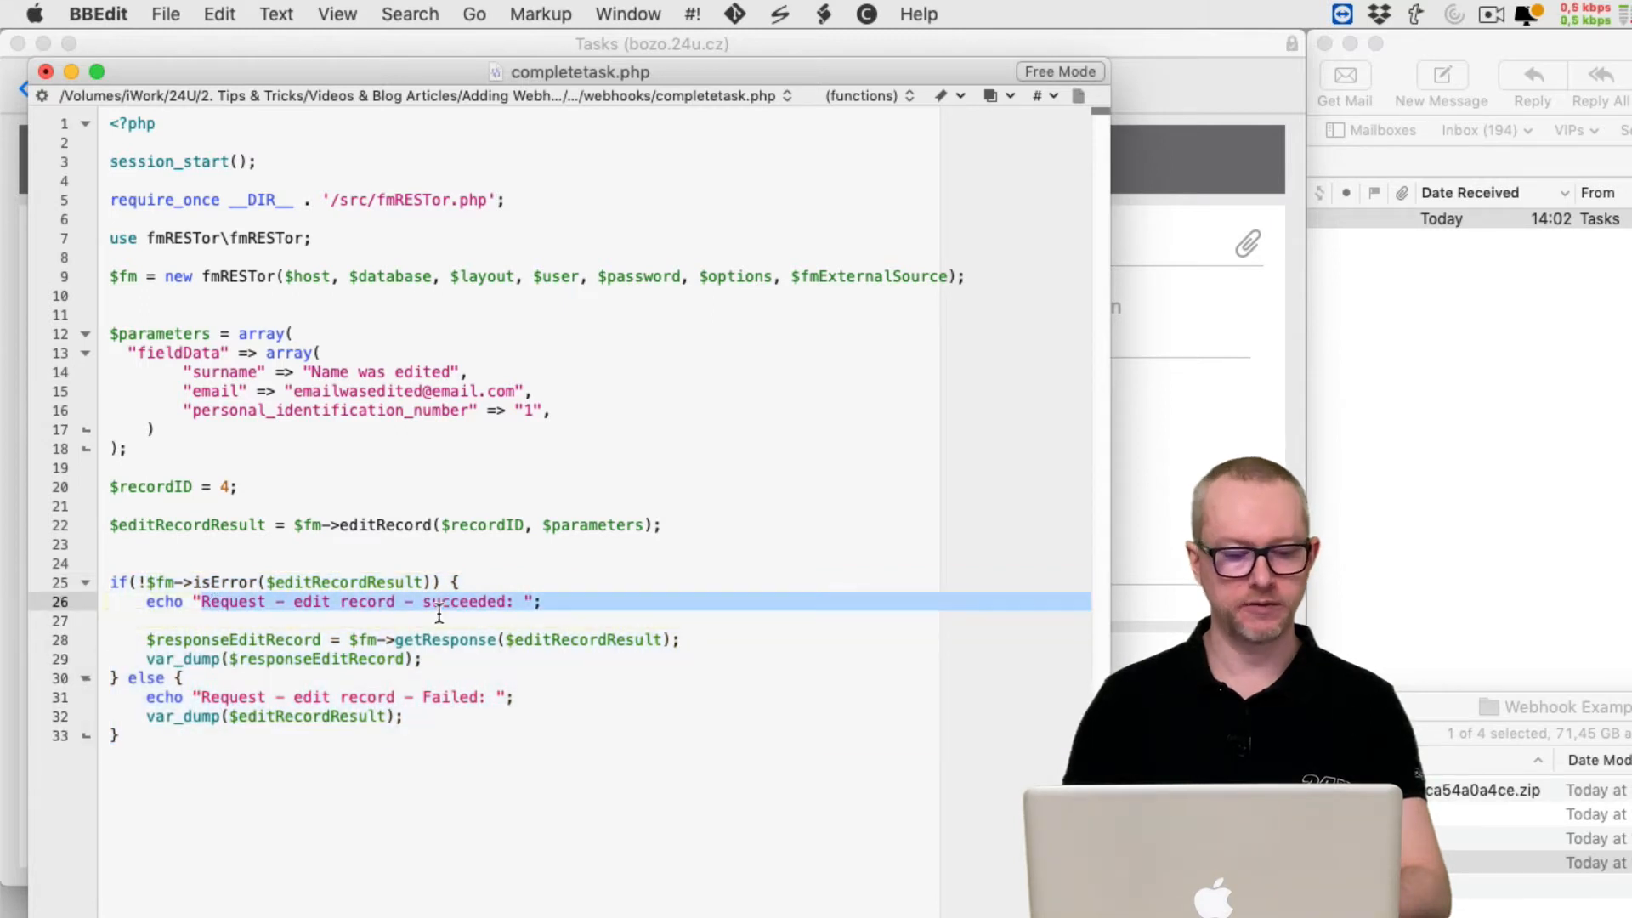
{"action": "type", "text": "Task completed\";"}
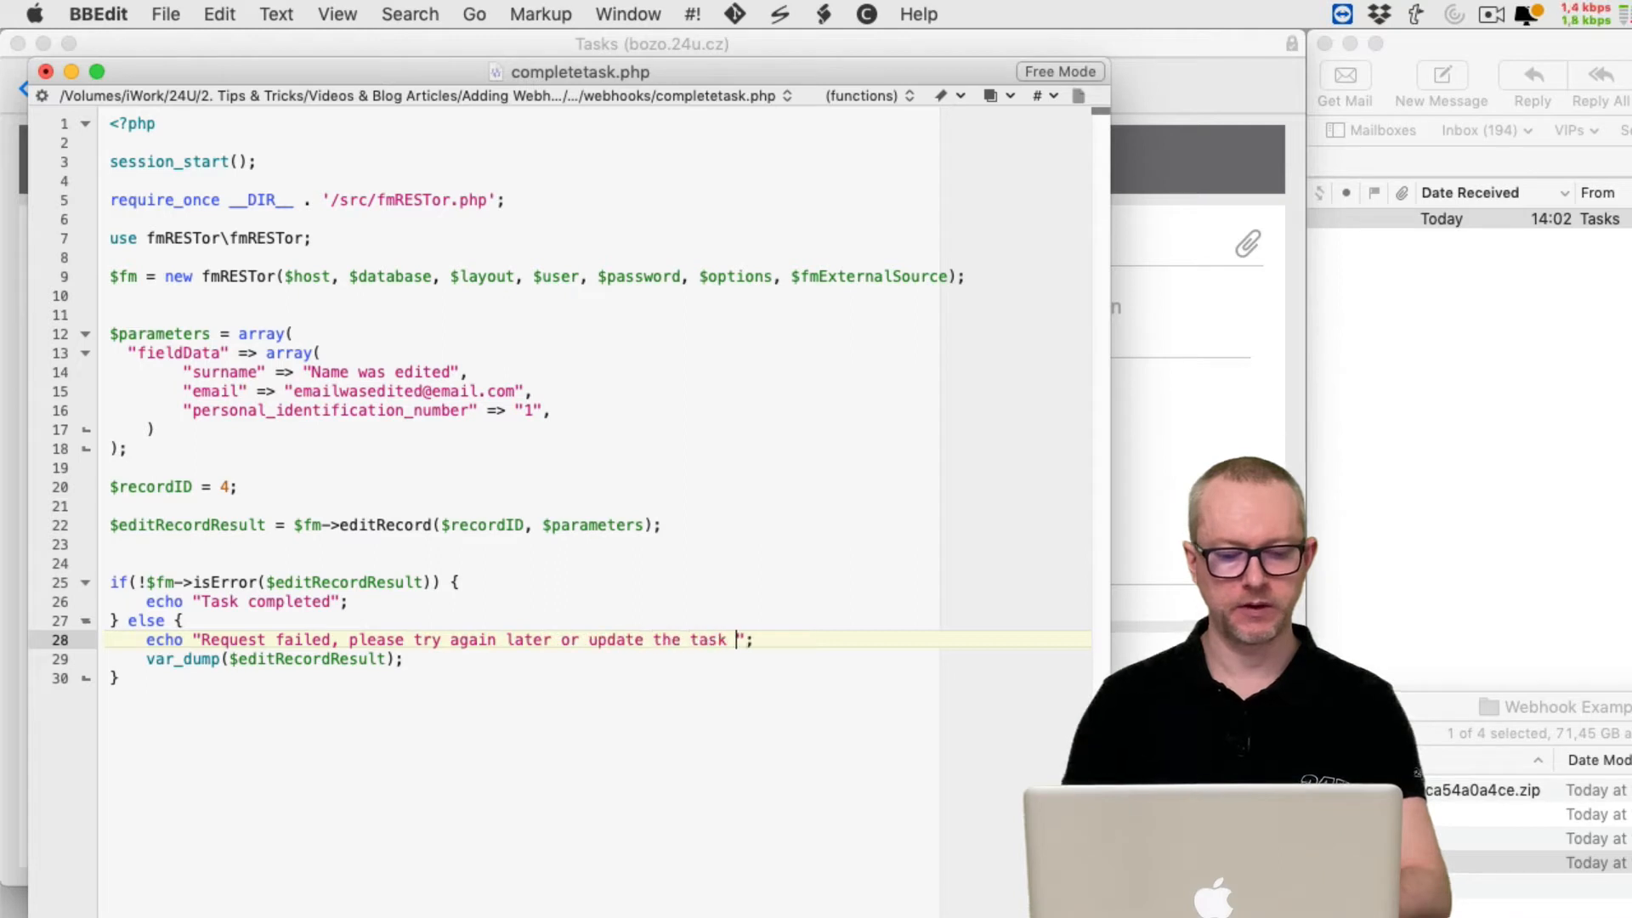
{"action": "type", "text": "in the Tasks database"}
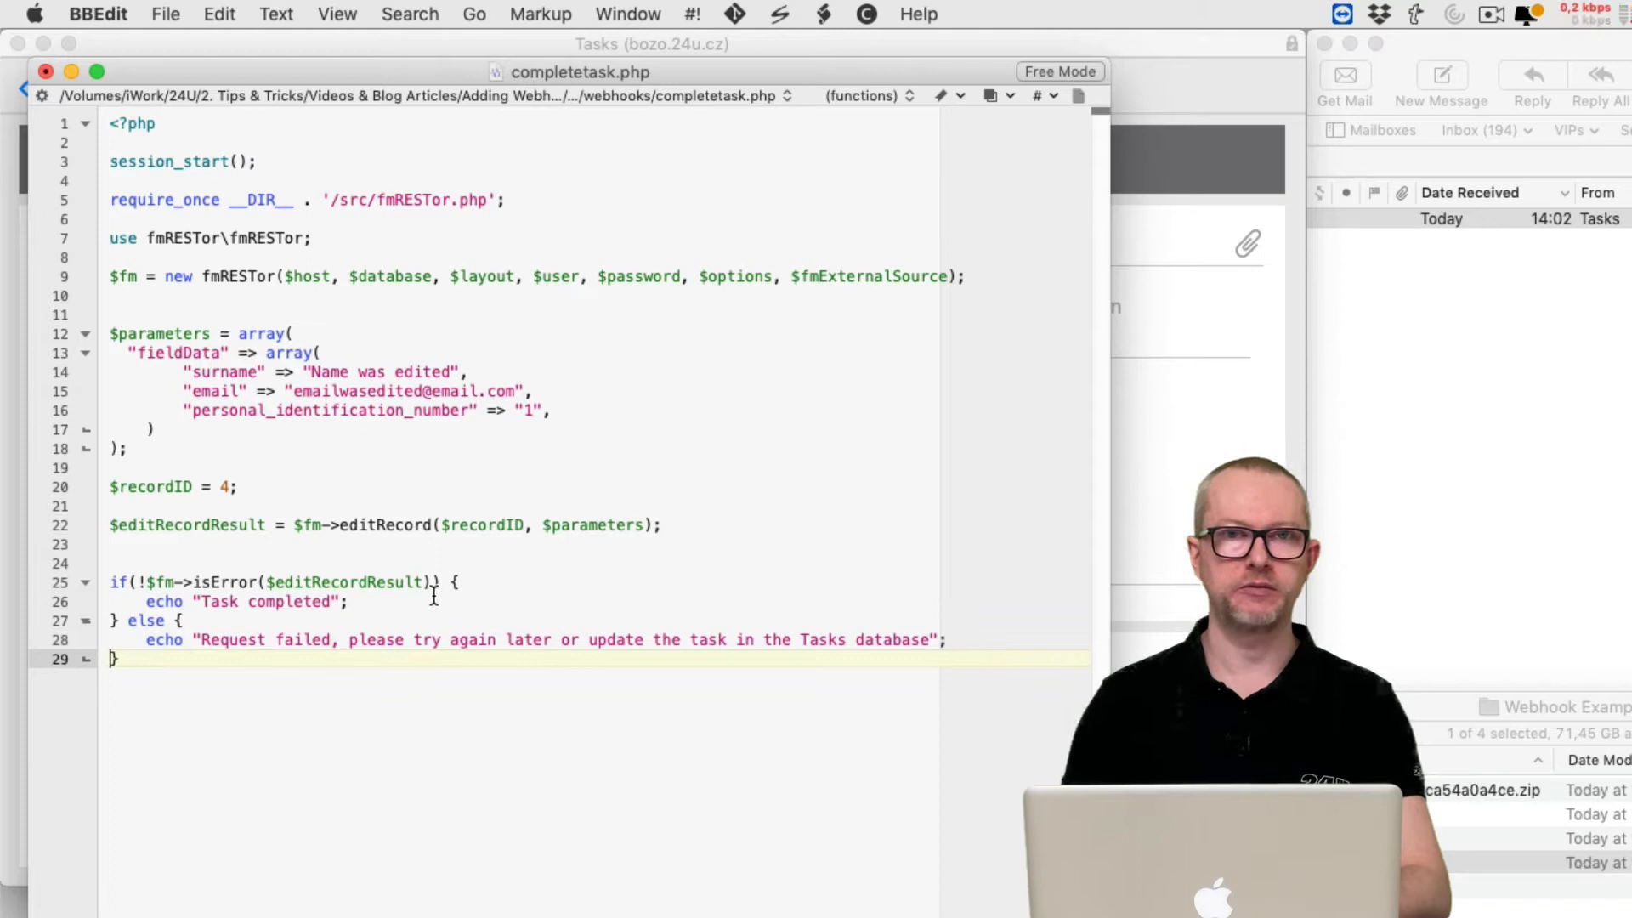
{"action": "mouse_move", "coordinate": [250, 490]}
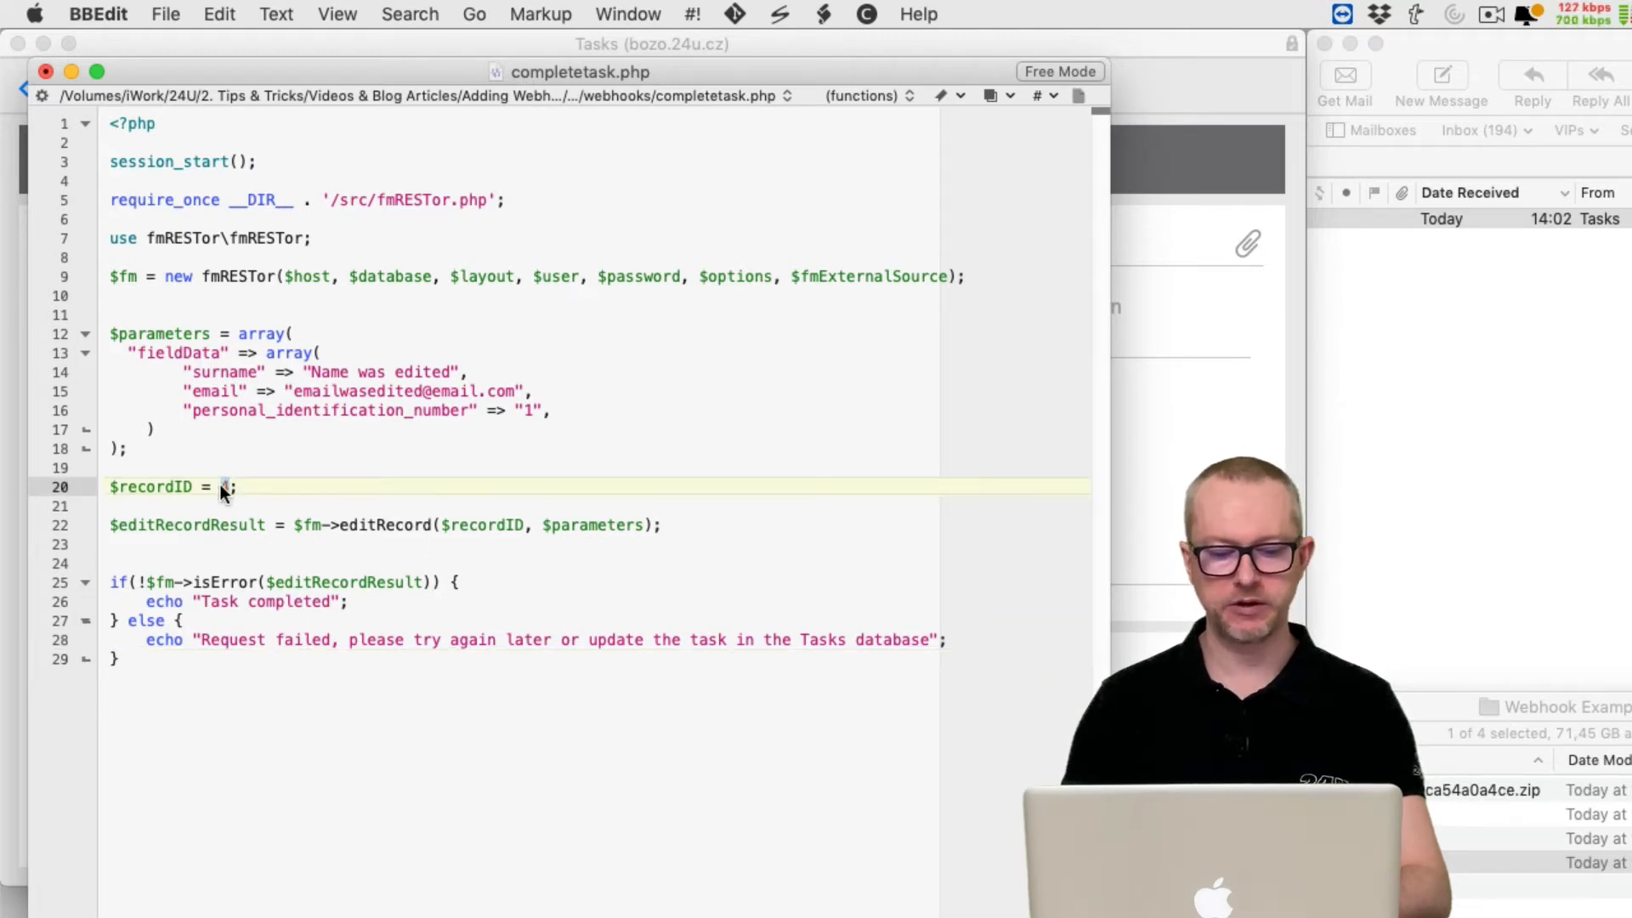
Replace the hard-coded record ID 4 with $_GET["id"]
{"action": "type", "text": "4"}
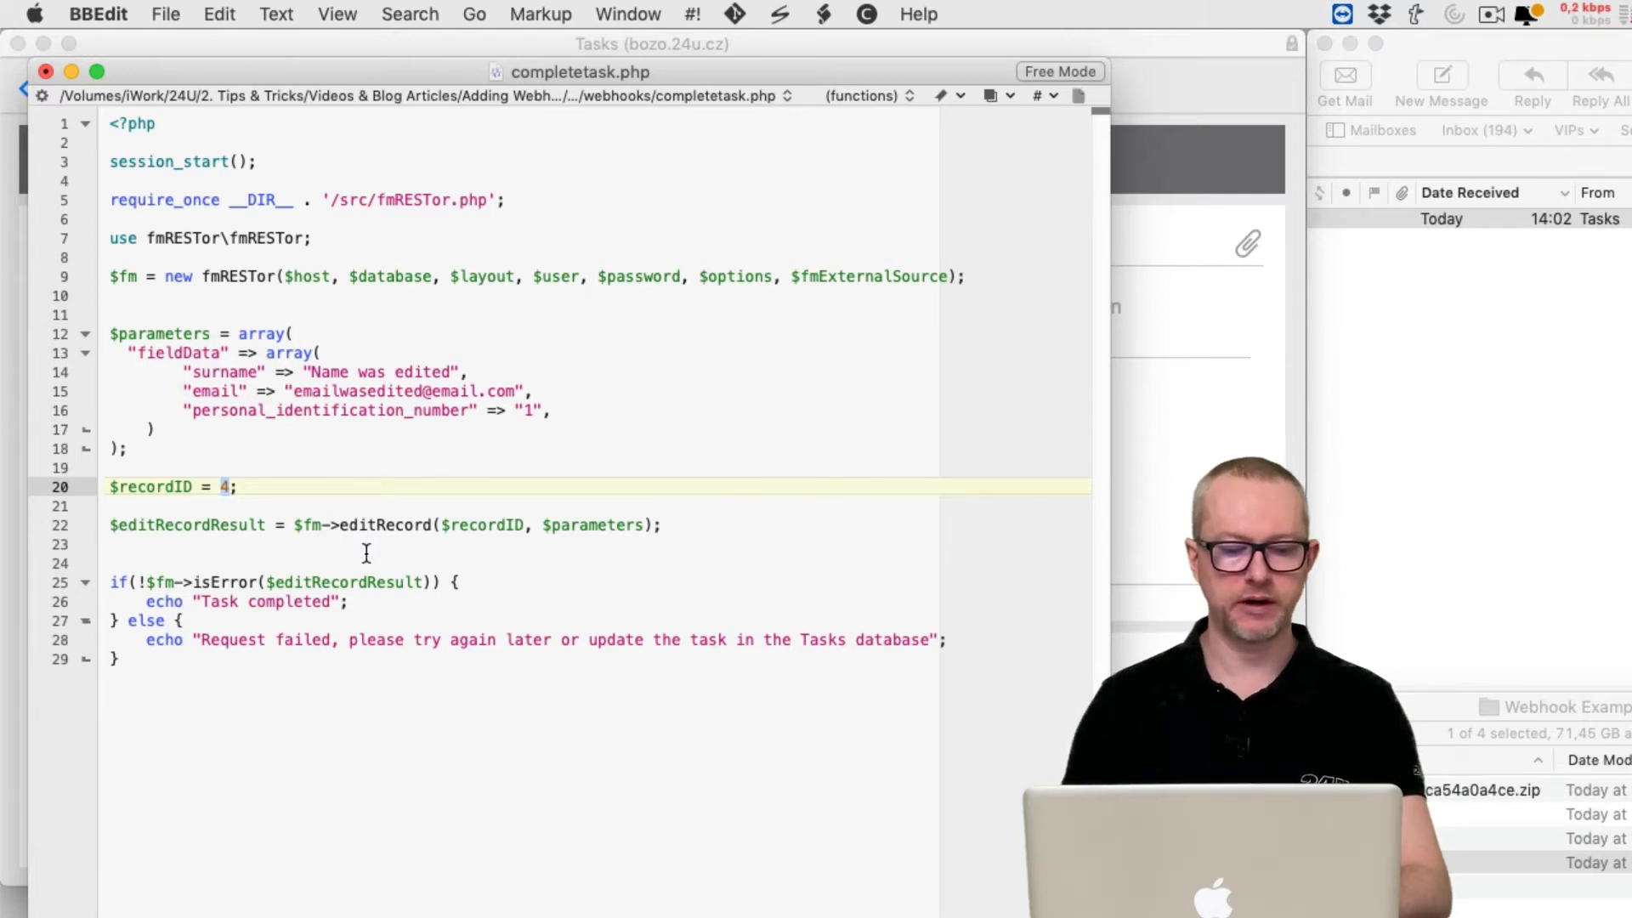
{"action": "key", "text": "backspace"}
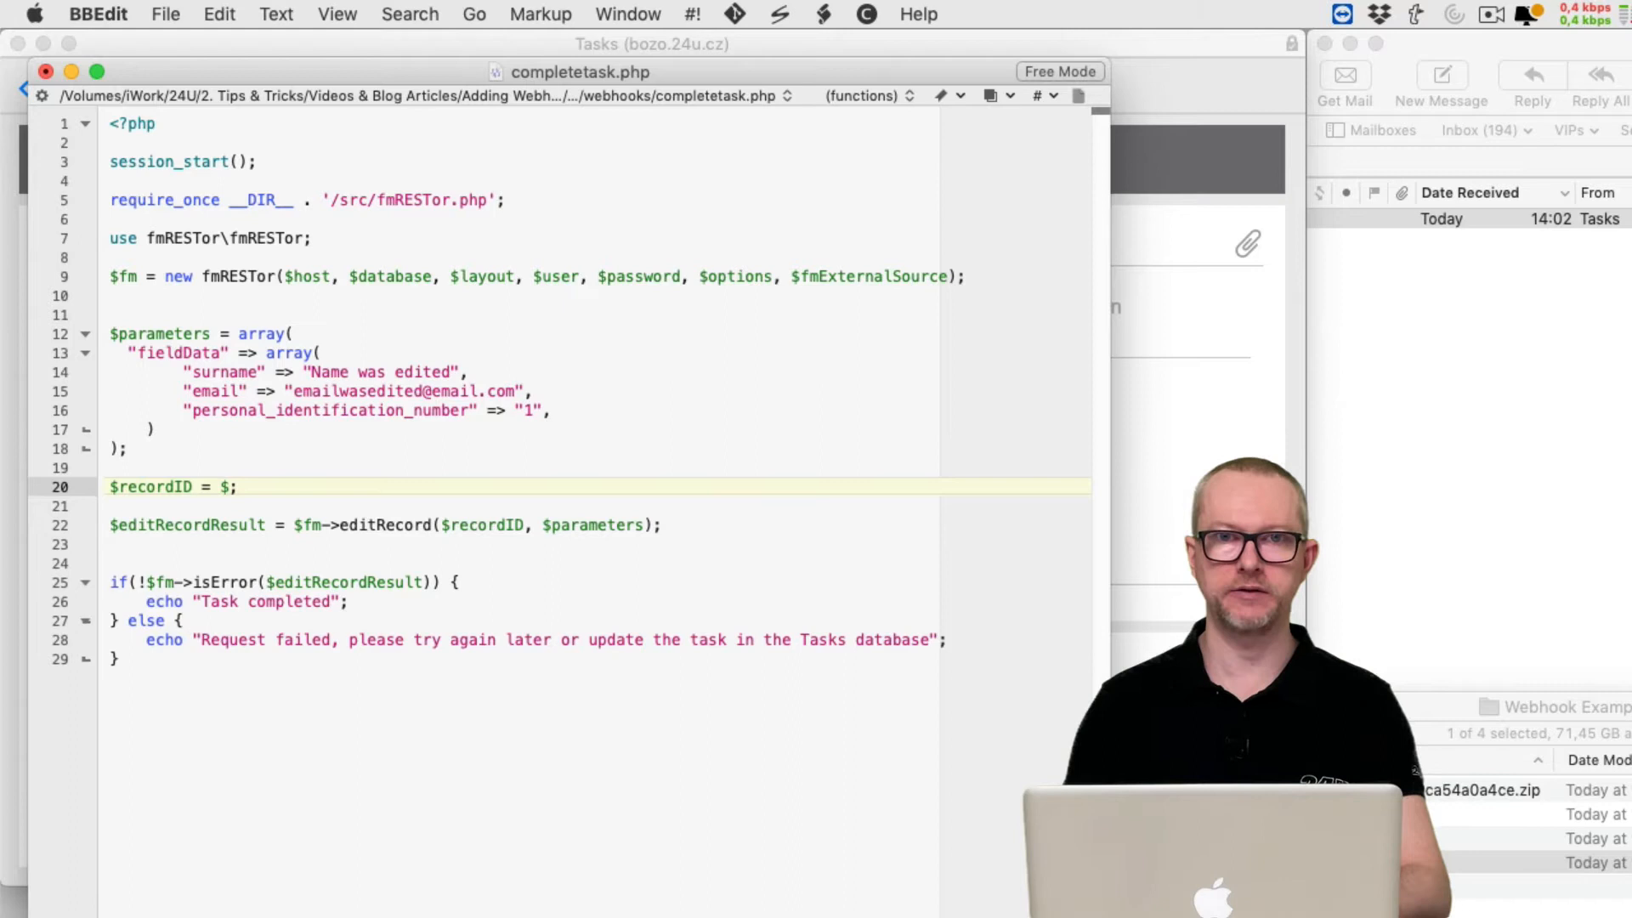
{"action": "type", "text": "_GET["}
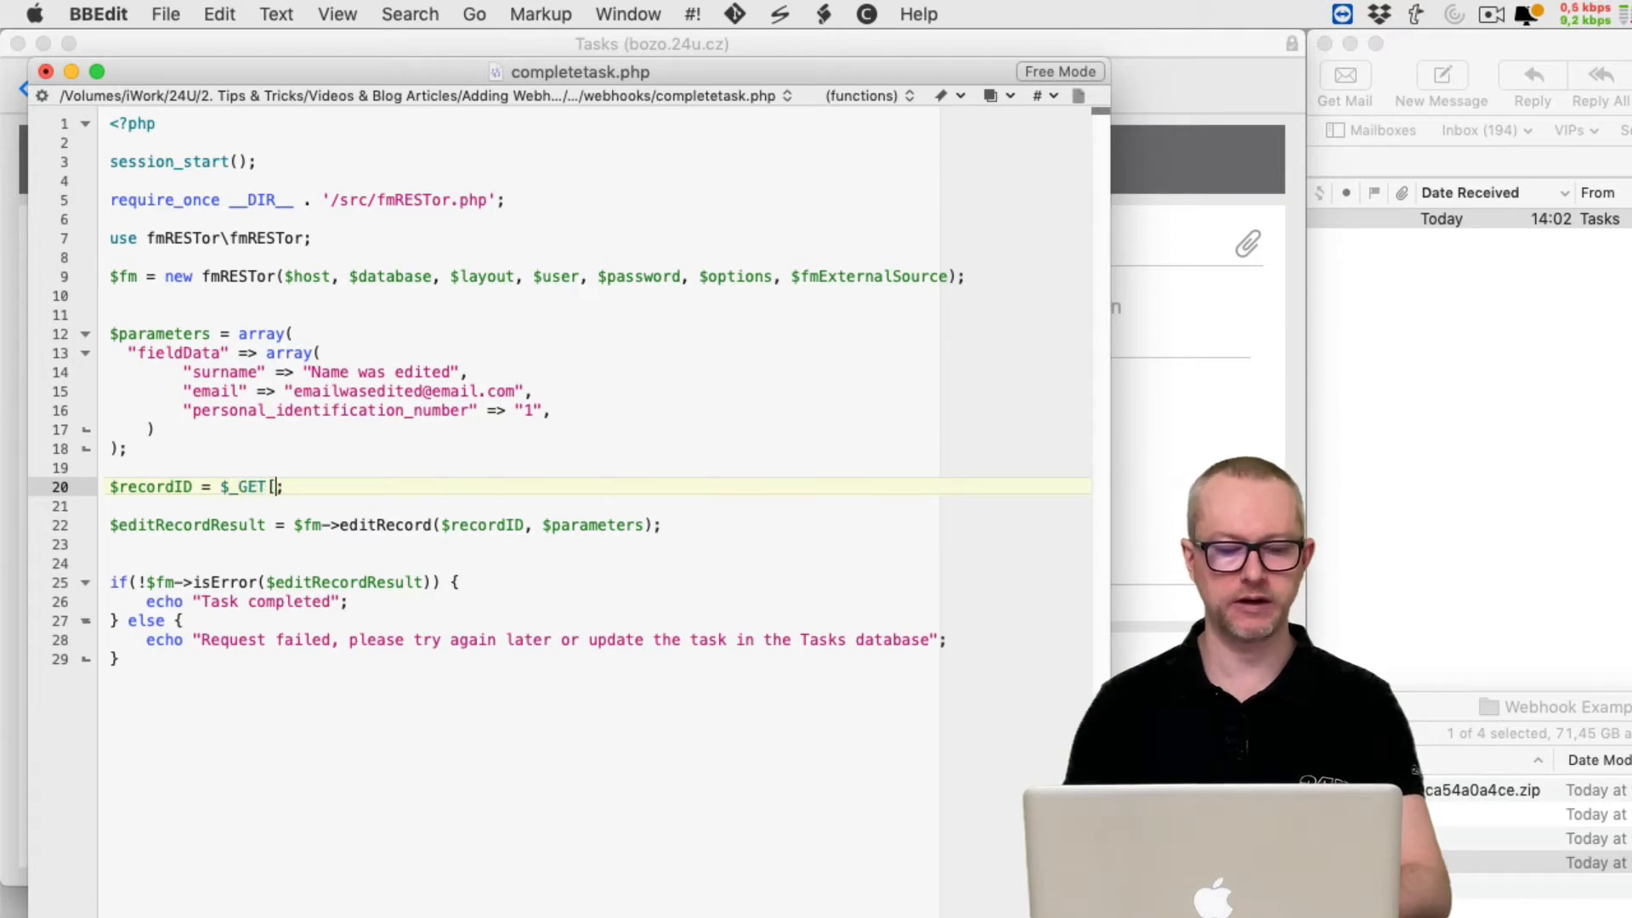
{"action": "type", "text": "\"id\"]"}
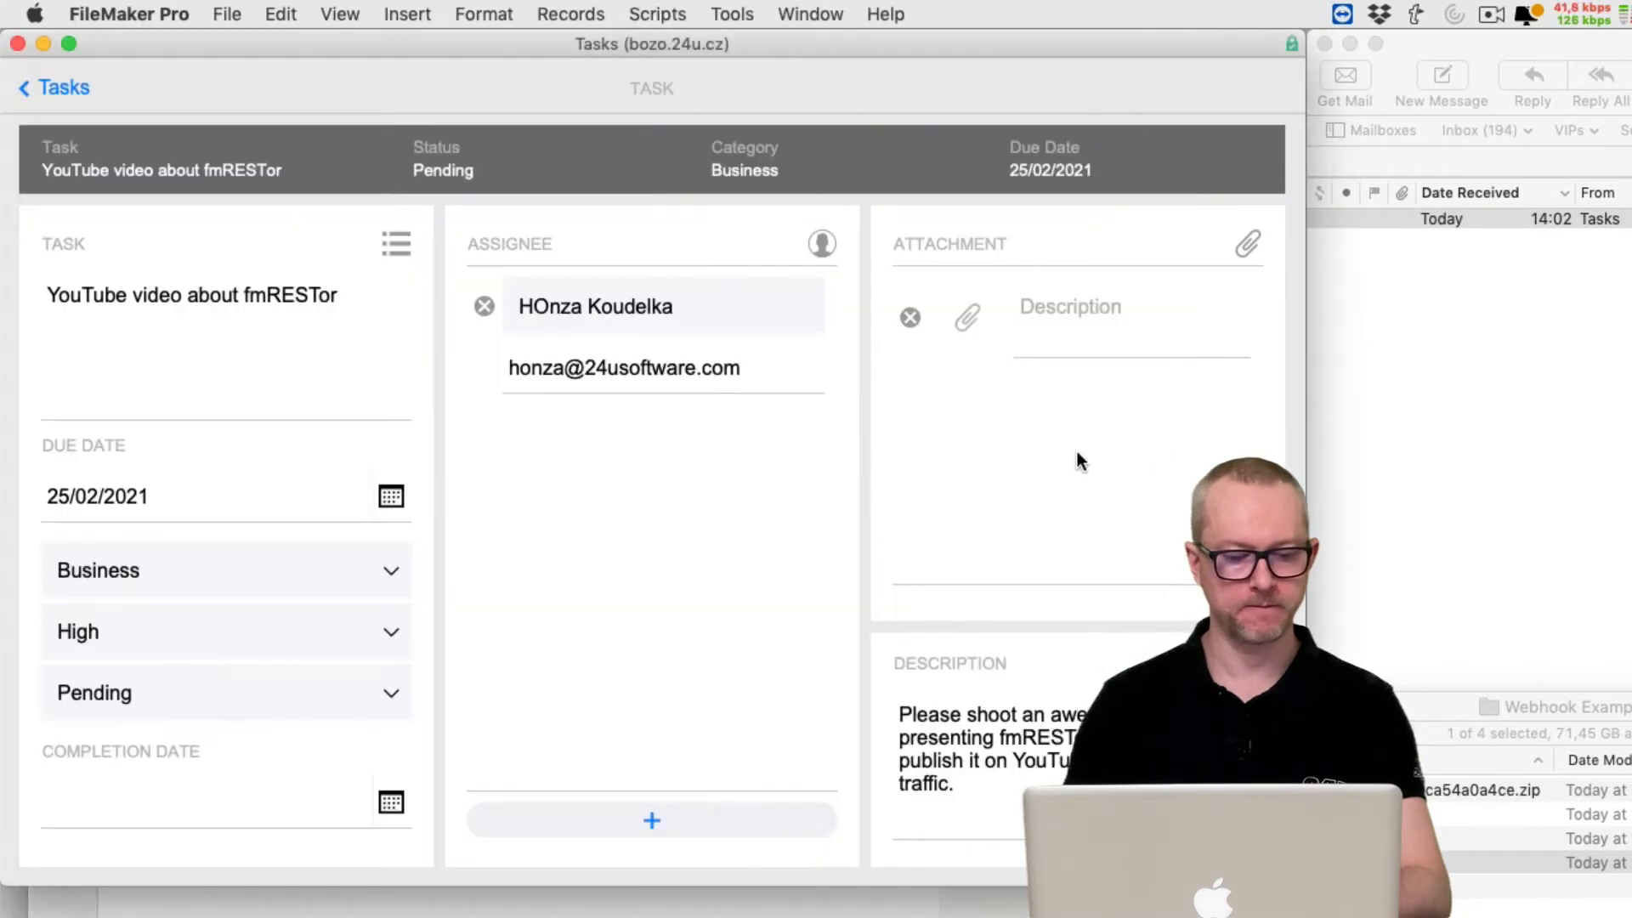
Add a task_webhook layout on the Tasks table and drag the Status field onto it
{"action": "left_click", "coordinate": [540, 10]}
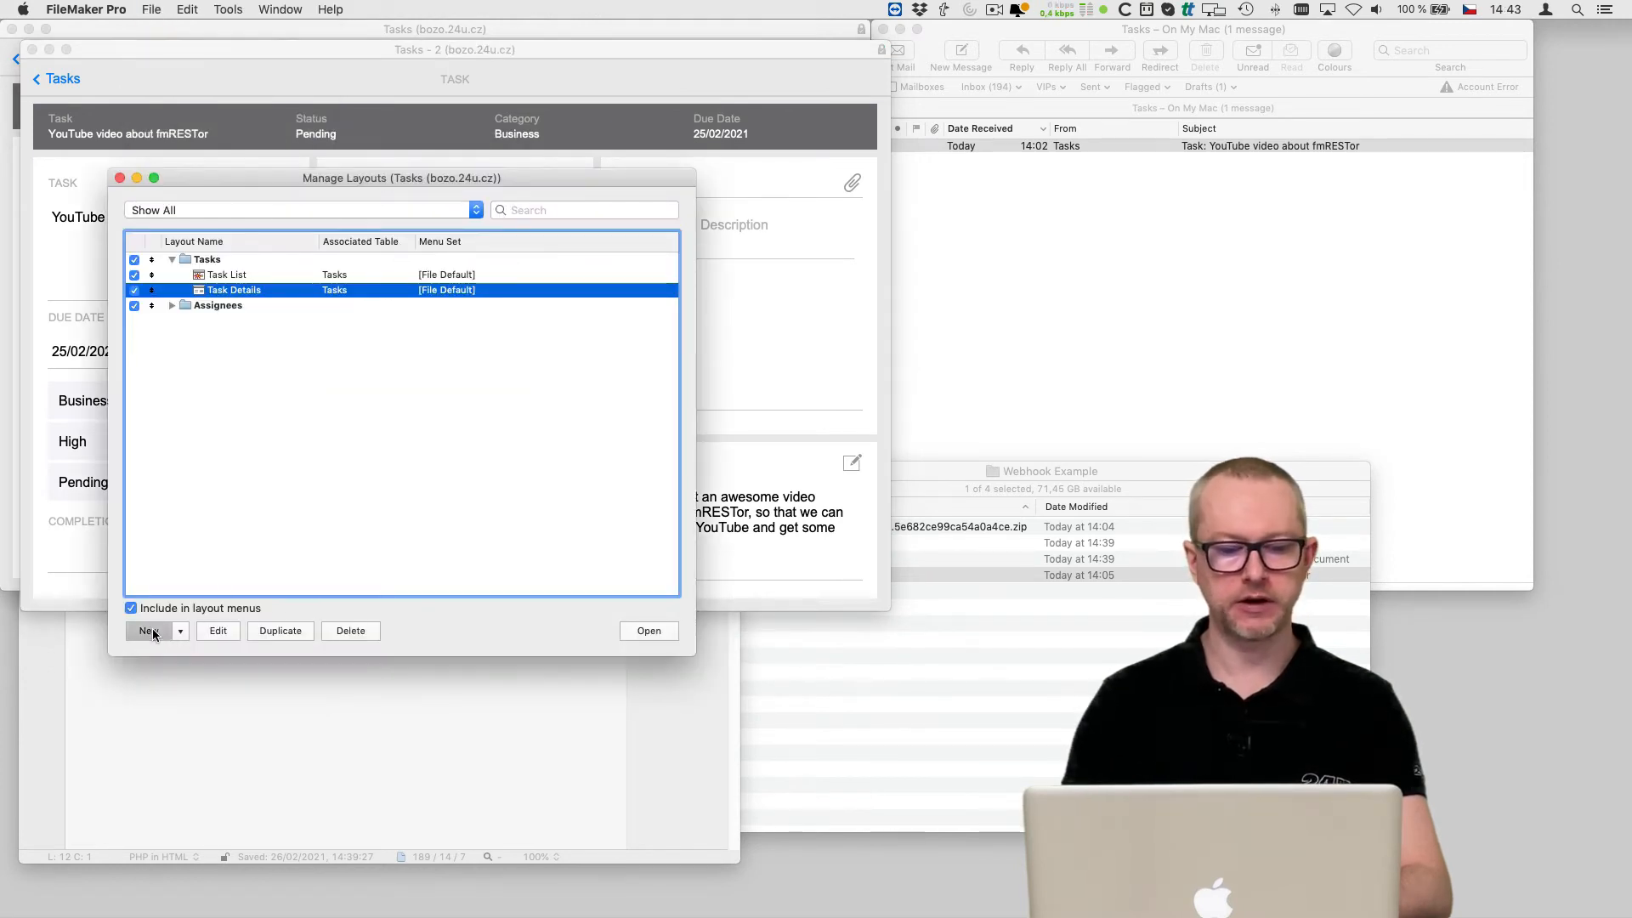
{"action": "left_click", "coordinate": [148, 631]}
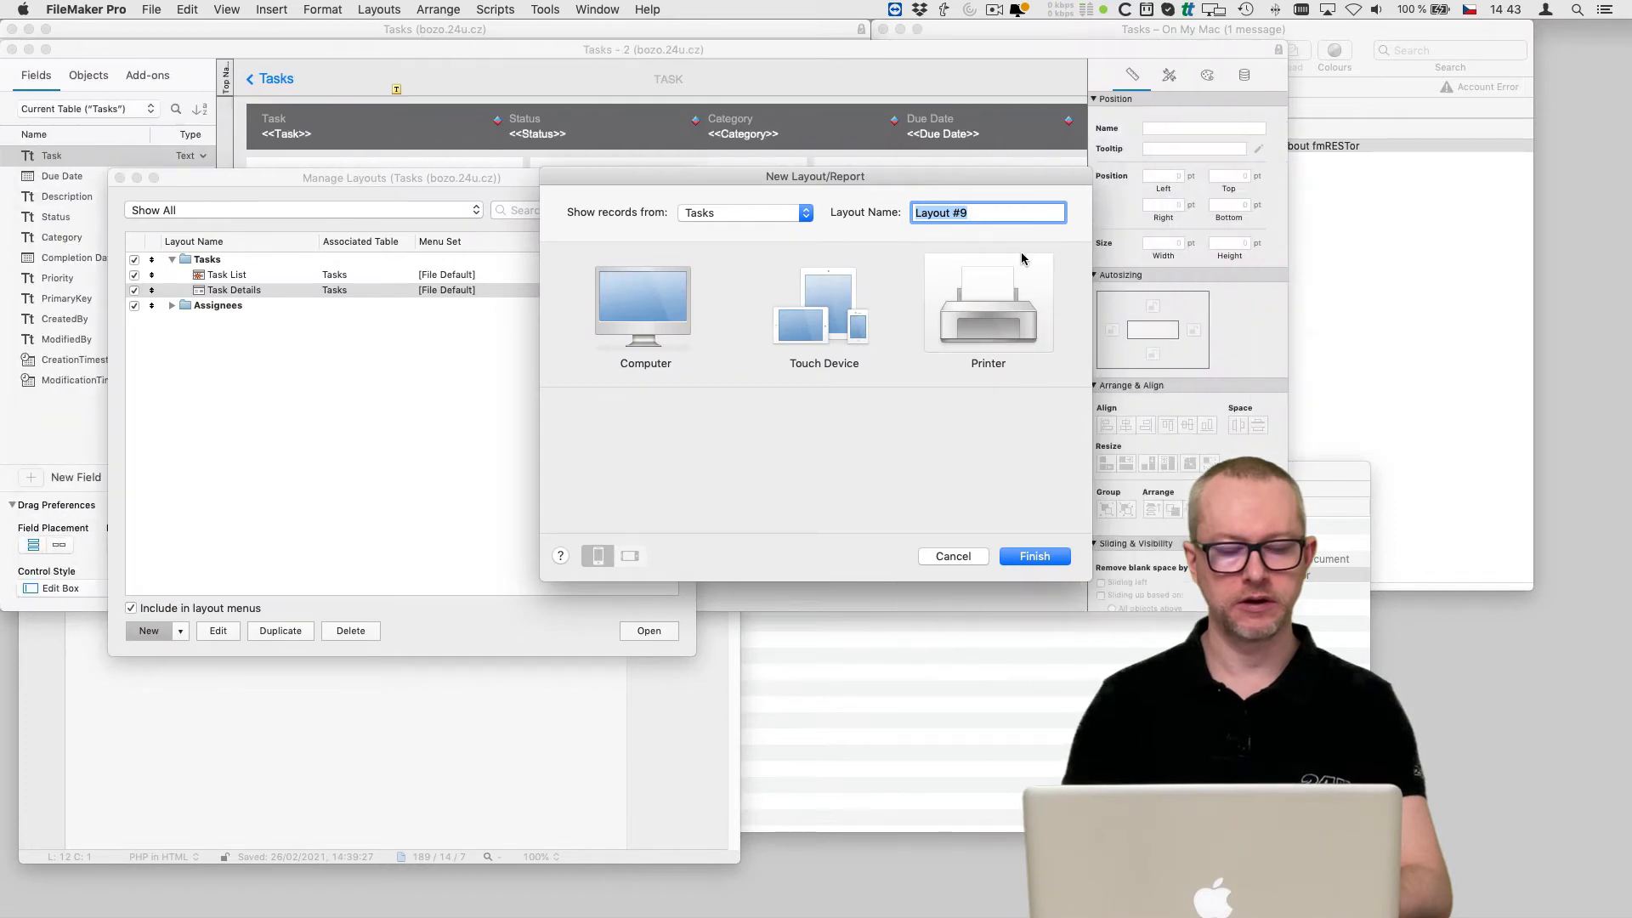
{"action": "type", "text": "task_webh"}
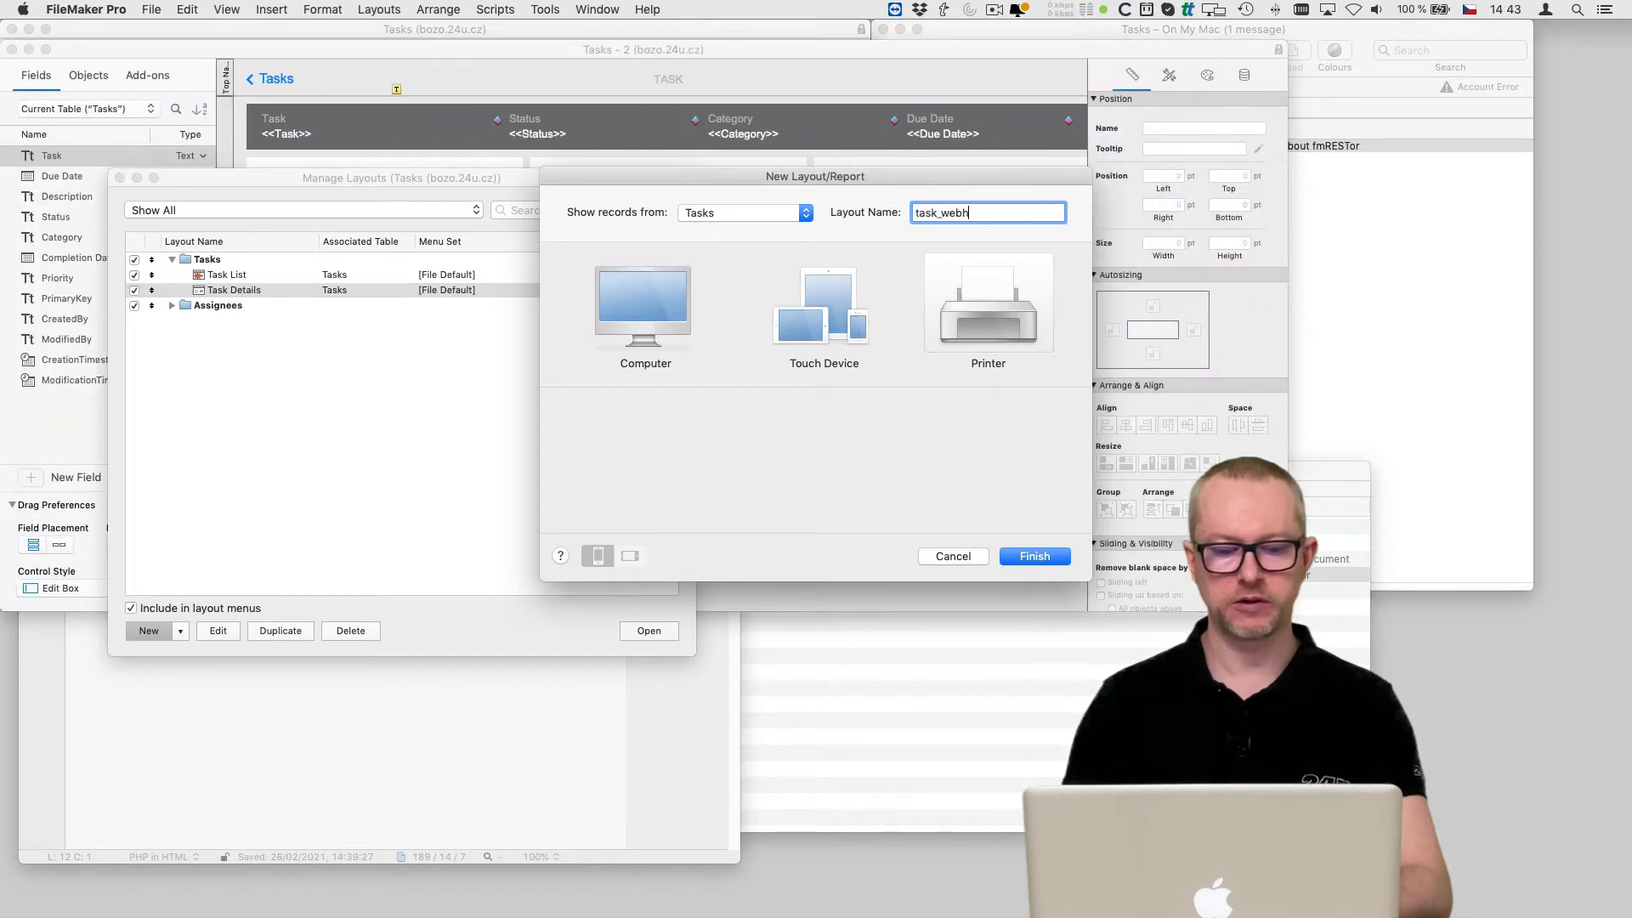
{"action": "left_click", "coordinate": [1033, 556]}
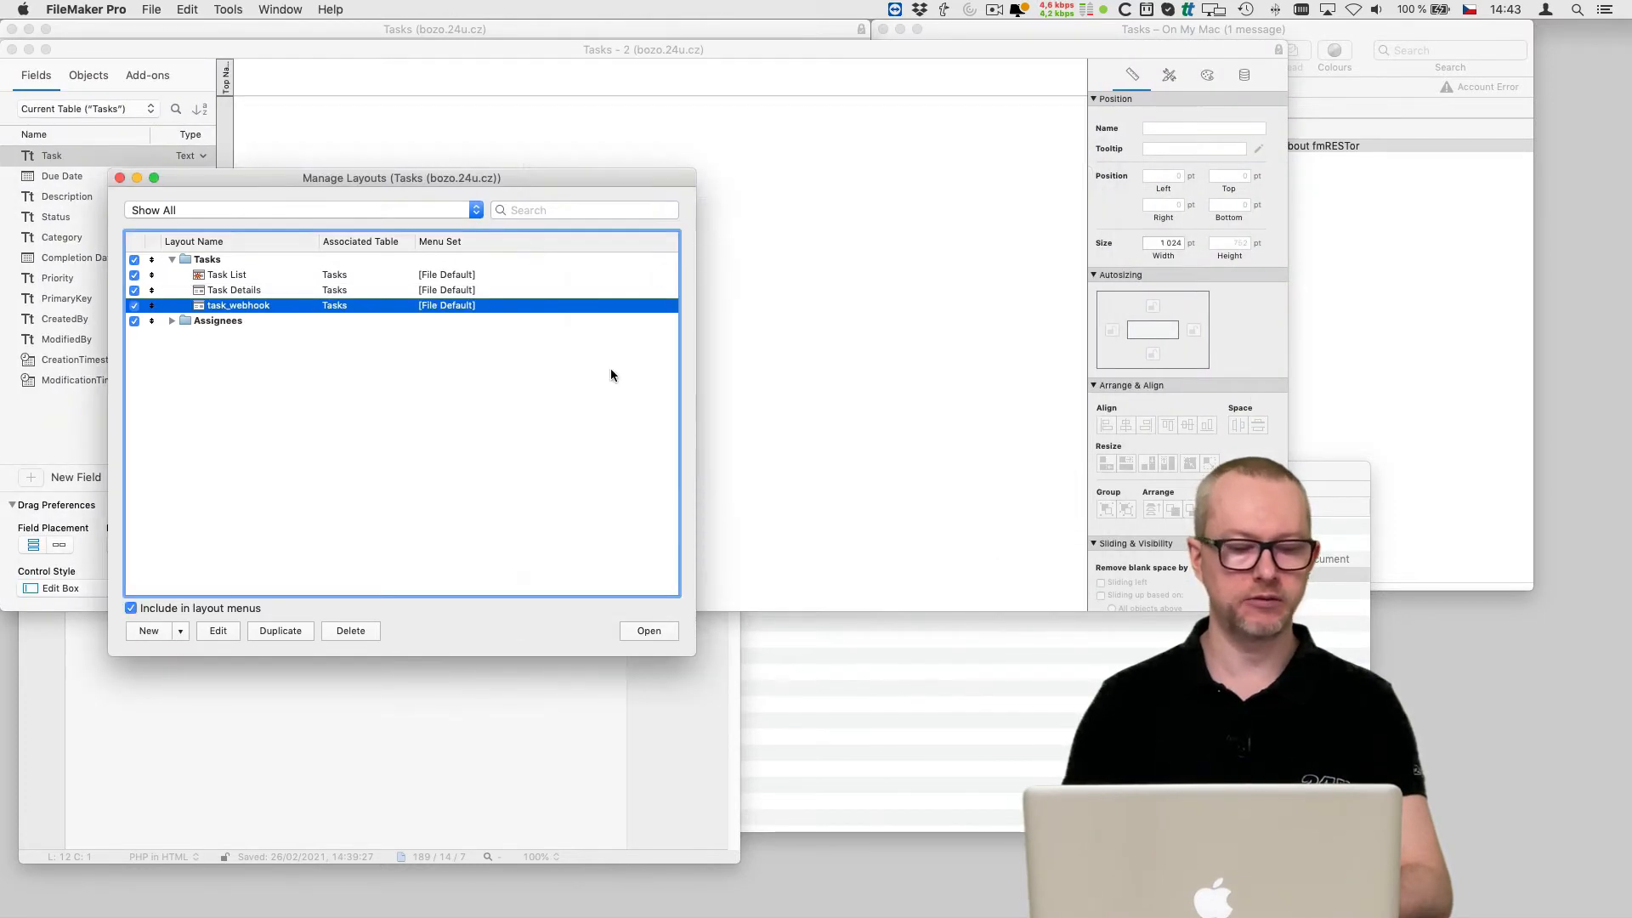
{"action": "left_click", "coordinate": [647, 630]}
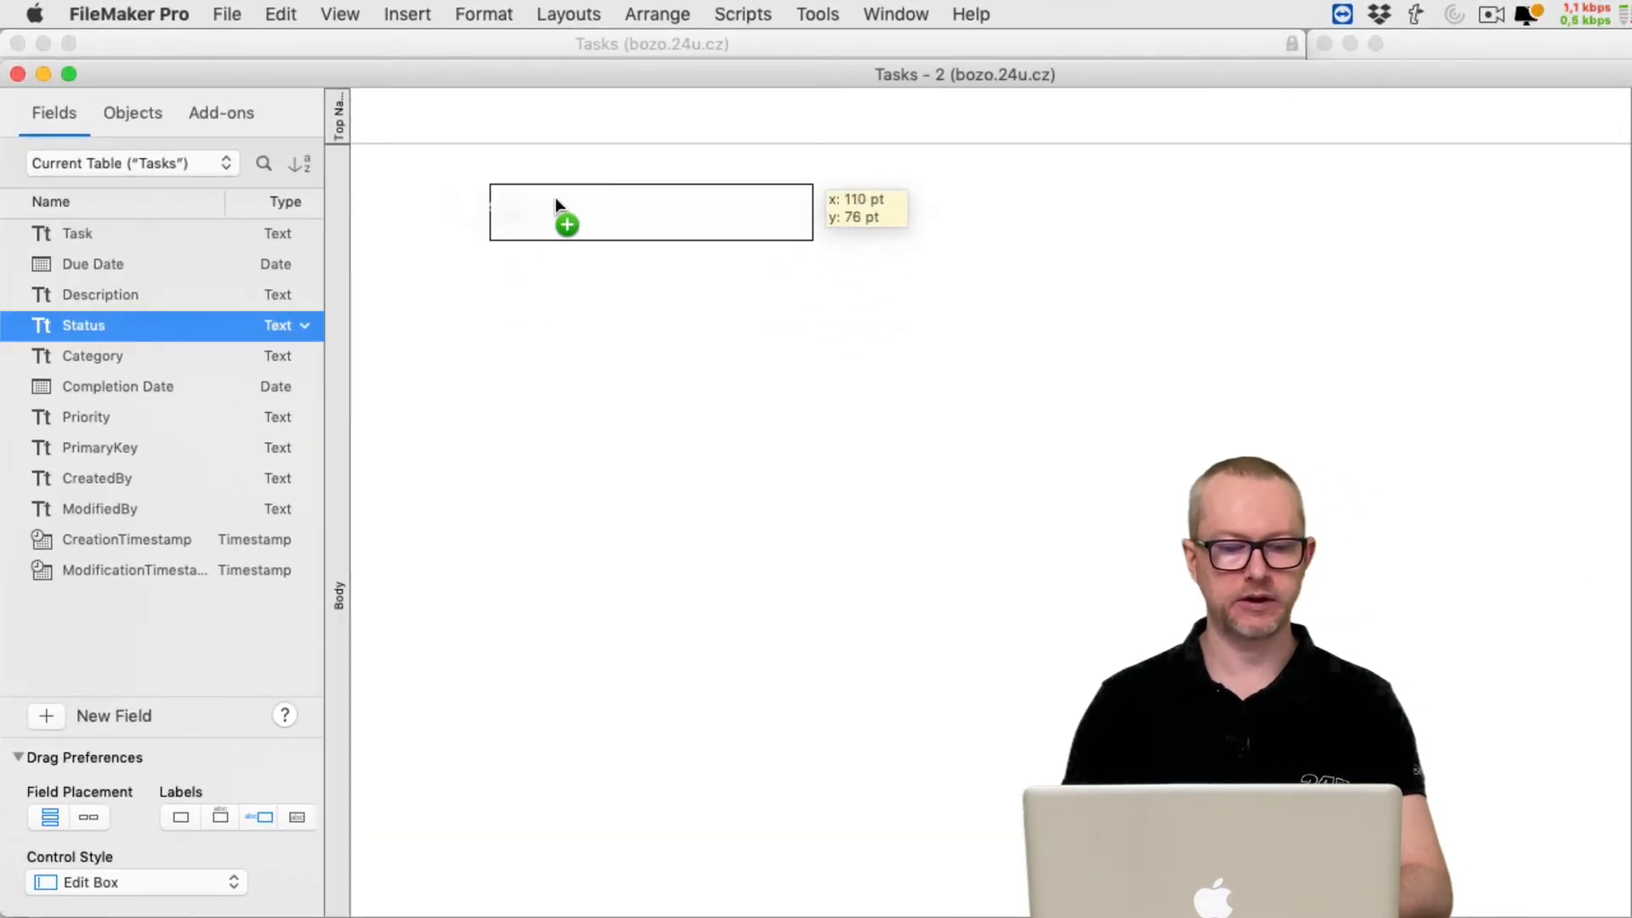
{"action": "left_click_drag", "start_coordinate": [83, 325], "coordinate": [650, 211]}
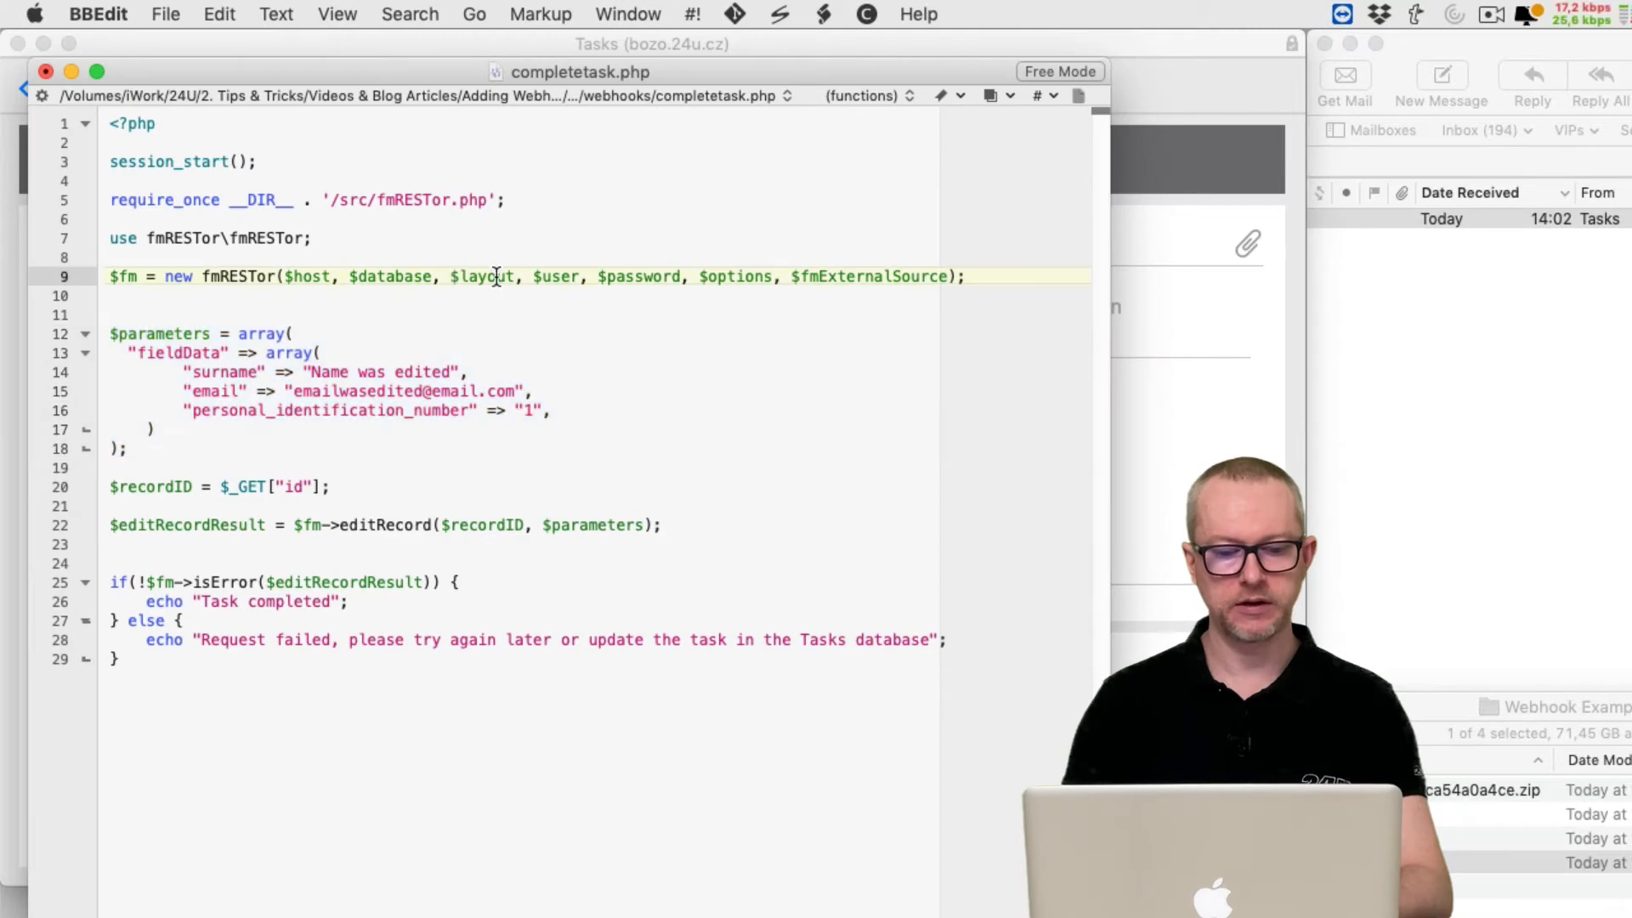
Set the layout to "task_webhook" and the field data to "Status" => "Completed"
{"action": "type", "text": "\"task_webhook"}
{"action": "left_click", "coordinate": [597, 371]}
{"action": "type", "text": "Statu"}
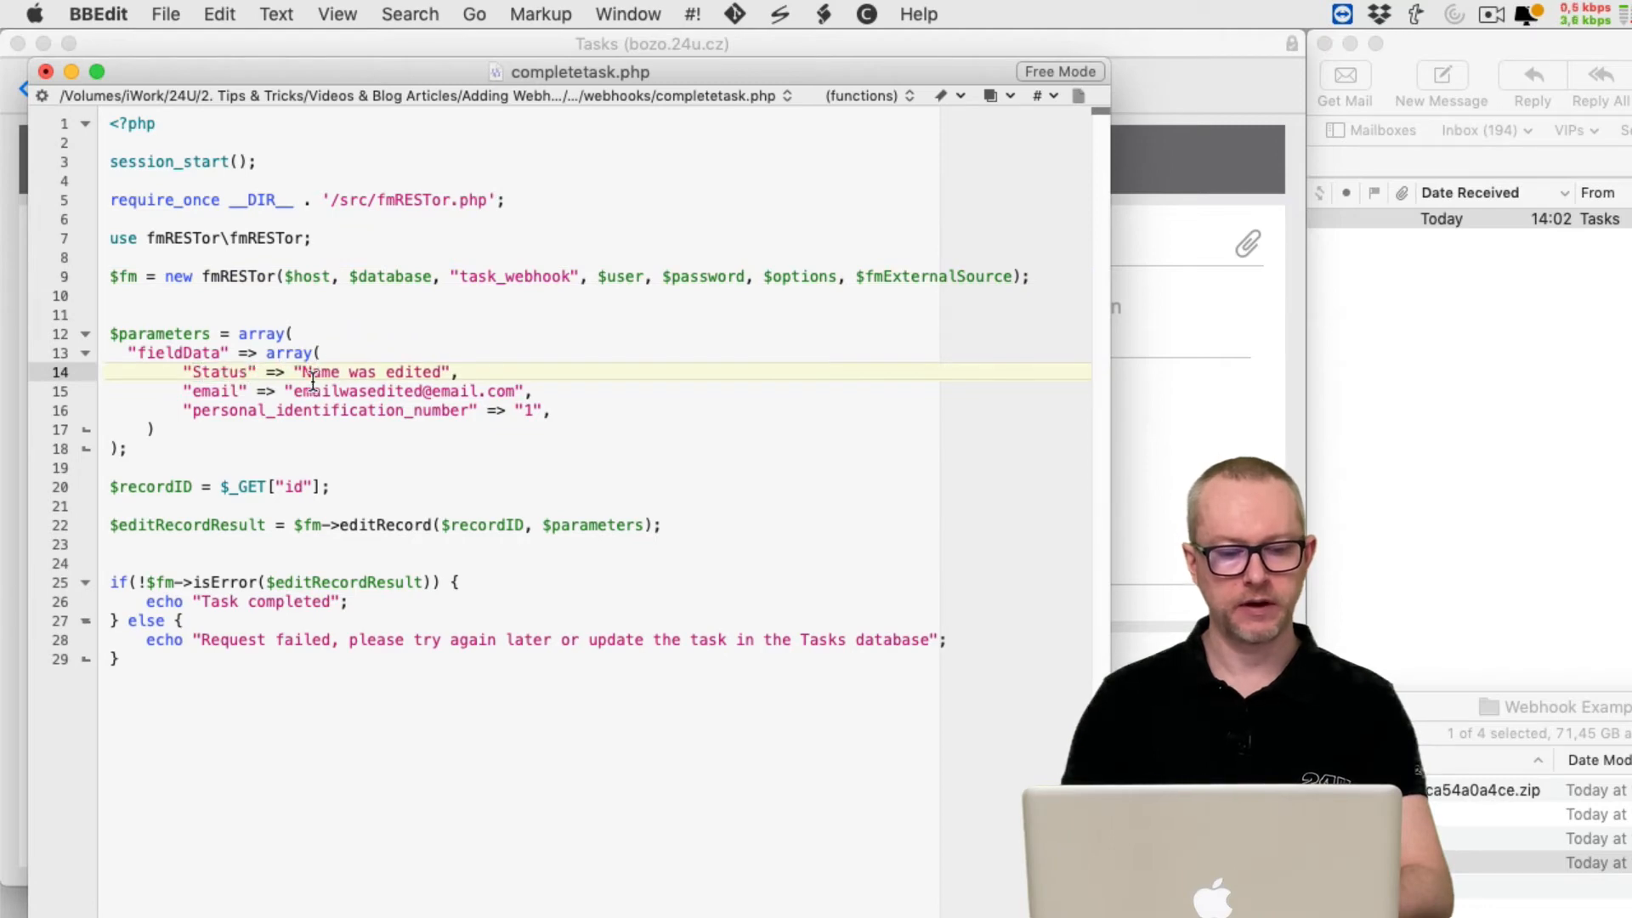
{"action": "type", "text": "Comple"}
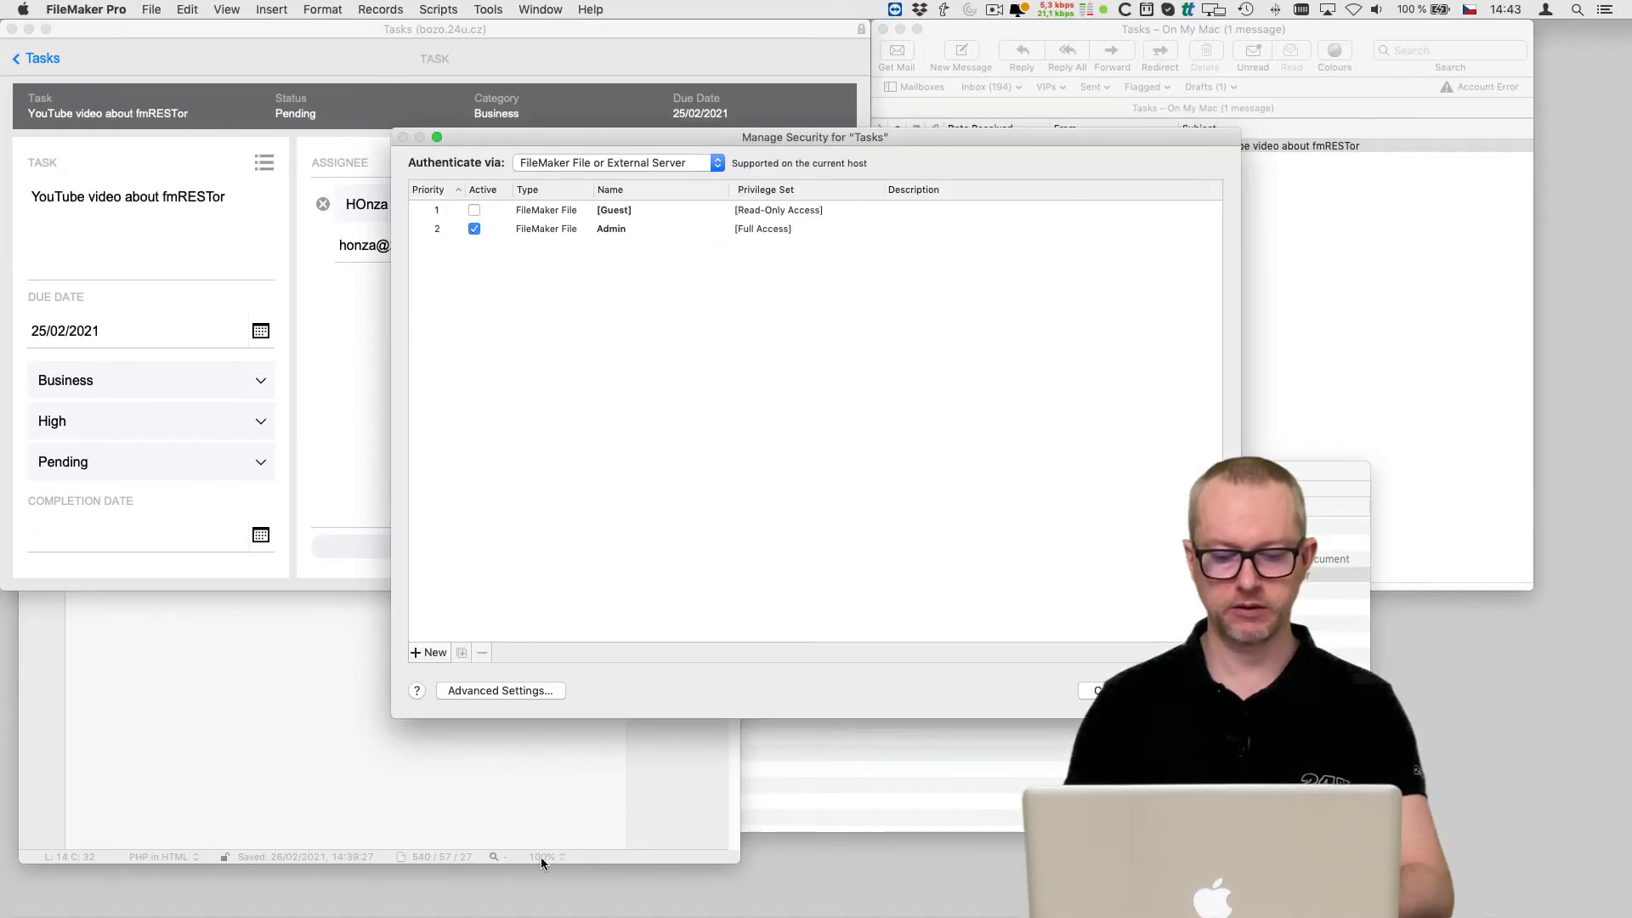
Create a new privilege set named Webhook in advanced security settings
{"action": "left_click", "coordinate": [499, 690]}
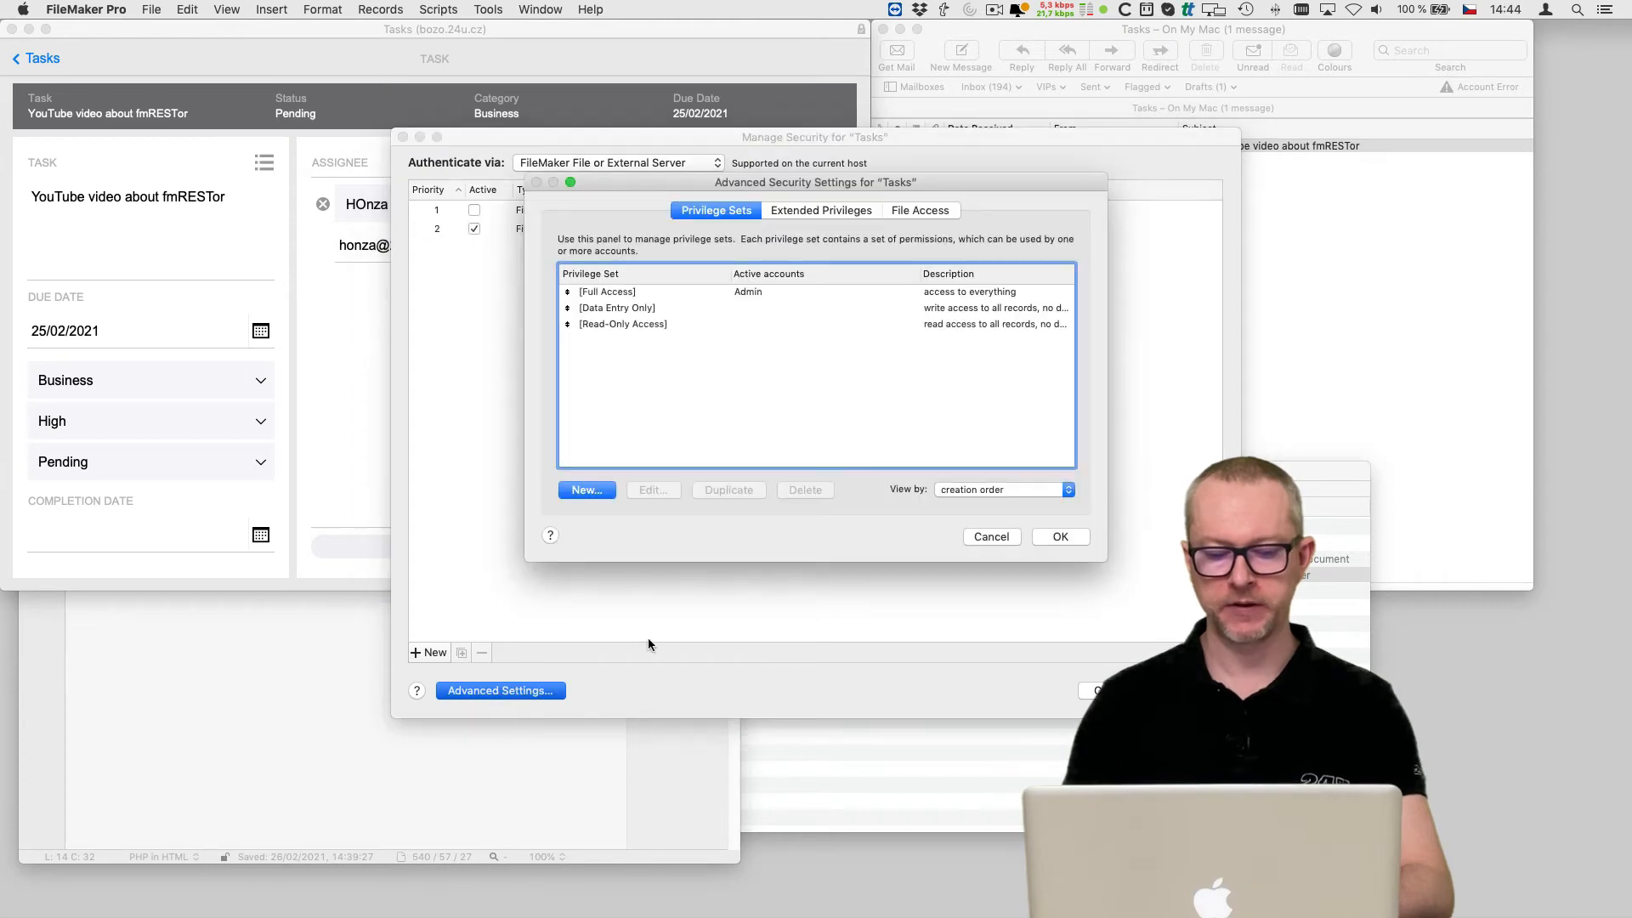
{"action": "left_click", "coordinate": [586, 489]}
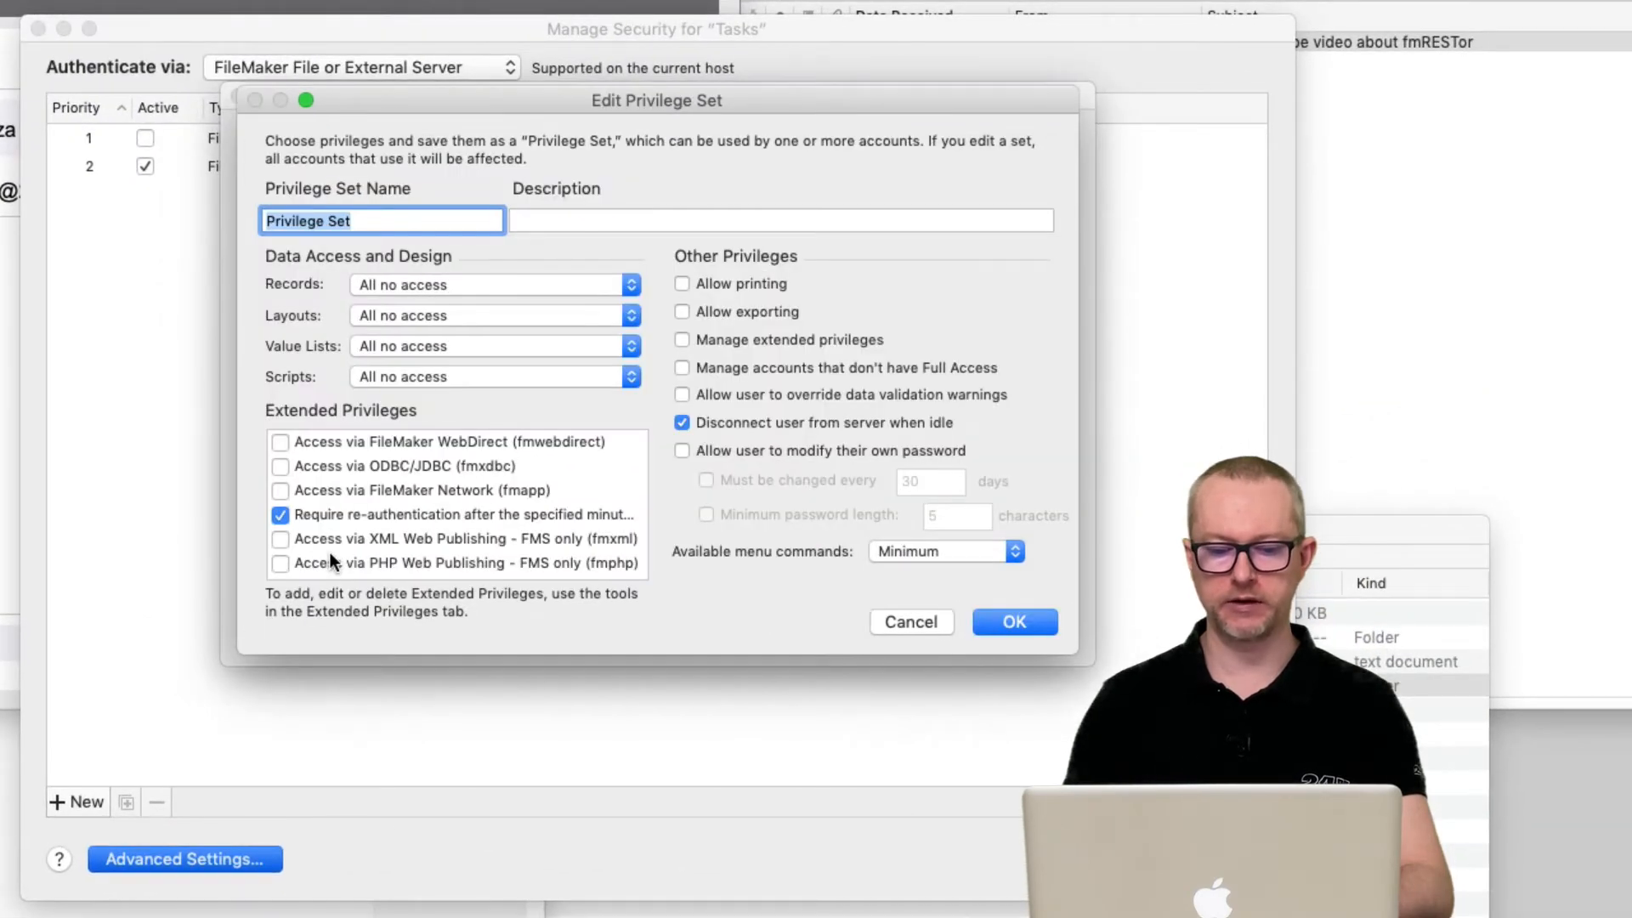
{"action": "type", "text": "W"}
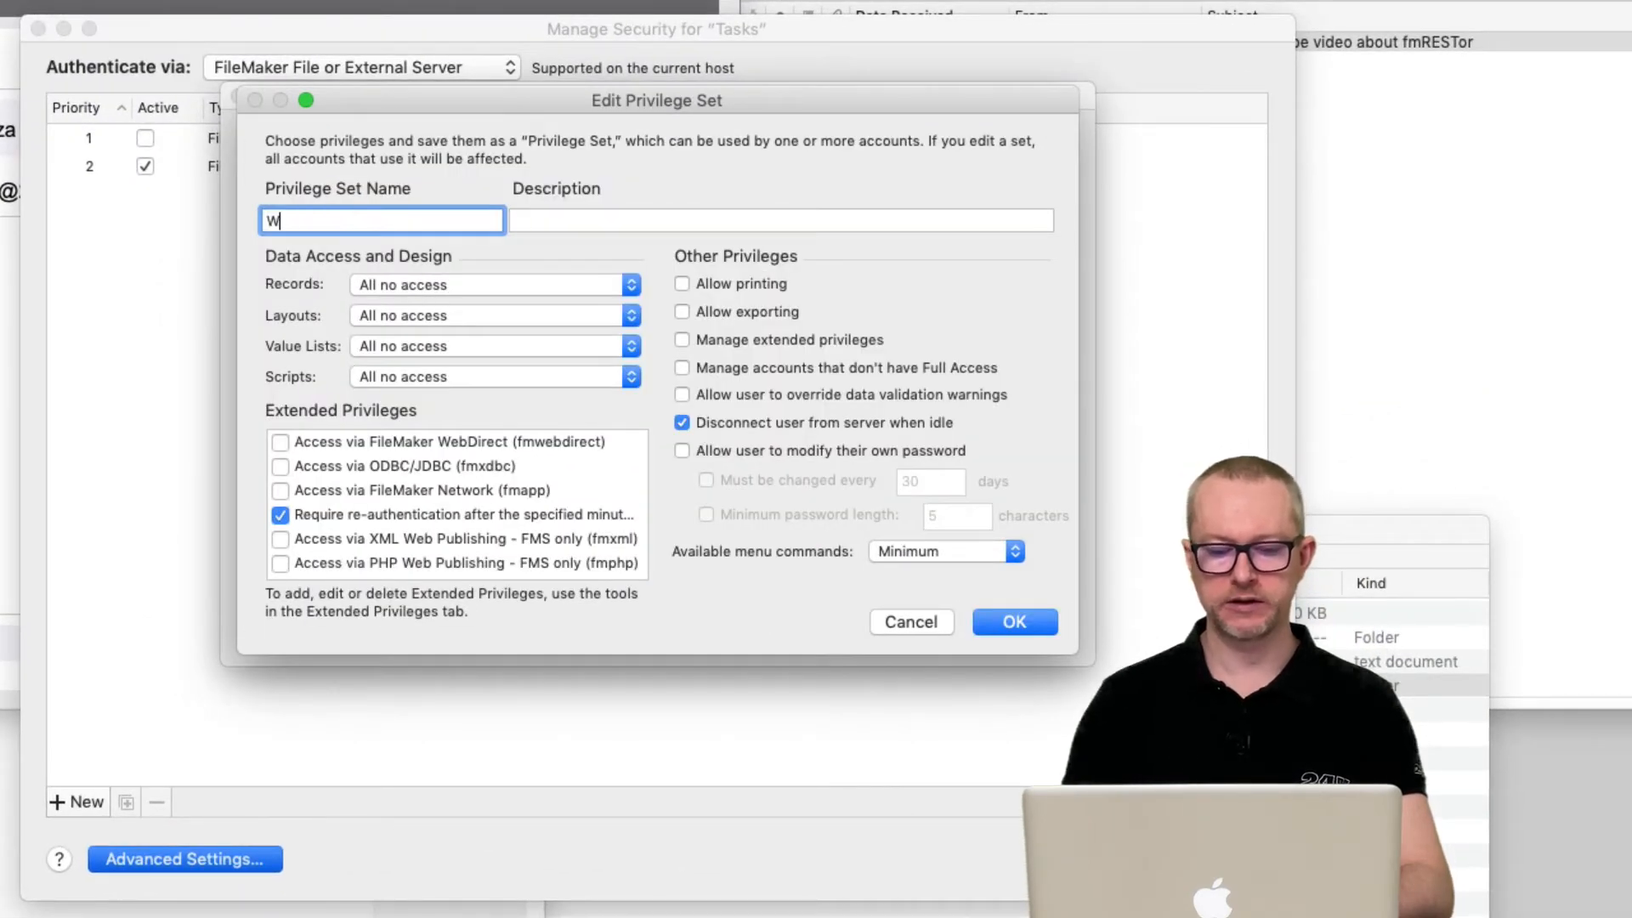
{"action": "type", "text": "ebhook"}
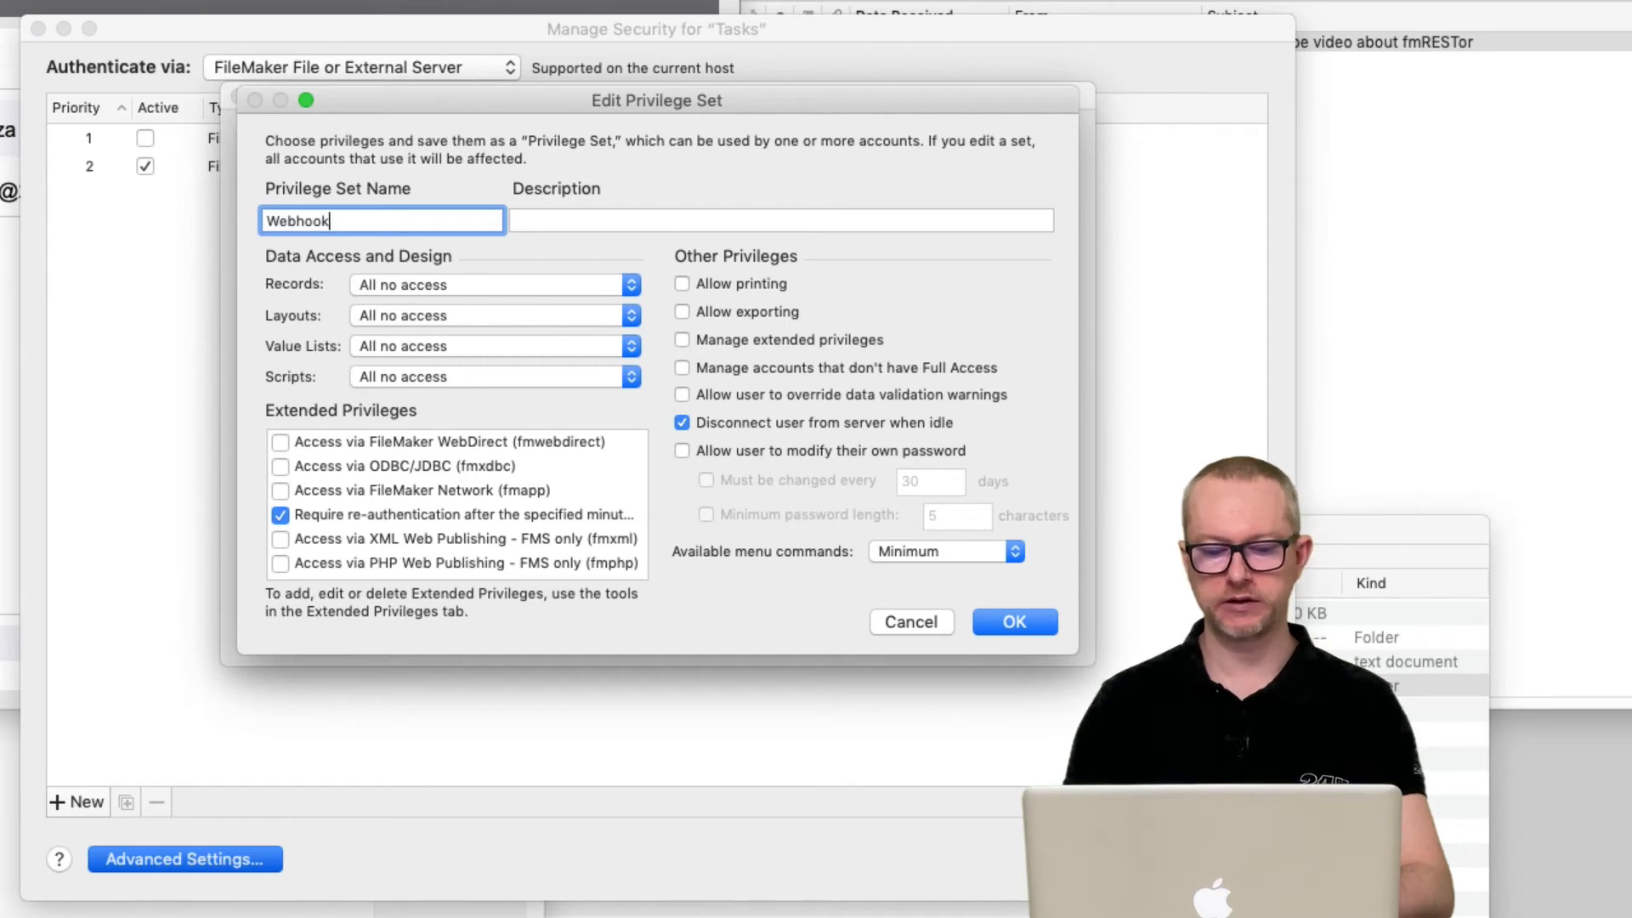
Give Webhook custom record privileges: view Tasks records, with only Status modifiable
{"action": "left_click", "coordinate": [492, 284]}
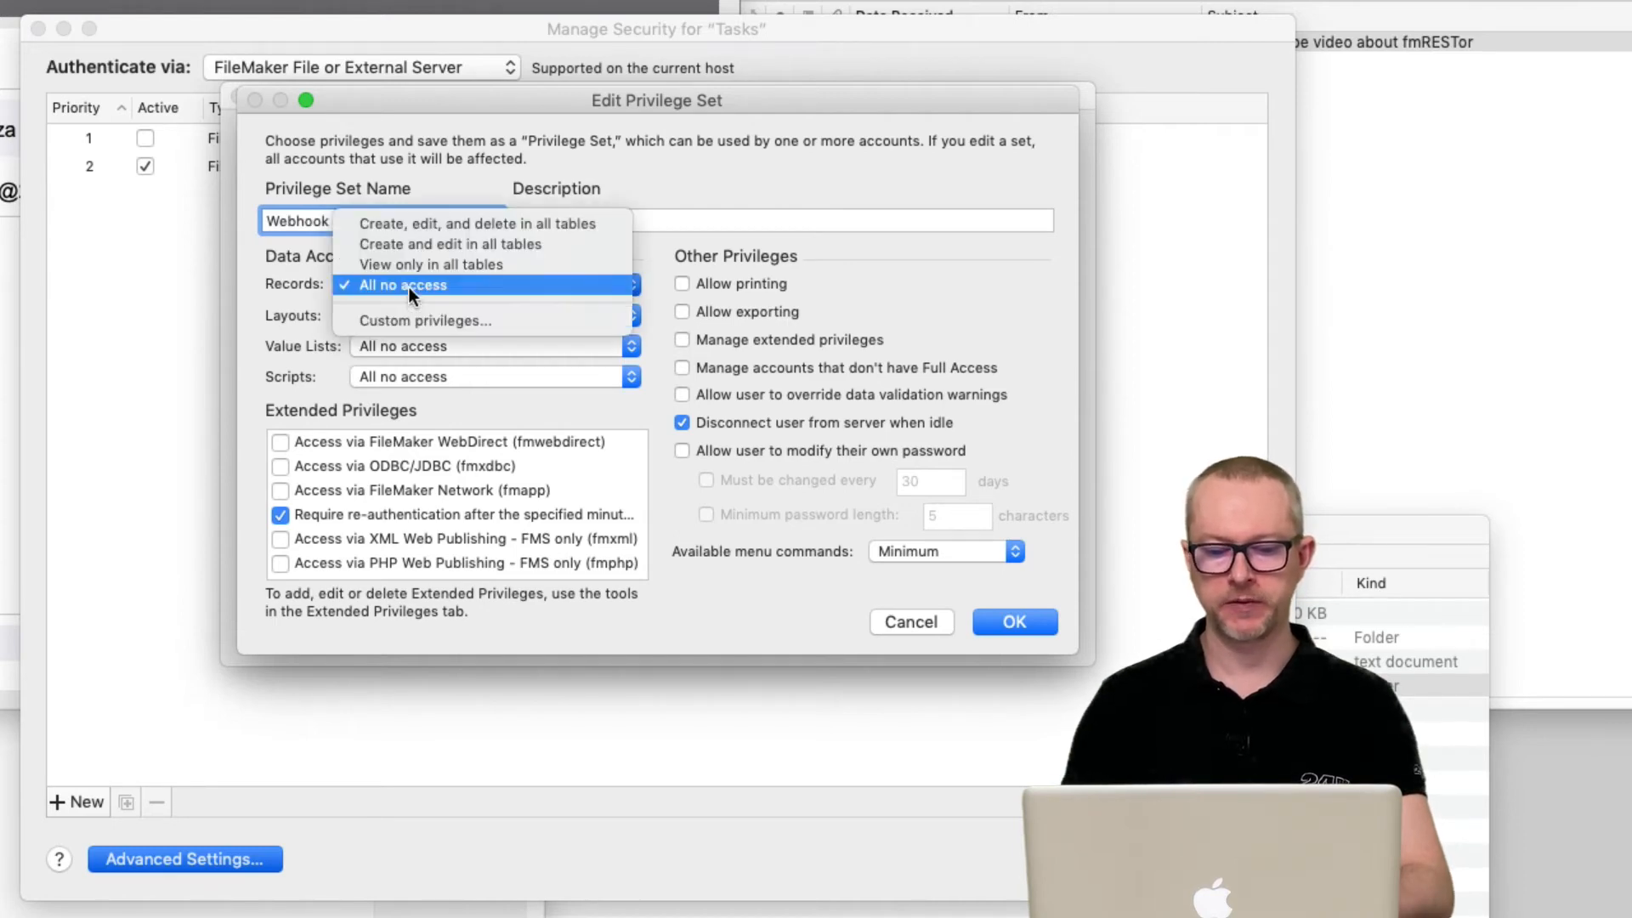
{"action": "left_click", "coordinate": [424, 320]}
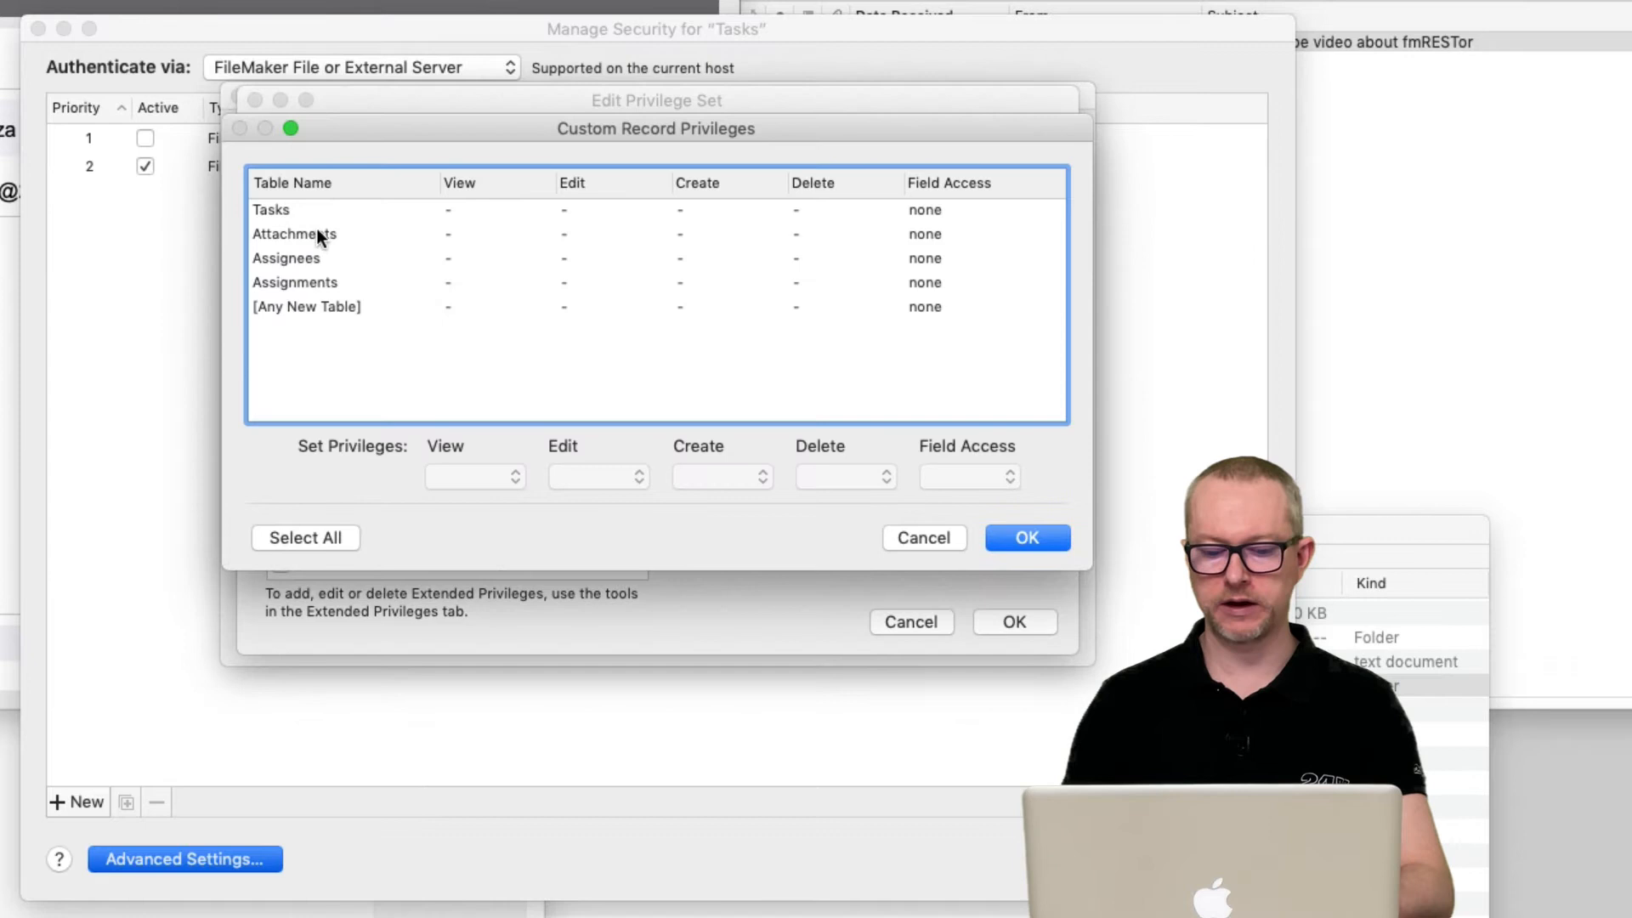
{"action": "left_click", "coordinate": [474, 477]}
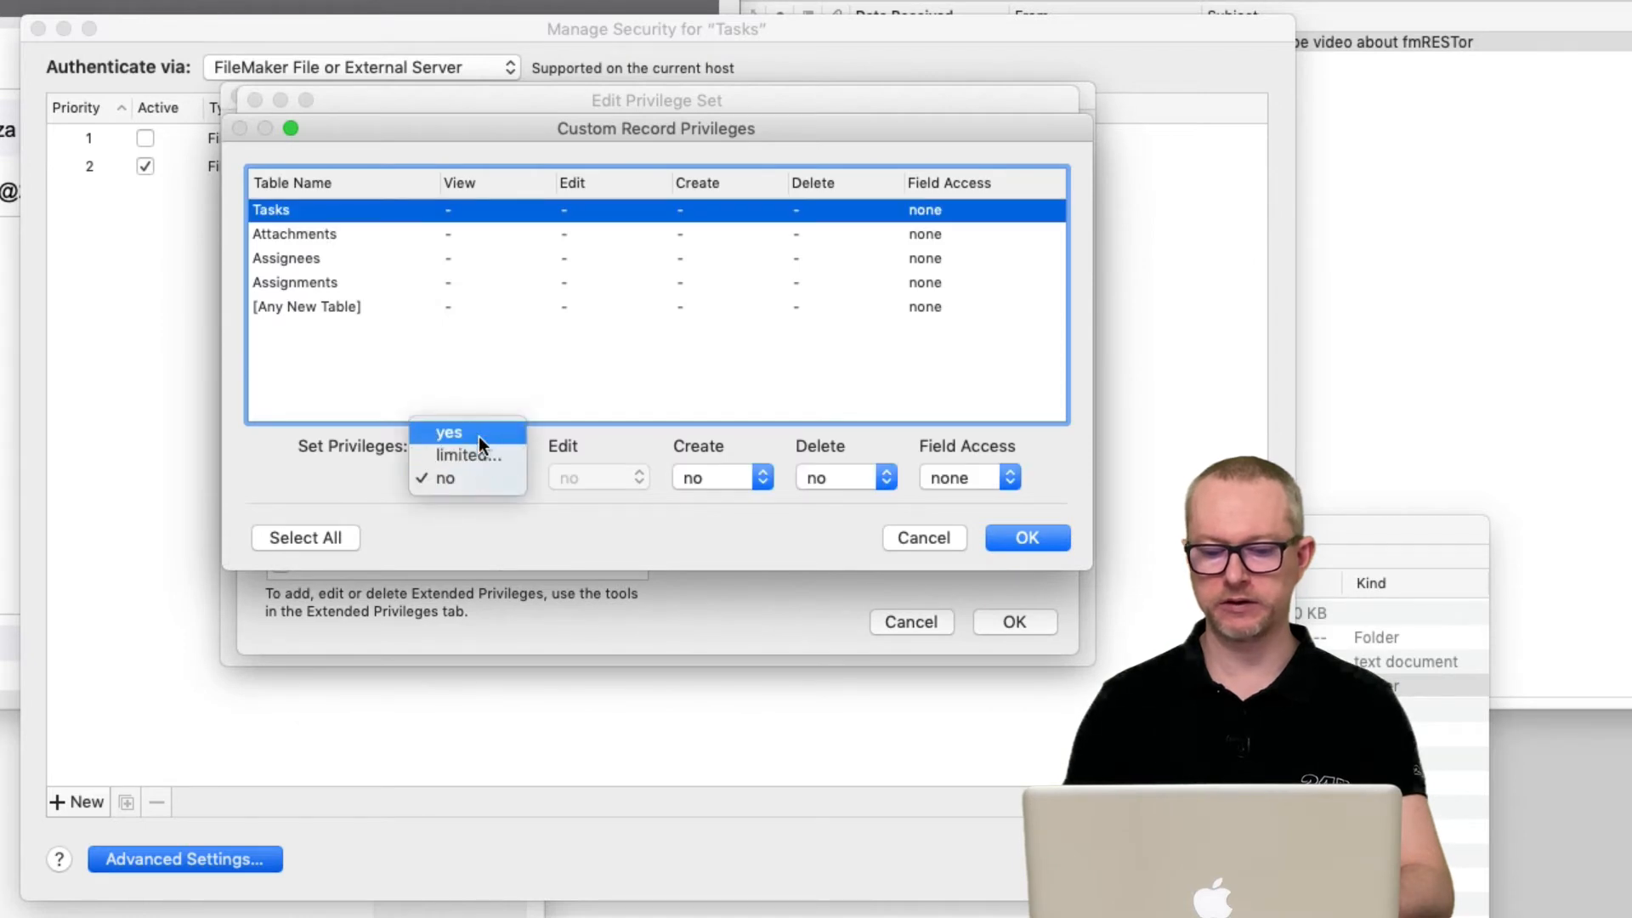
{"action": "left_click", "coordinate": [449, 431]}
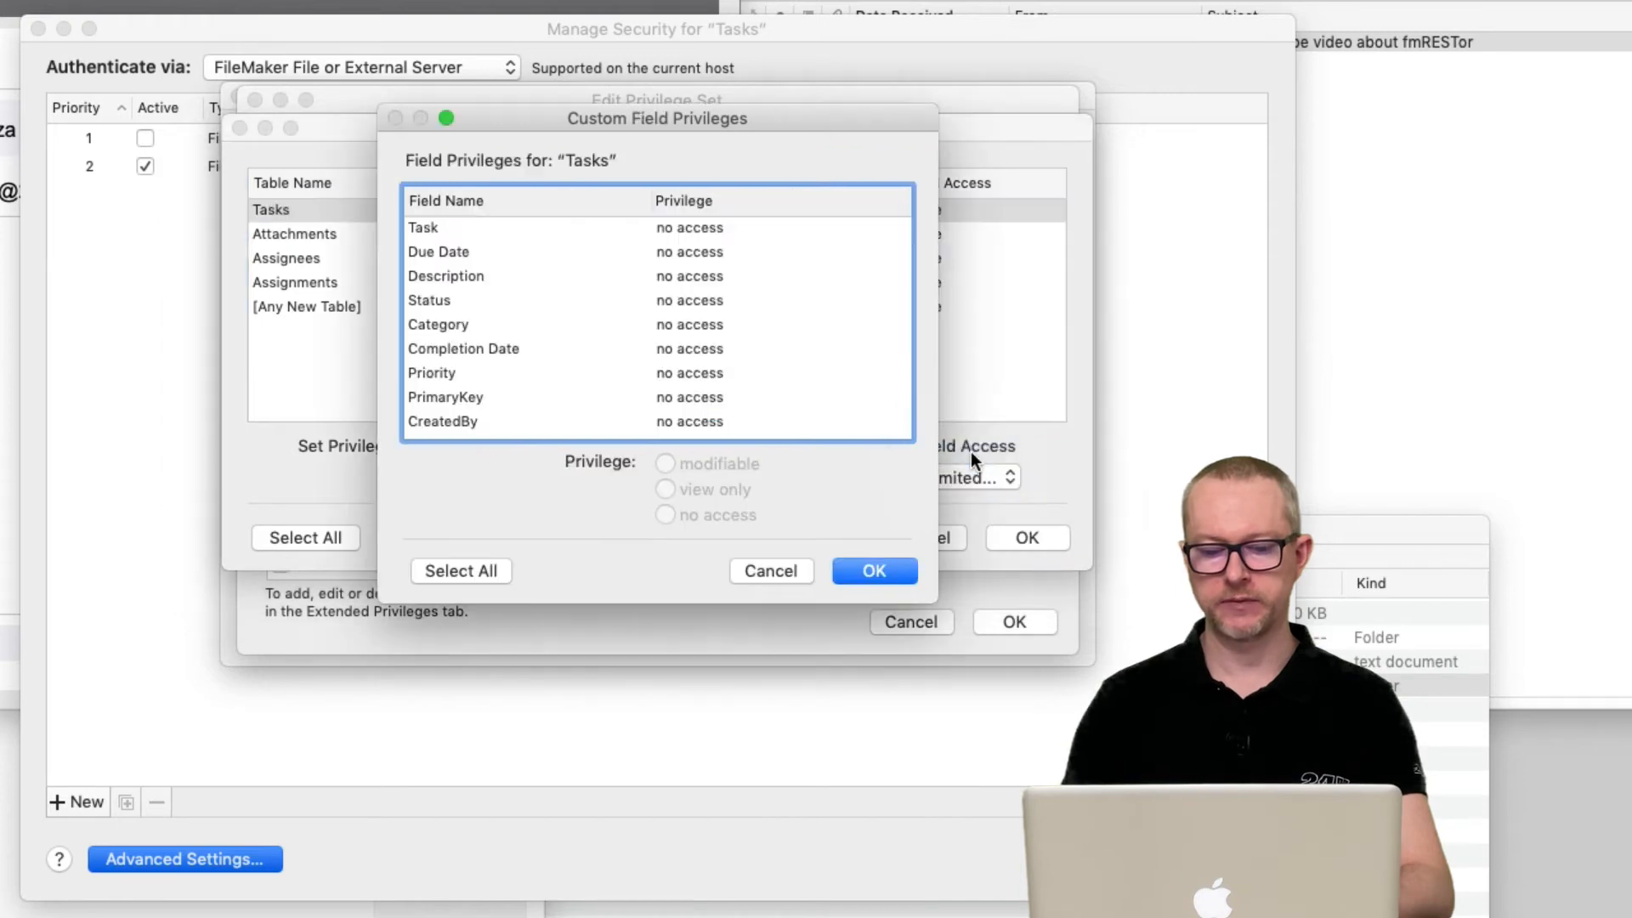
{"action": "left_click", "coordinate": [665, 463]}
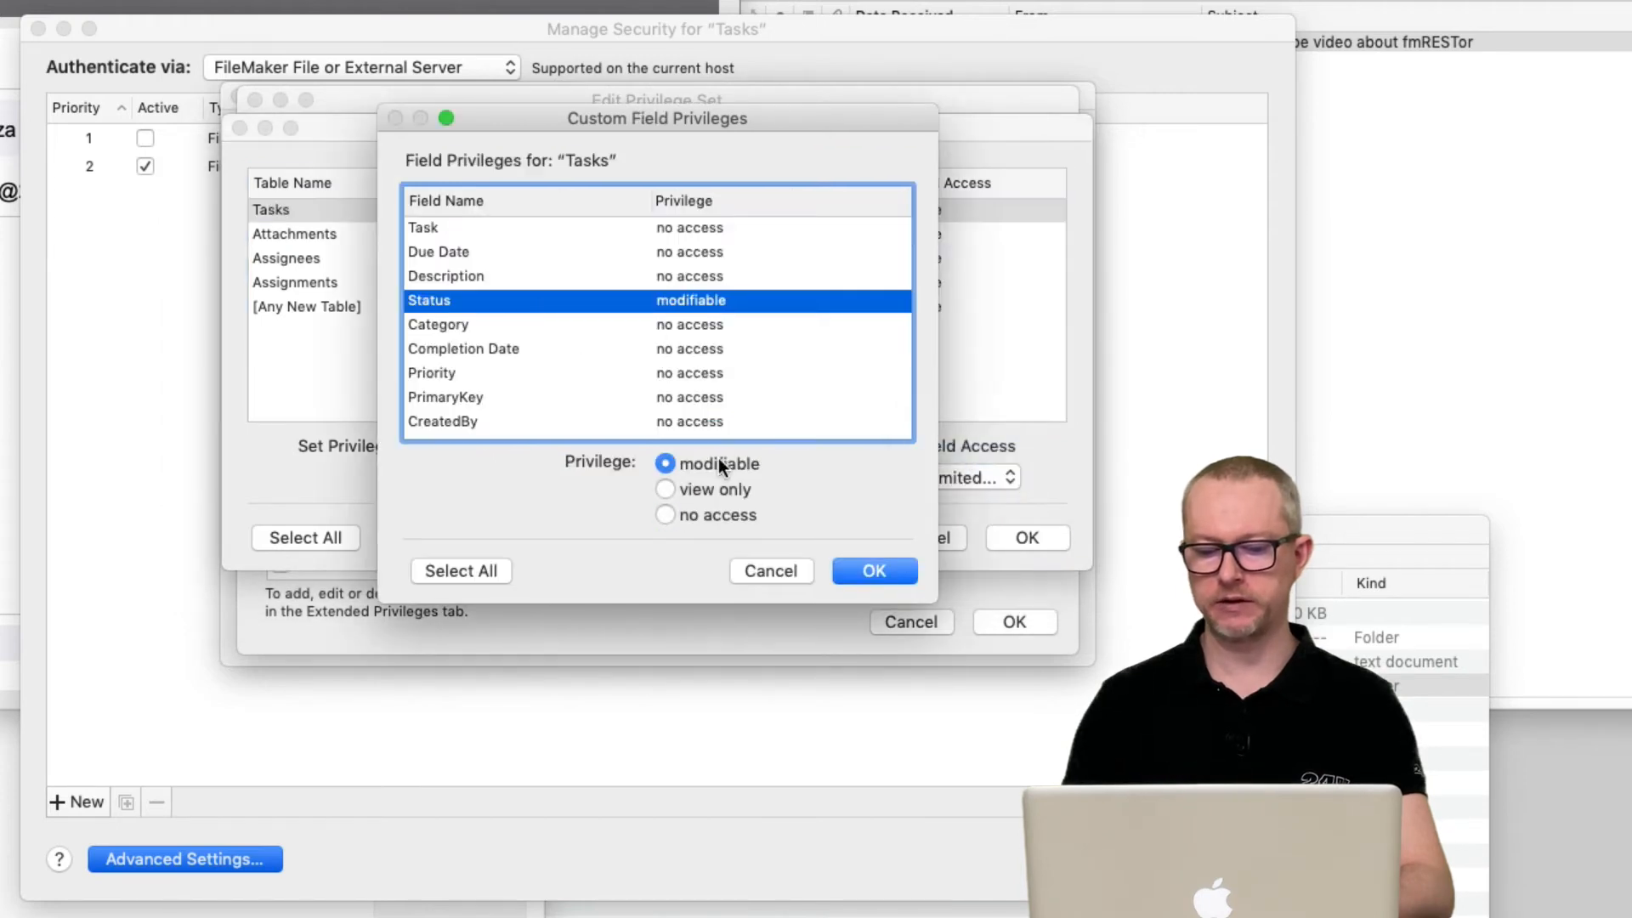
{"action": "left_click", "coordinate": [872, 570]}
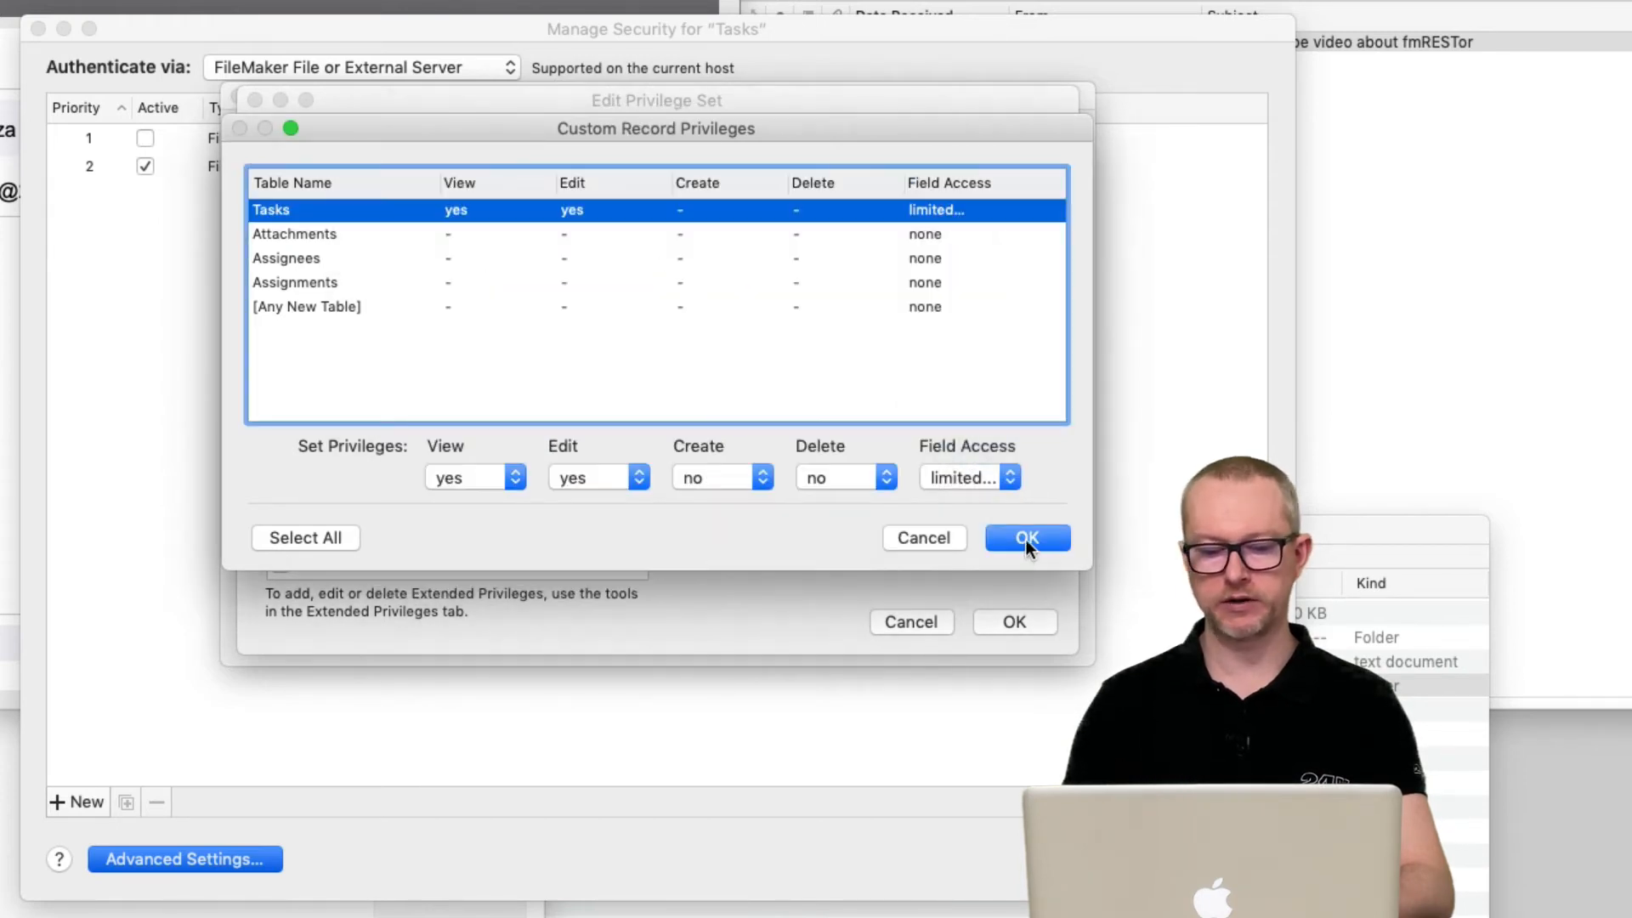
{"action": "left_click", "coordinate": [1024, 537]}
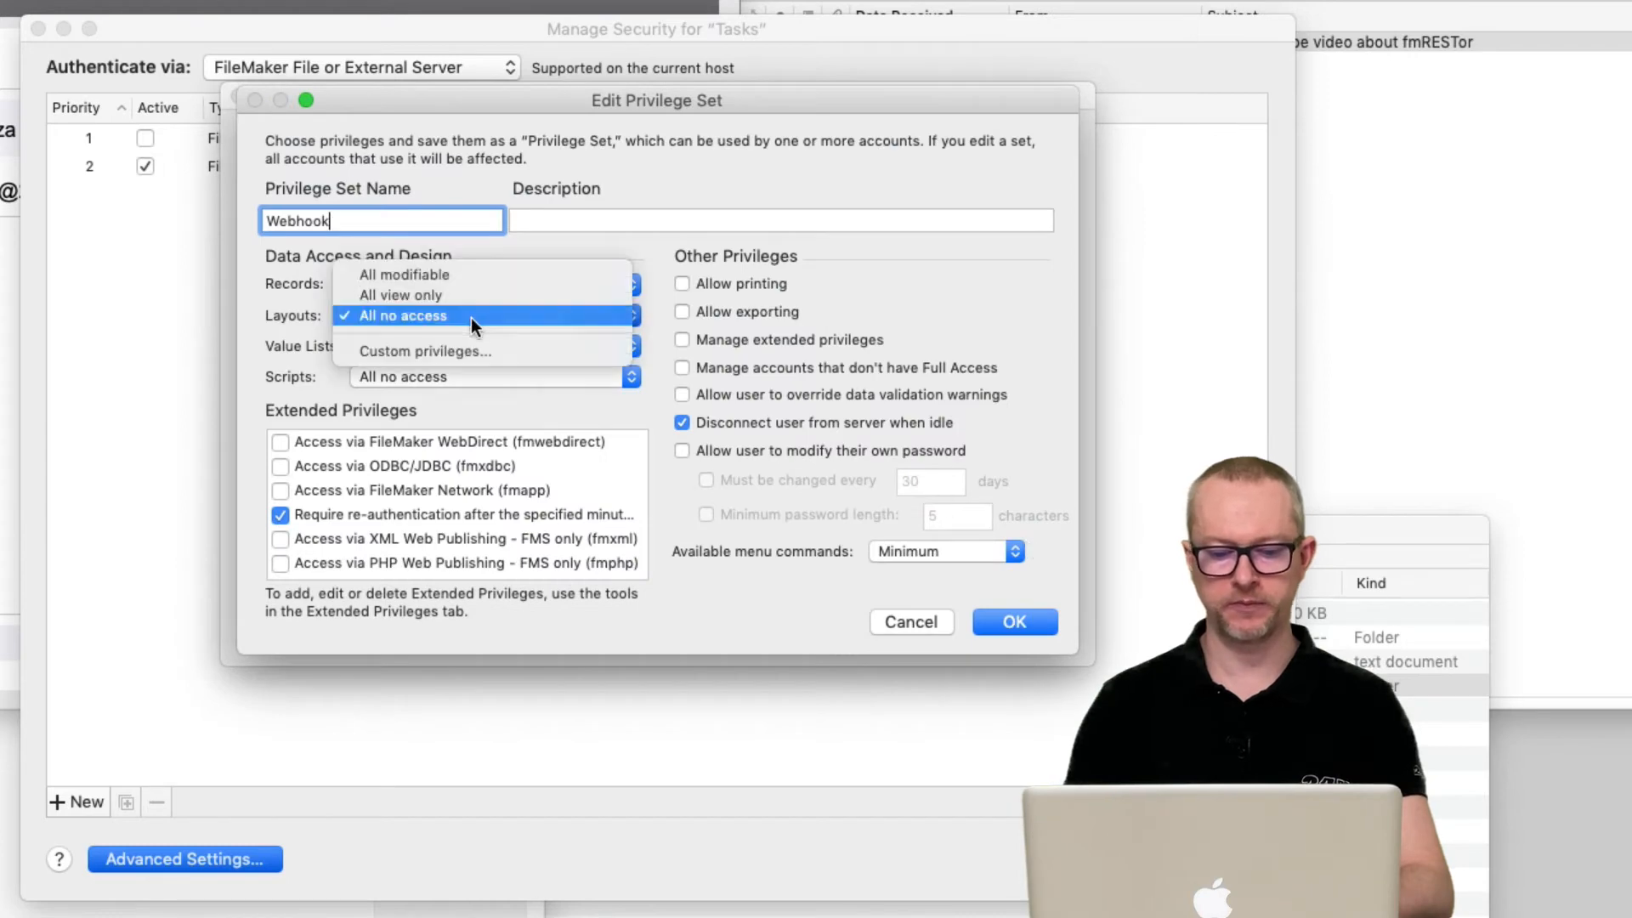
Restrict layout access to task_webhook, enable FileMaker Data API access, and save the set
{"action": "left_click", "coordinate": [423, 351]}
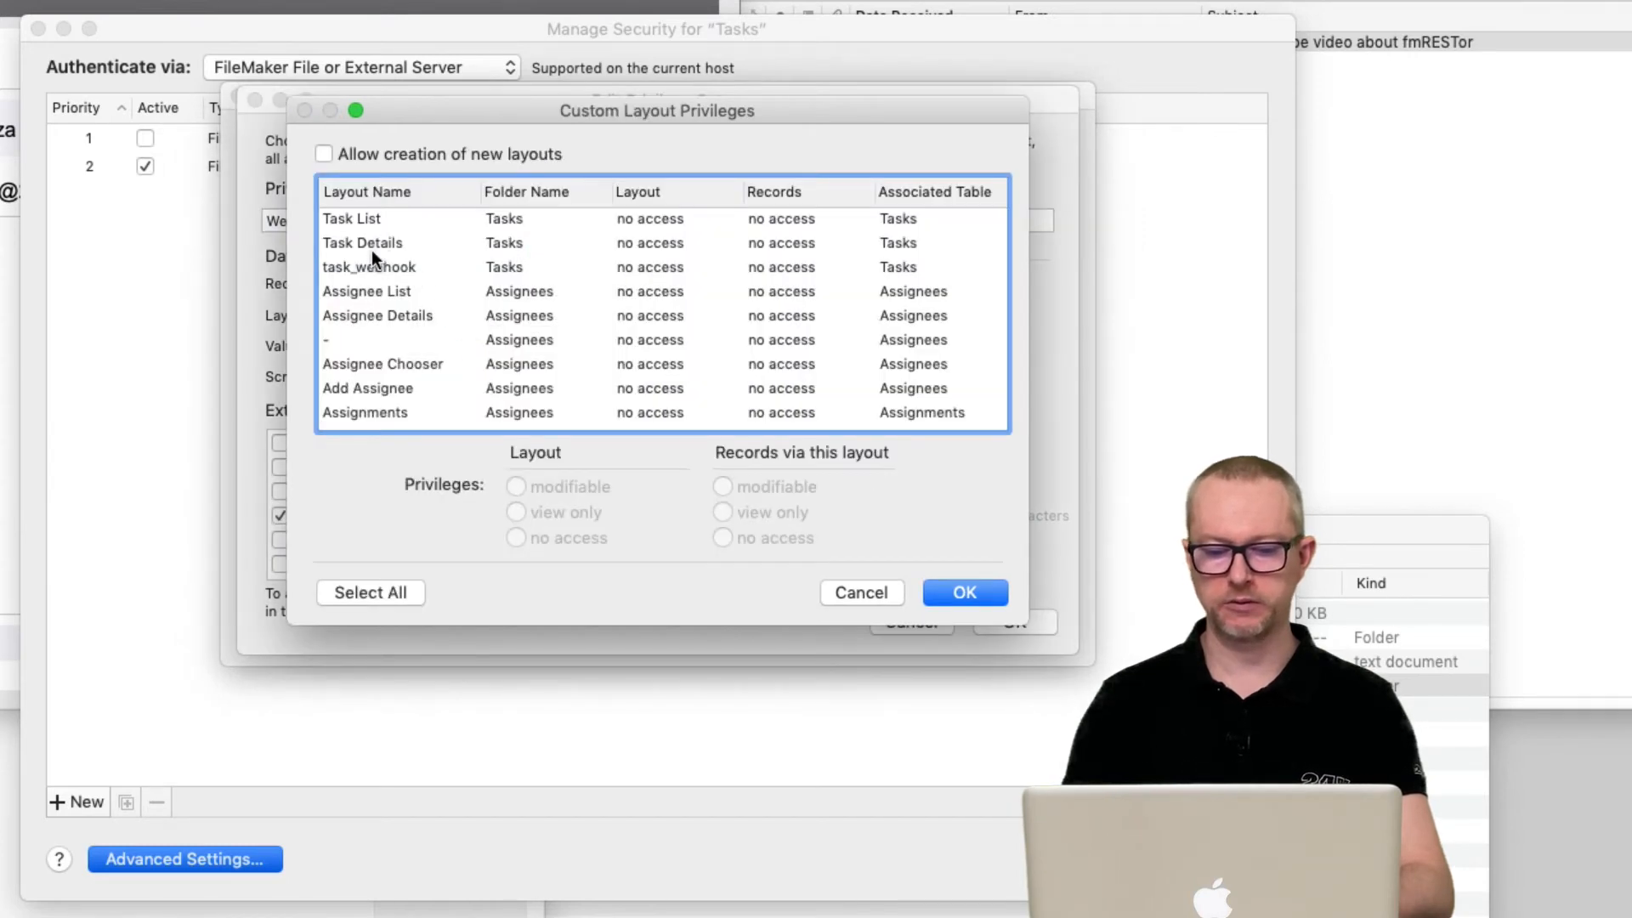
{"action": "left_click", "coordinate": [370, 266]}
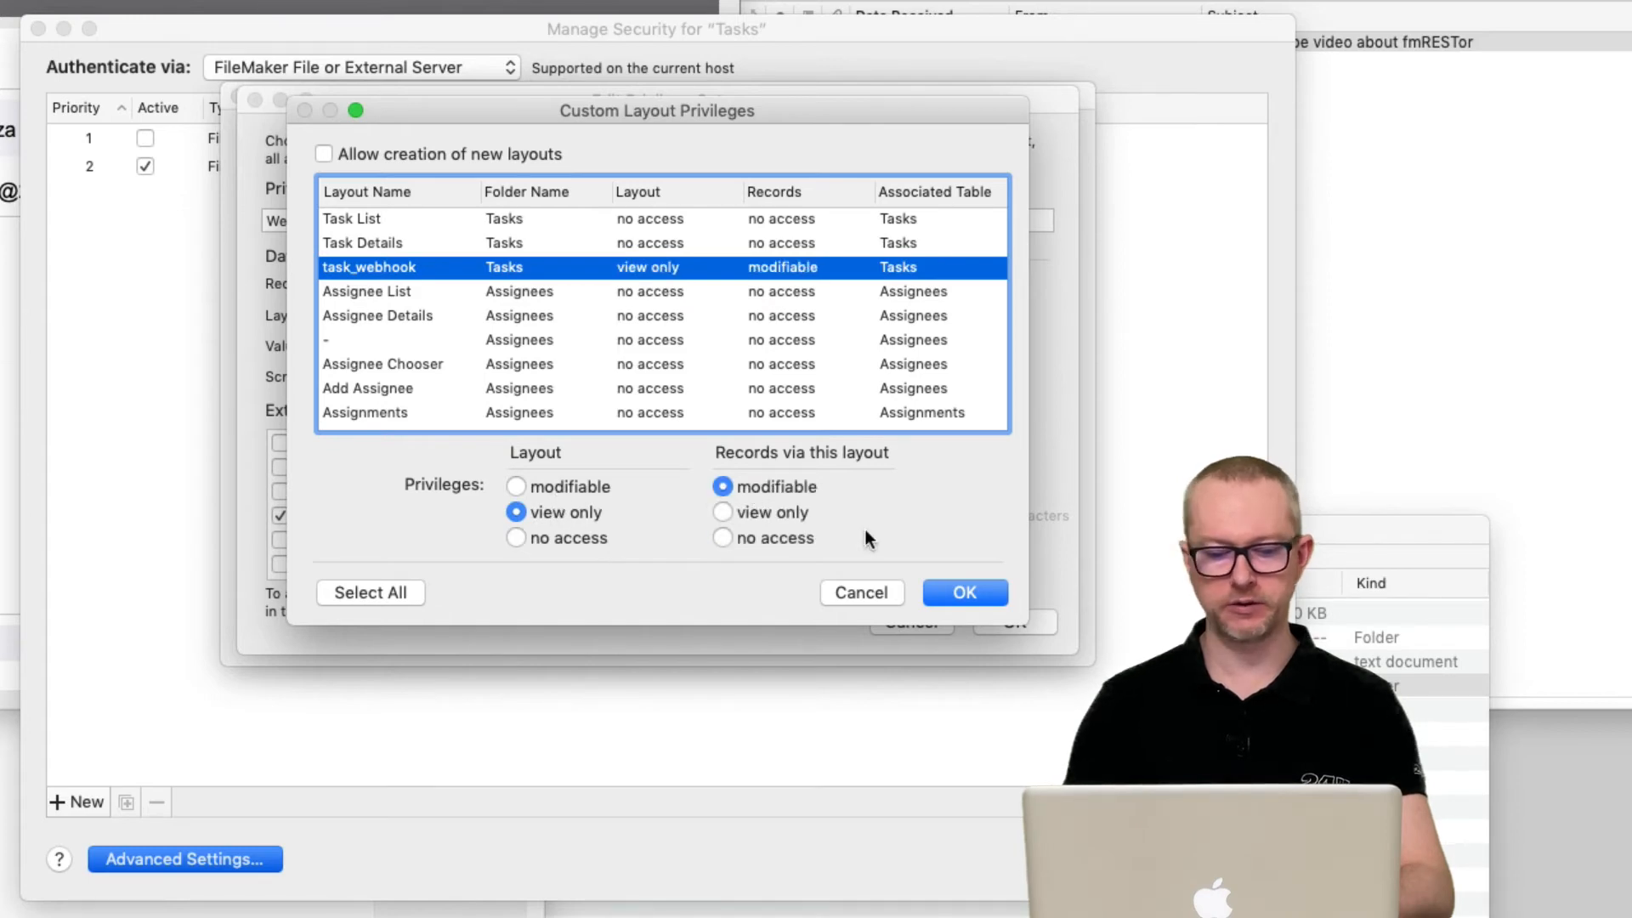
{"action": "left_click", "coordinate": [960, 592]}
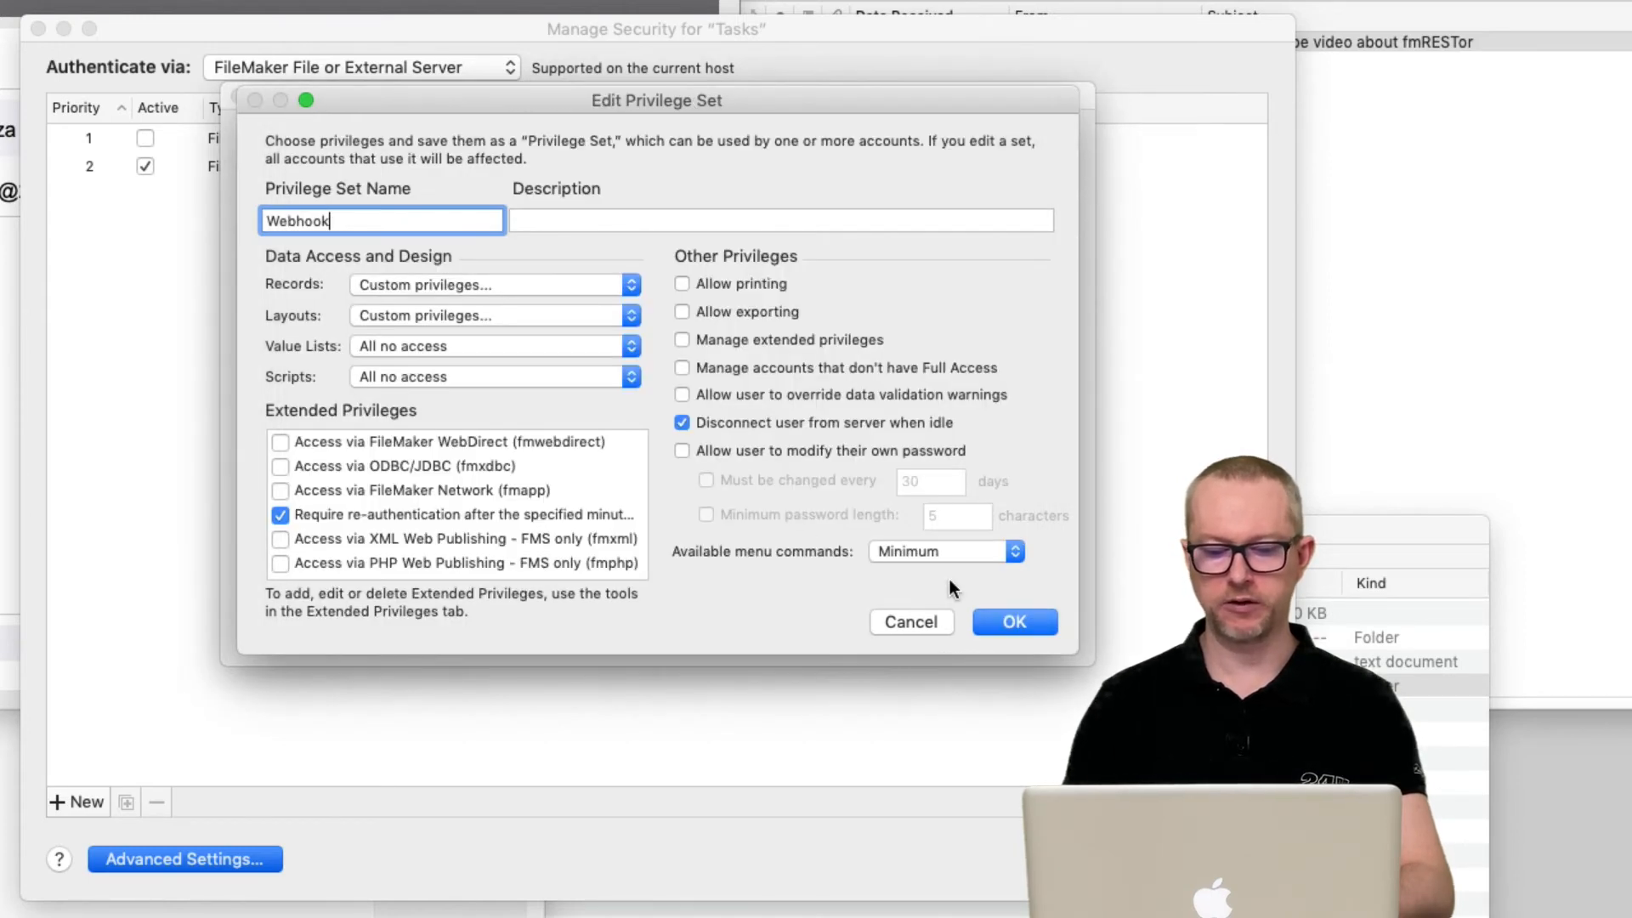
{"action": "scroll", "scroll_direction": "down", "scroll_amount": 3}
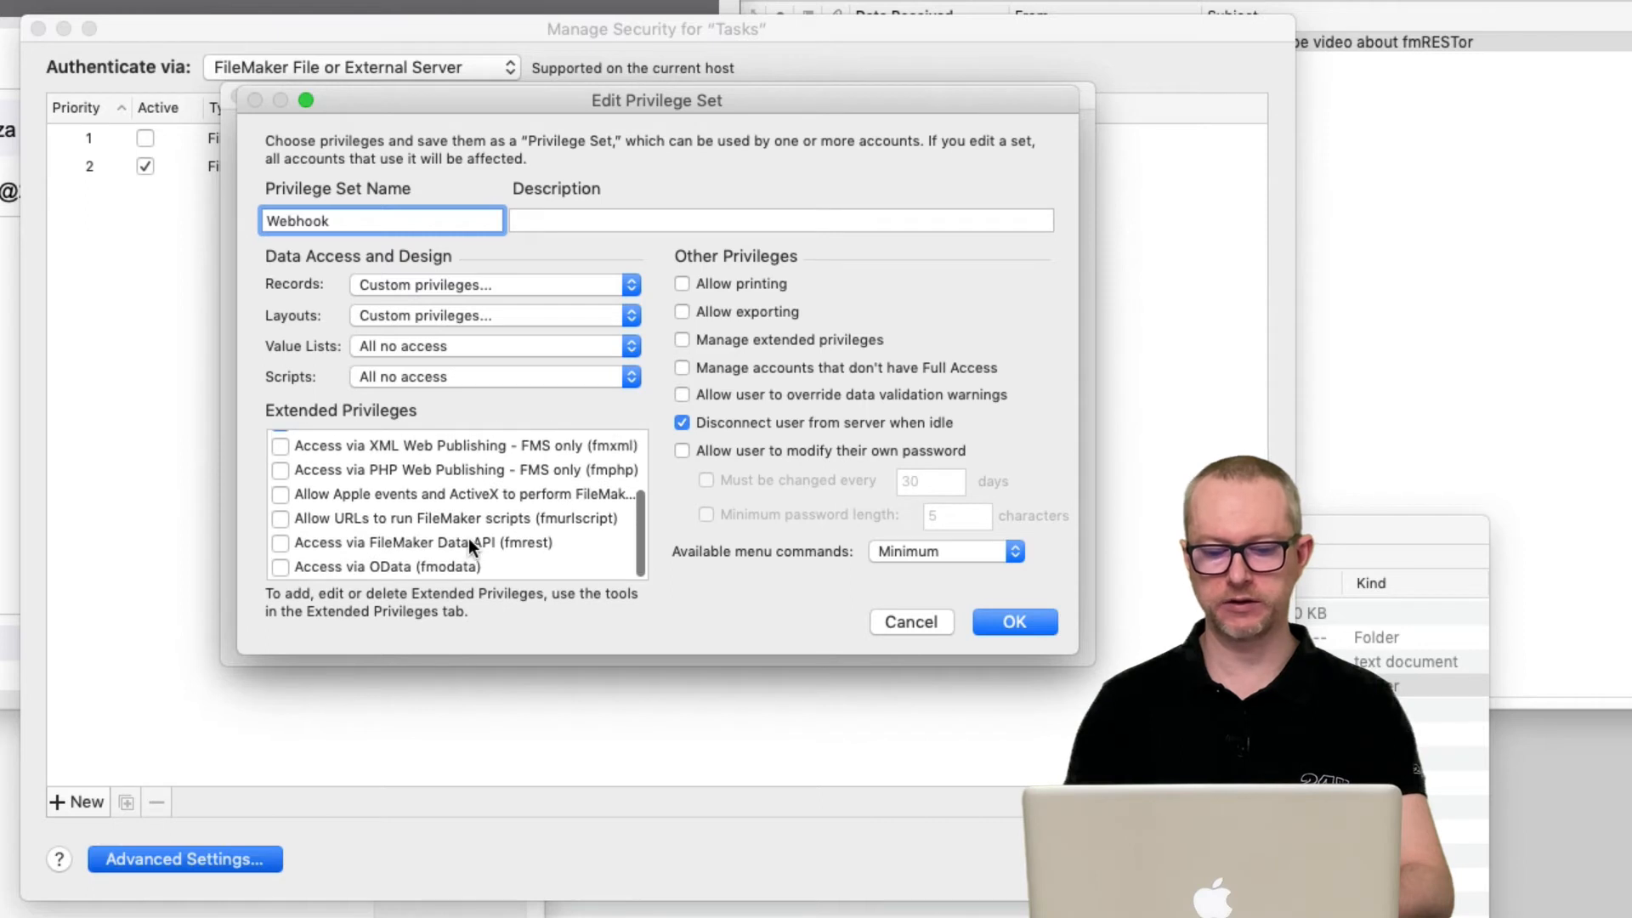
{"action": "left_click", "coordinate": [281, 543]}
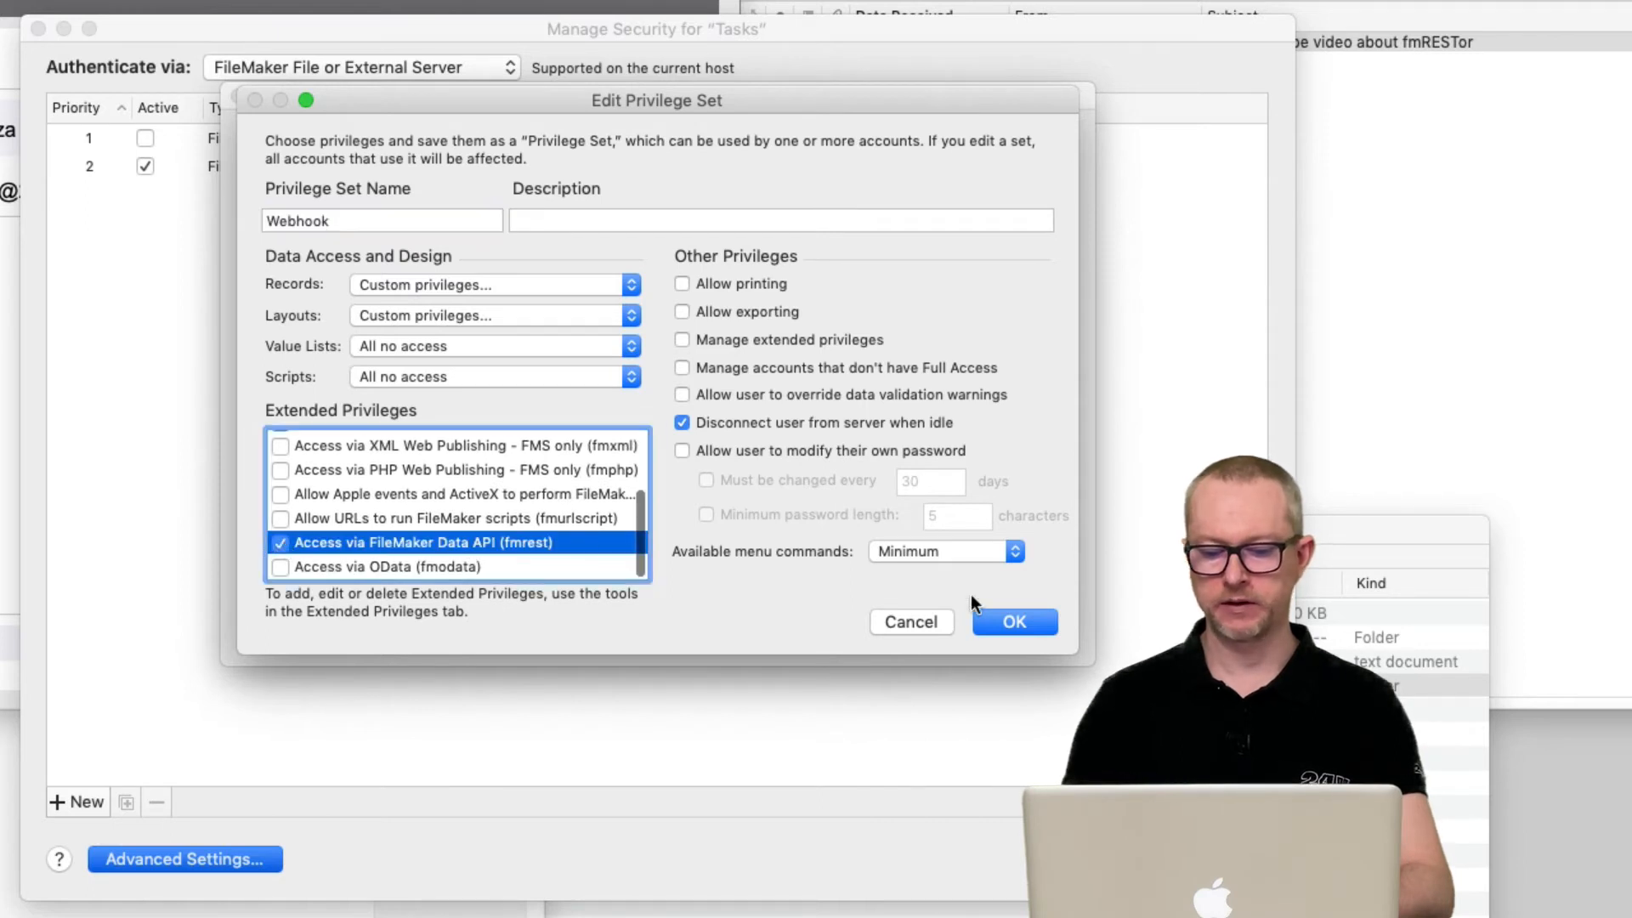
{"action": "left_click", "coordinate": [1012, 621]}
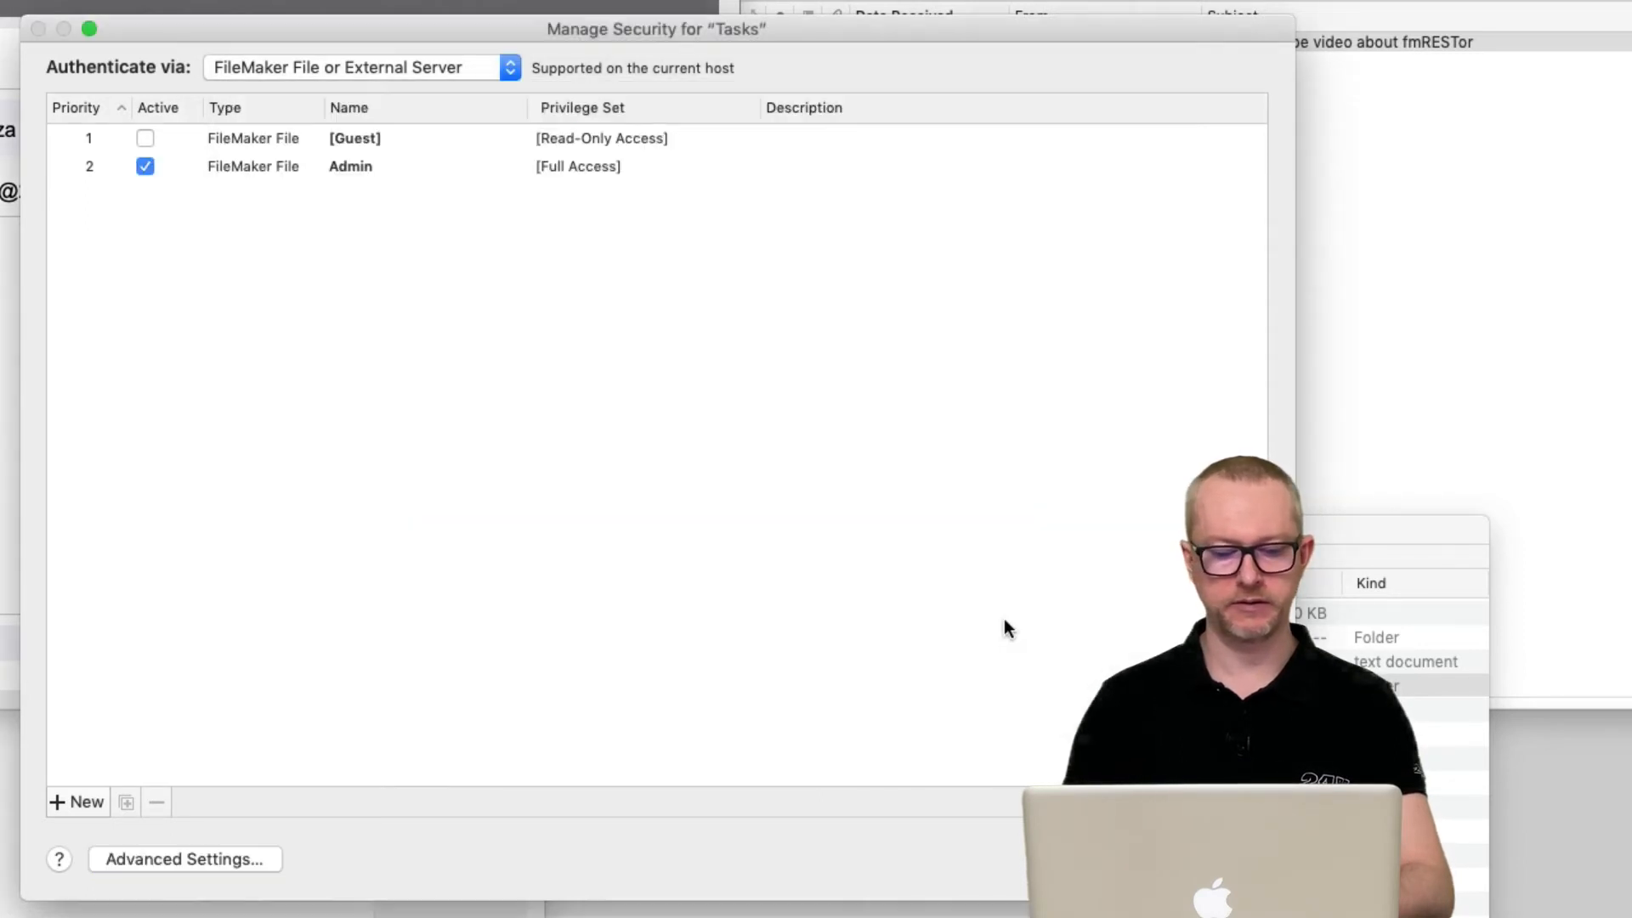
Set a password for the web account and choose Webhook as its privilege set
{"action": "type", "text": "web"}
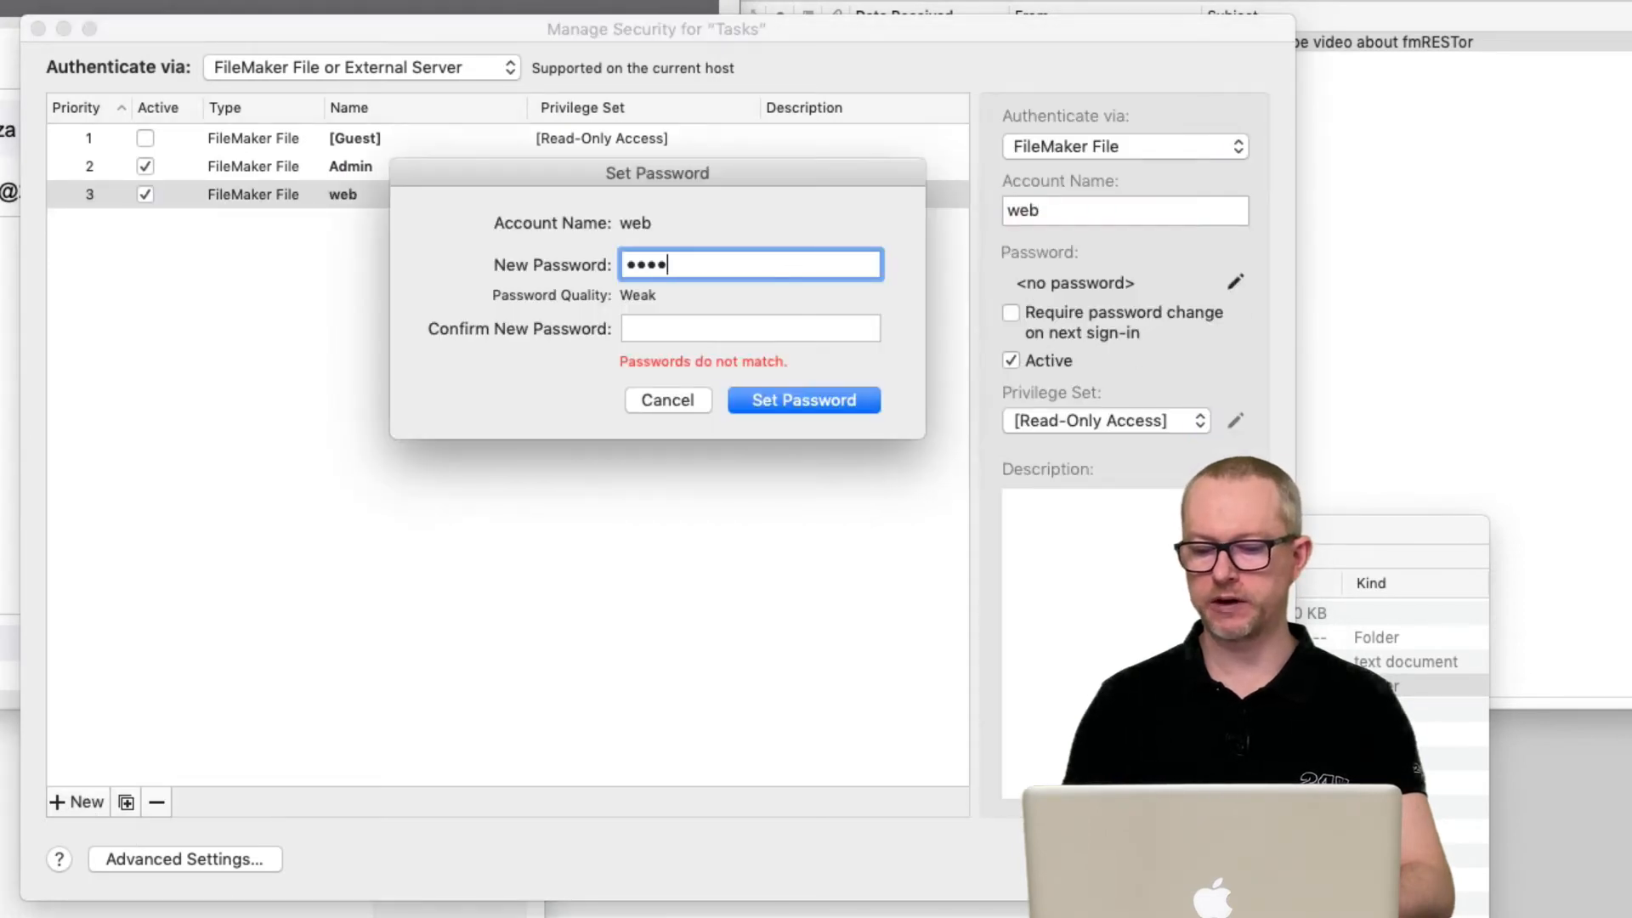
{"action": "type", "text": "•••"}
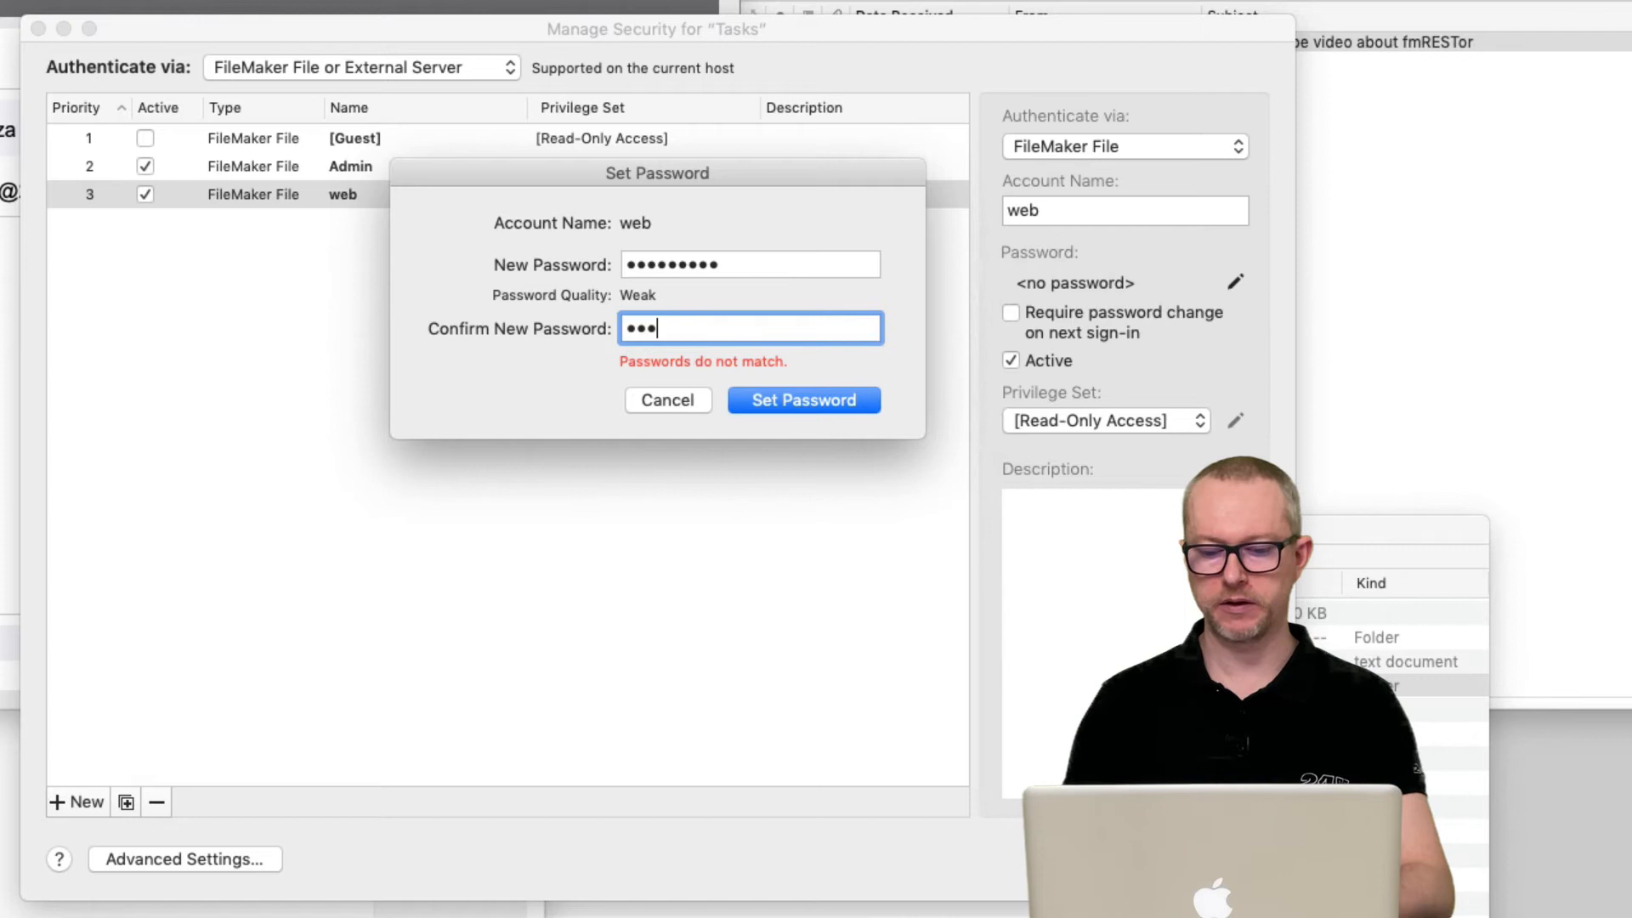
{"action": "left_click", "coordinate": [802, 400]}
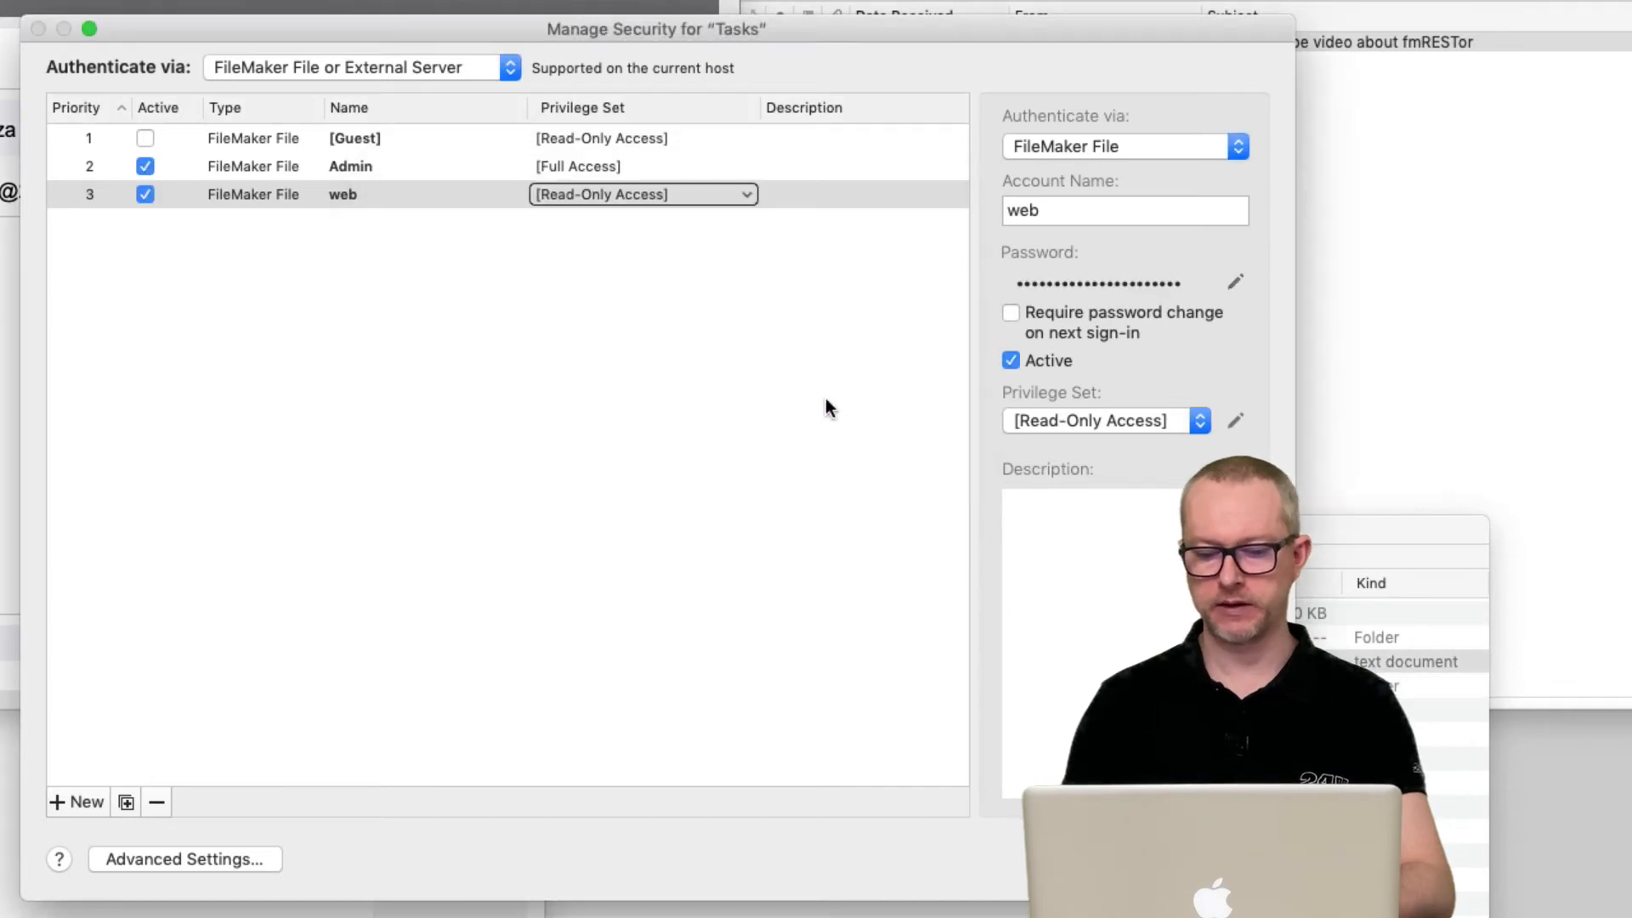
{"action": "left_click", "coordinate": [1104, 421]}
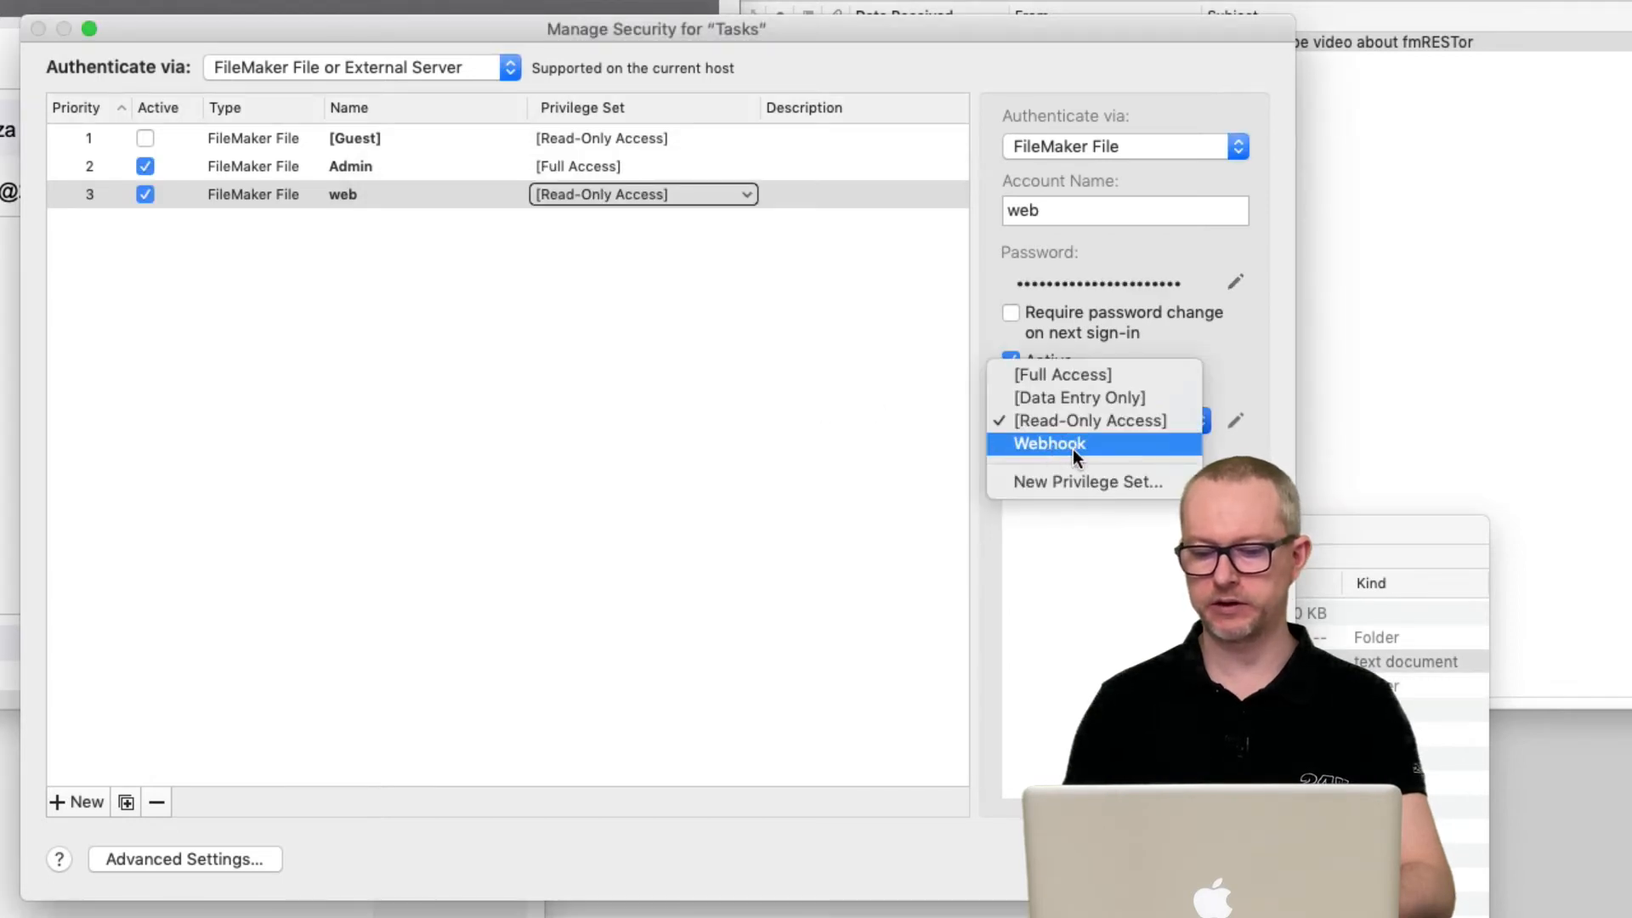
{"action": "left_click", "coordinate": [1046, 443]}
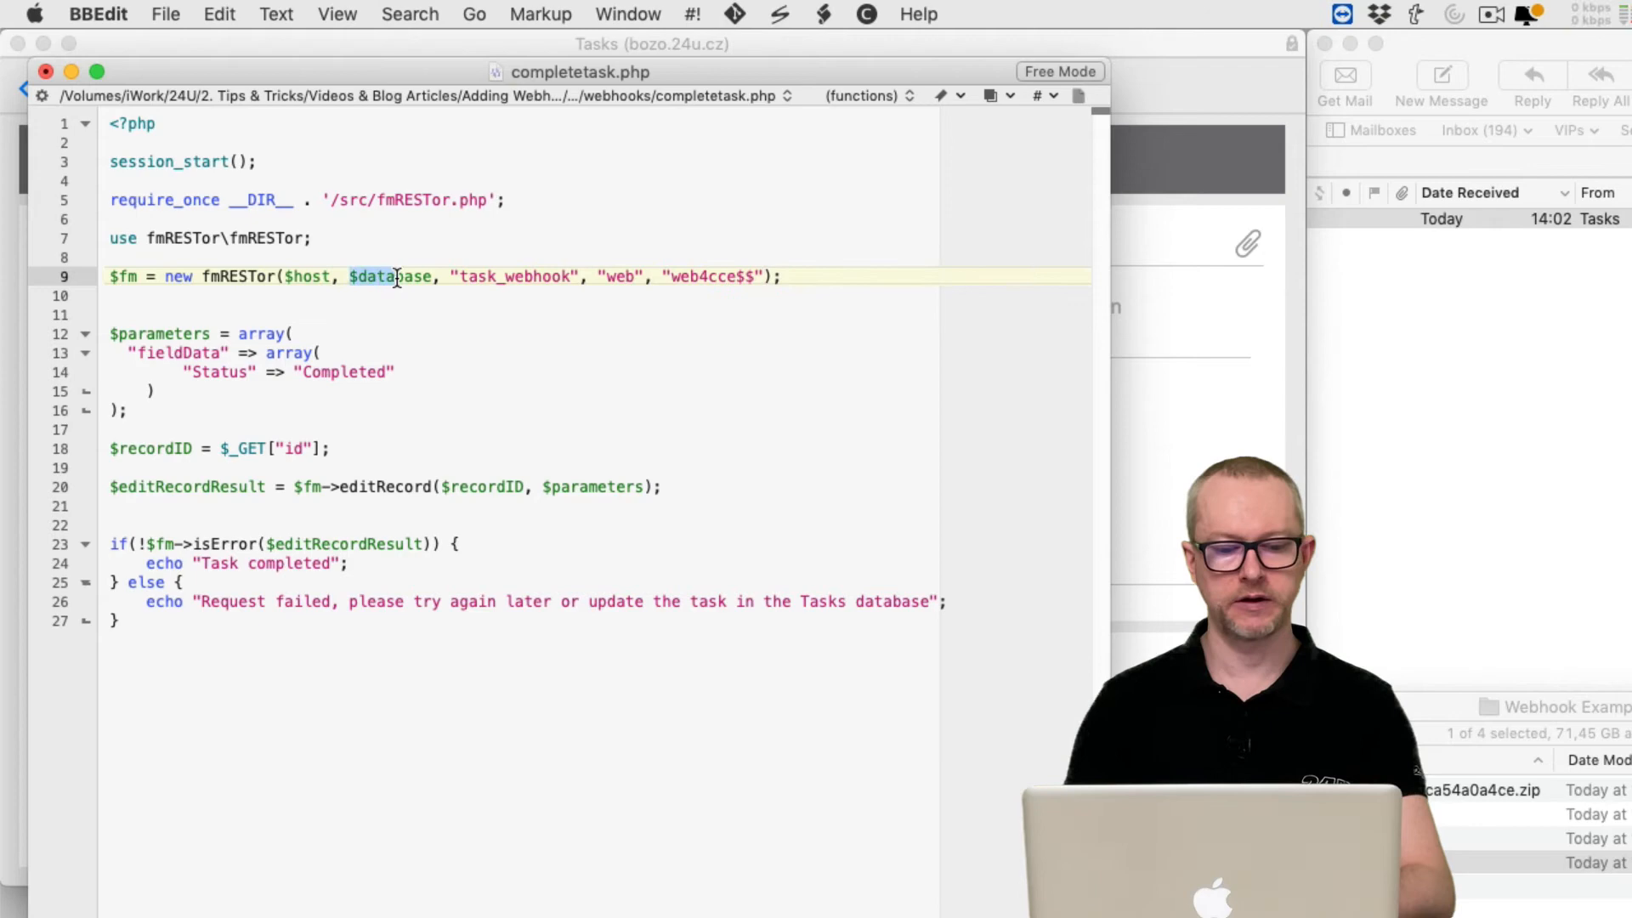
Replace $database with "Tasks" in the new fmRESTor(...) connection line
{"action": "type", "text": "\"Tasks\""}
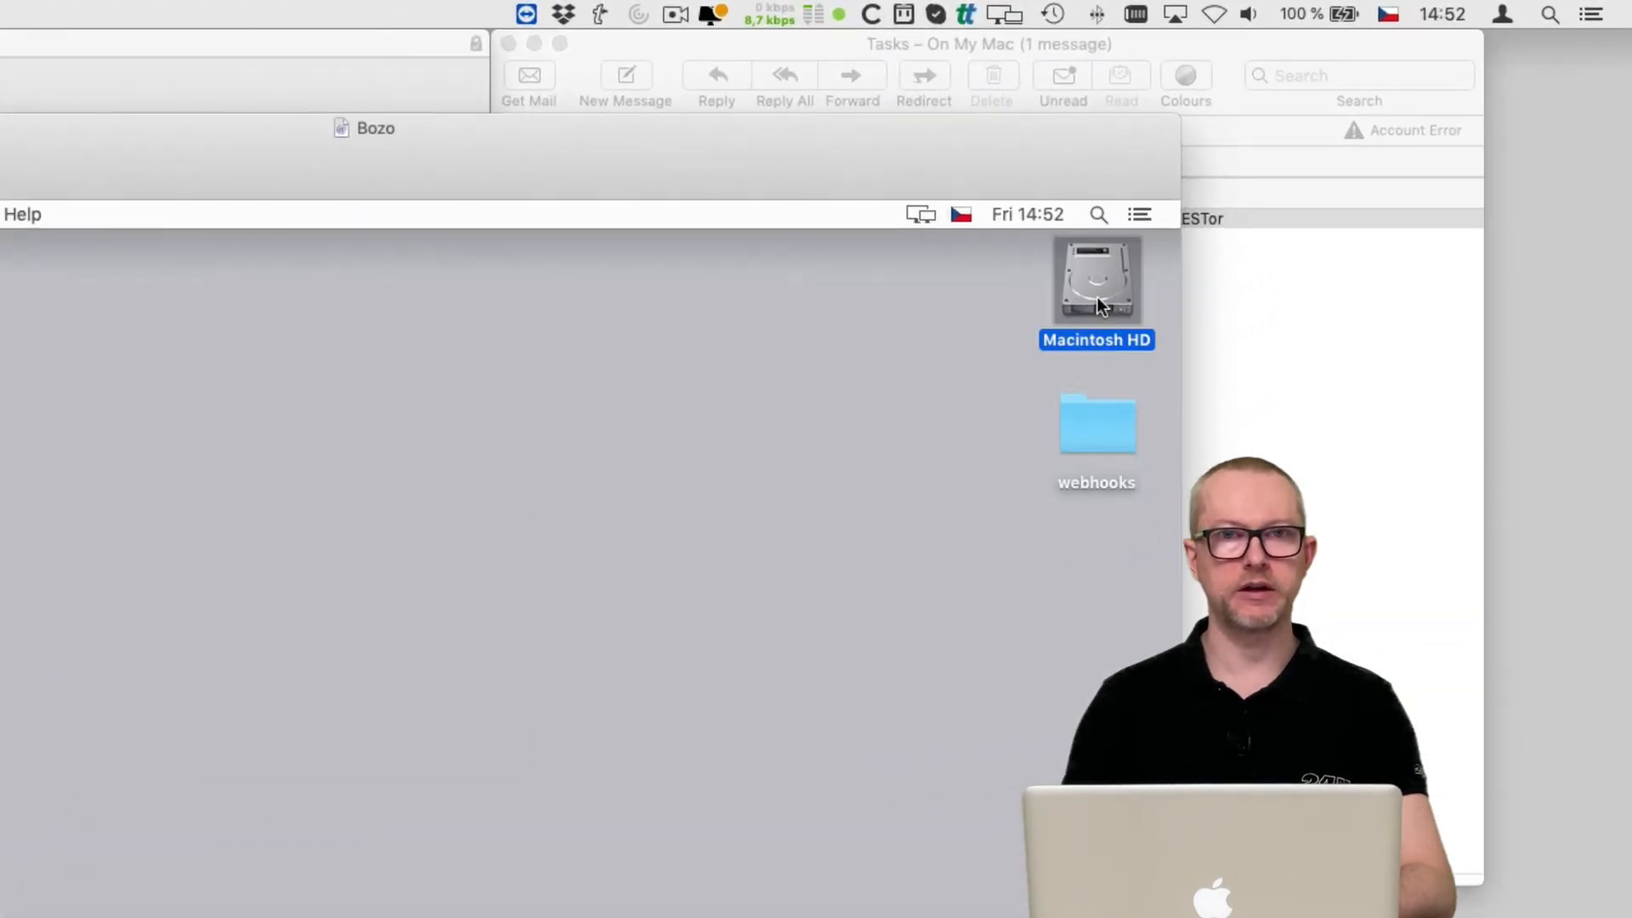
Browse into the Macintosh HD drive, then its Library folder
{"action": "double_click", "coordinate": [1096, 278]}
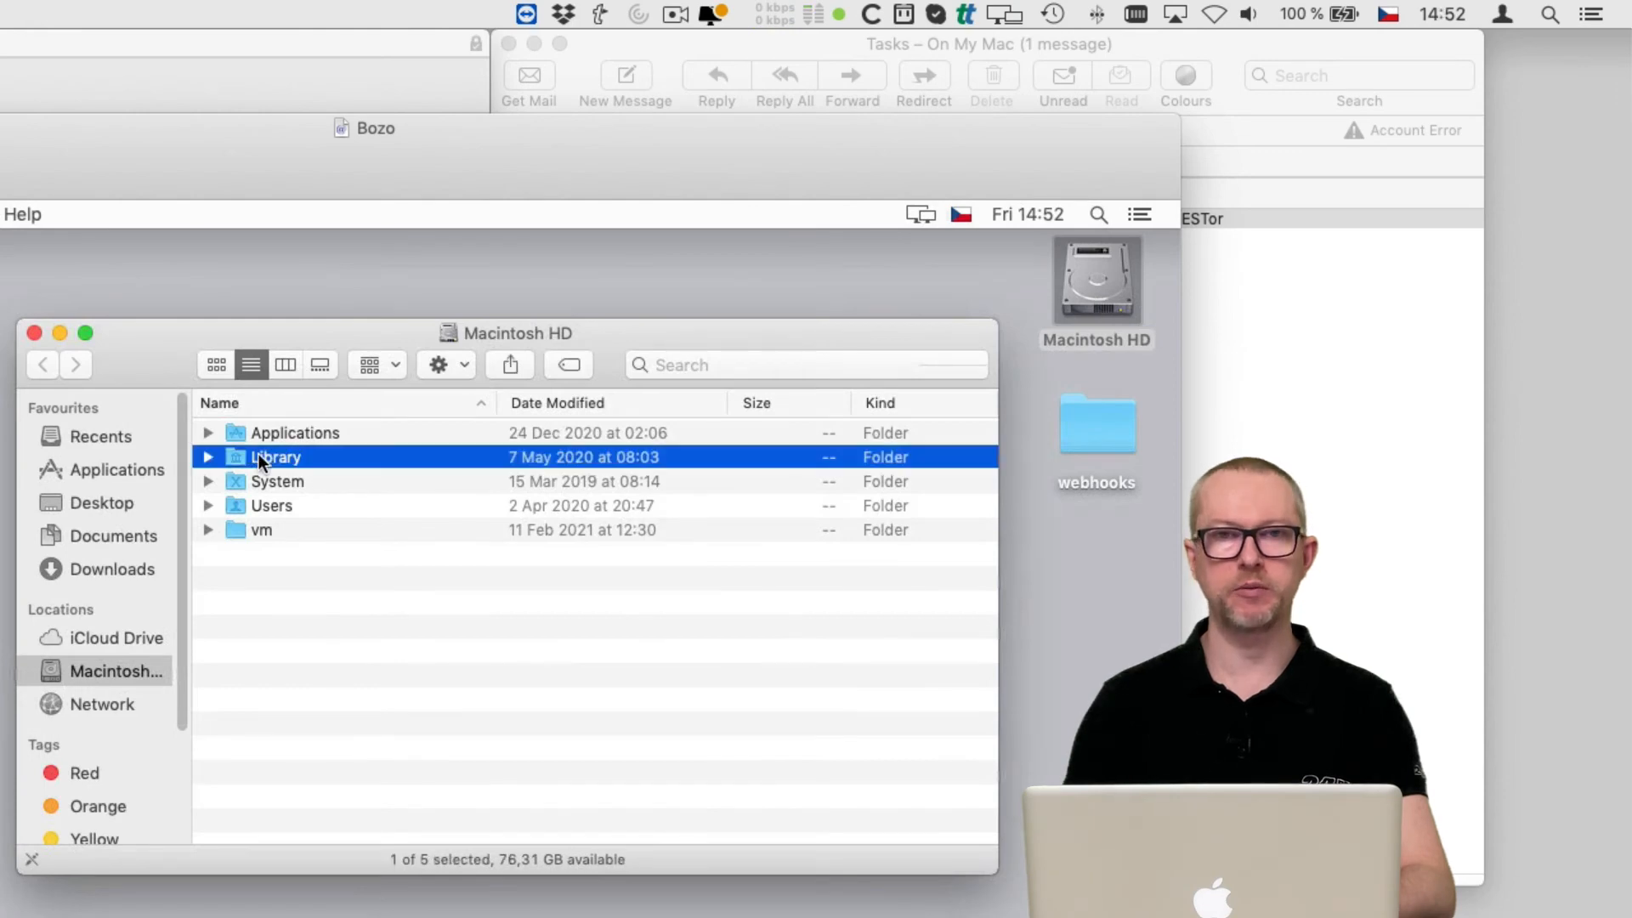
{"action": "double_click", "coordinate": [274, 457]}
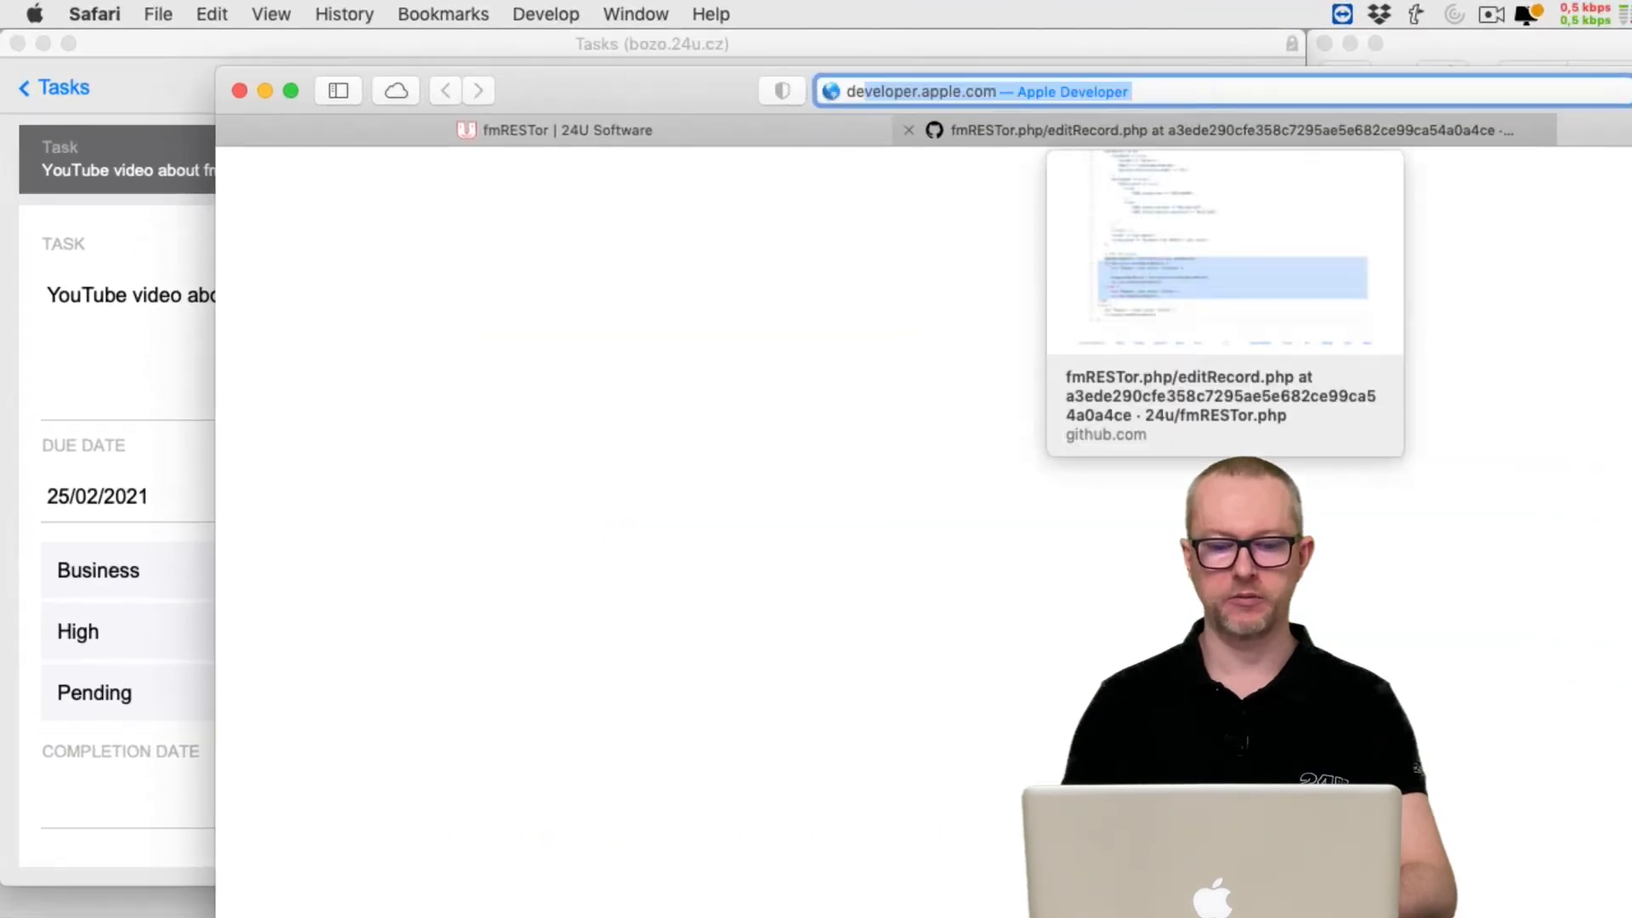
Load demo.24u.cz/webhooks/completetask.php and inspect Get(RecordID) in FileMaker's Data Viewer
{"action": "type", "text": "demo.24u.cz/webhooks/completetask.php"}
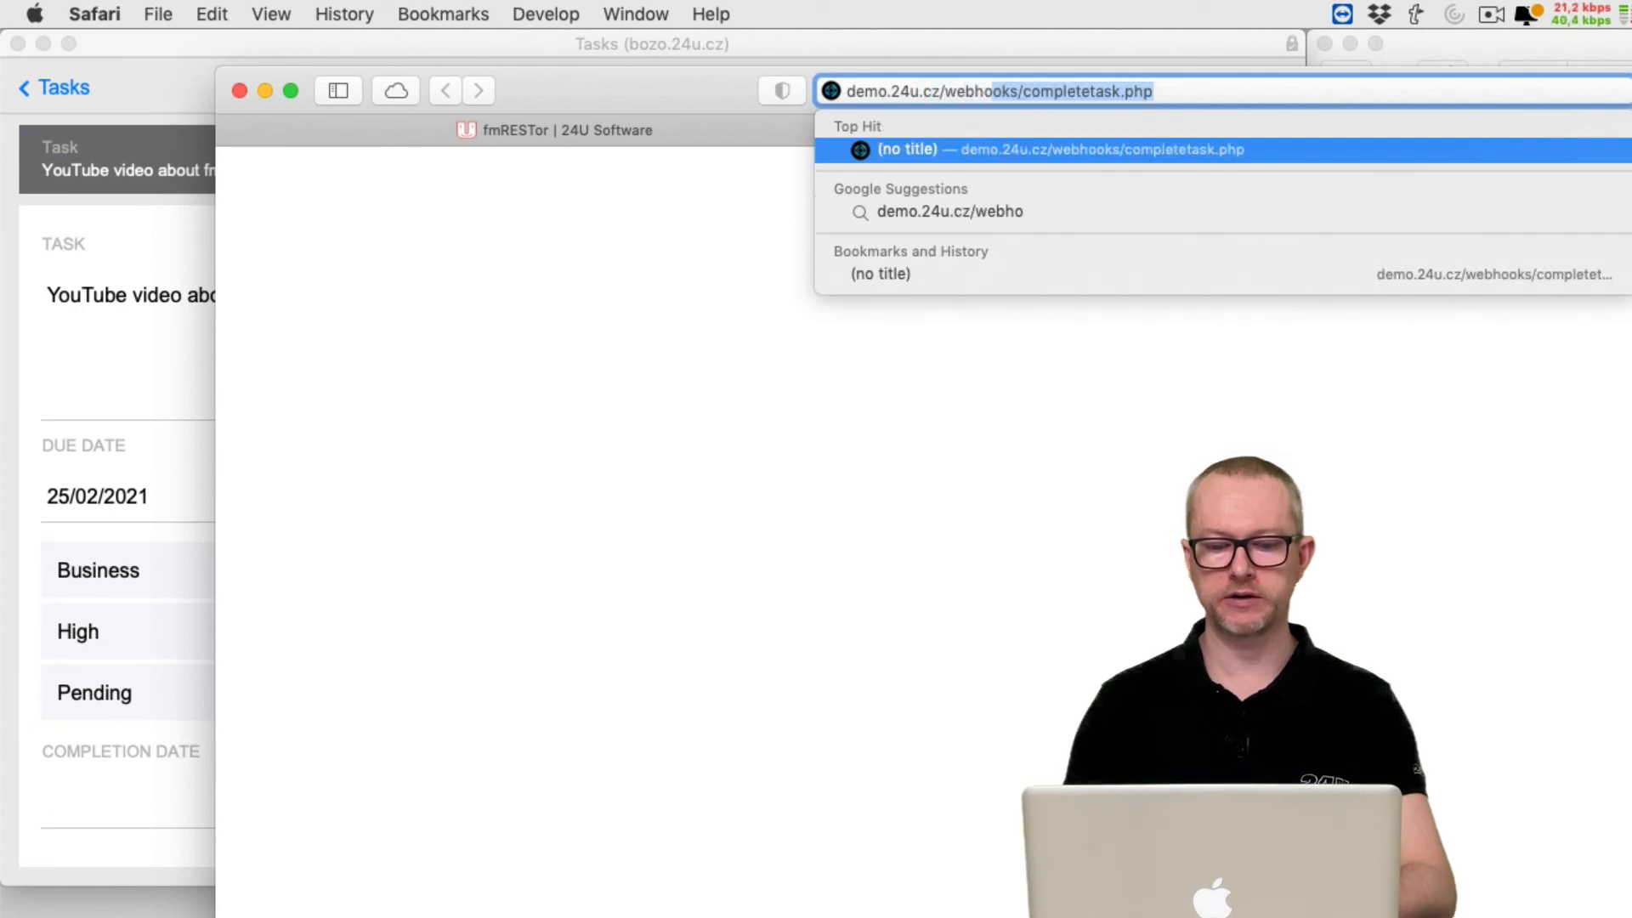
{"action": "key", "text": "Return"}
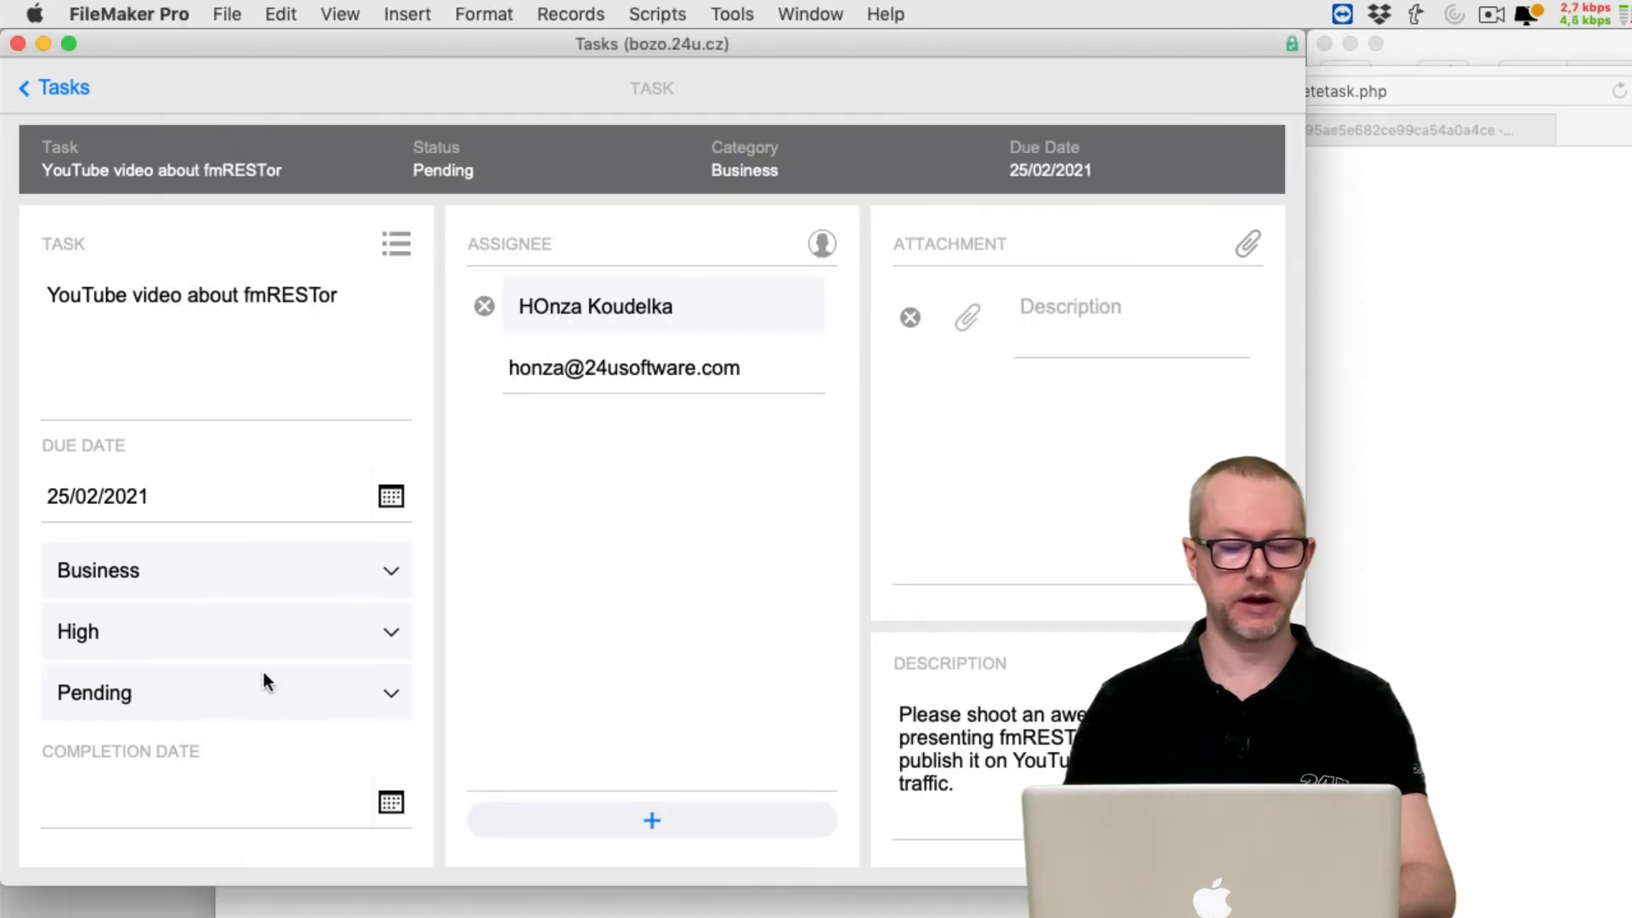
{"action": "left_click", "coordinate": [732, 14]}
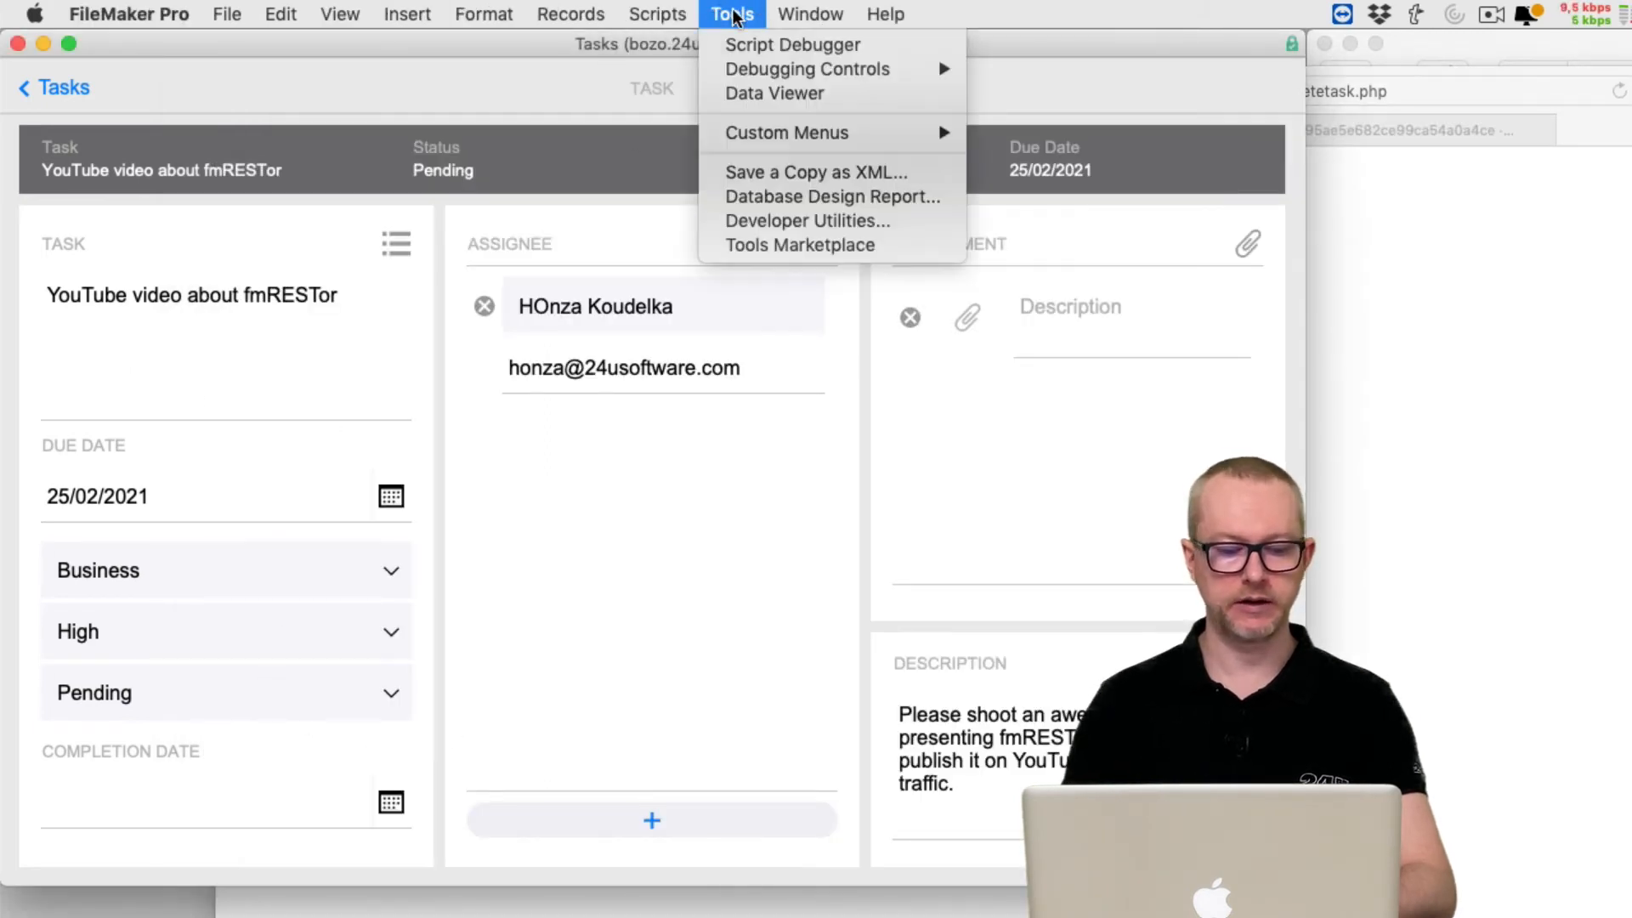
{"action": "left_click", "coordinate": [774, 93]}
{"action": "type", "text": "Get(Rec"}
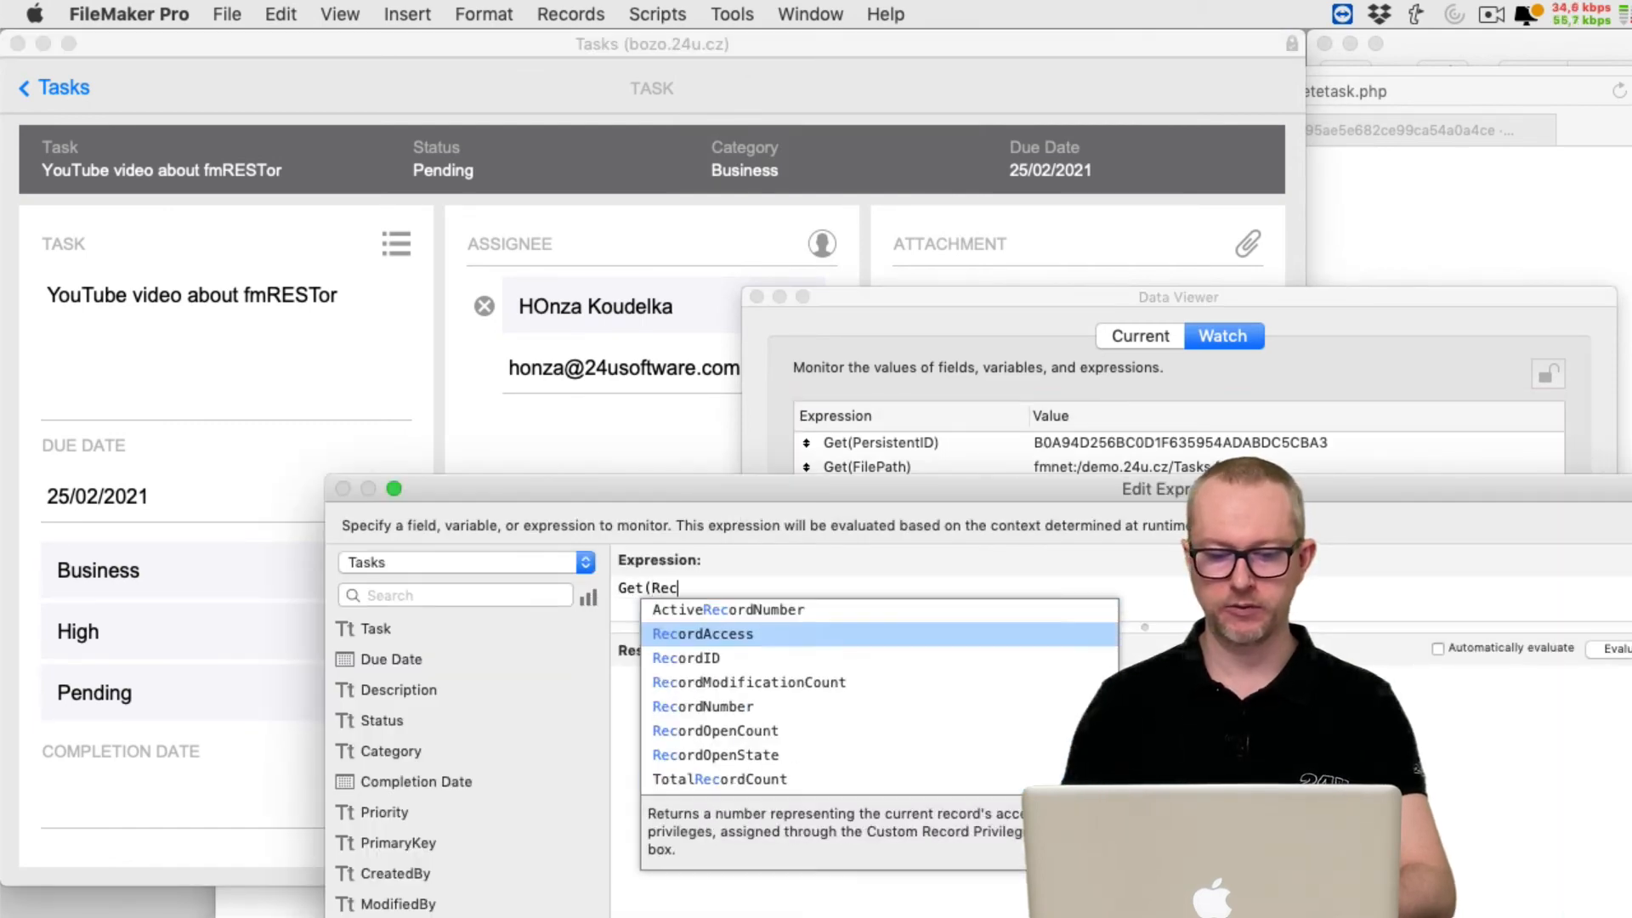
{"action": "left_click", "coordinate": [686, 657]}
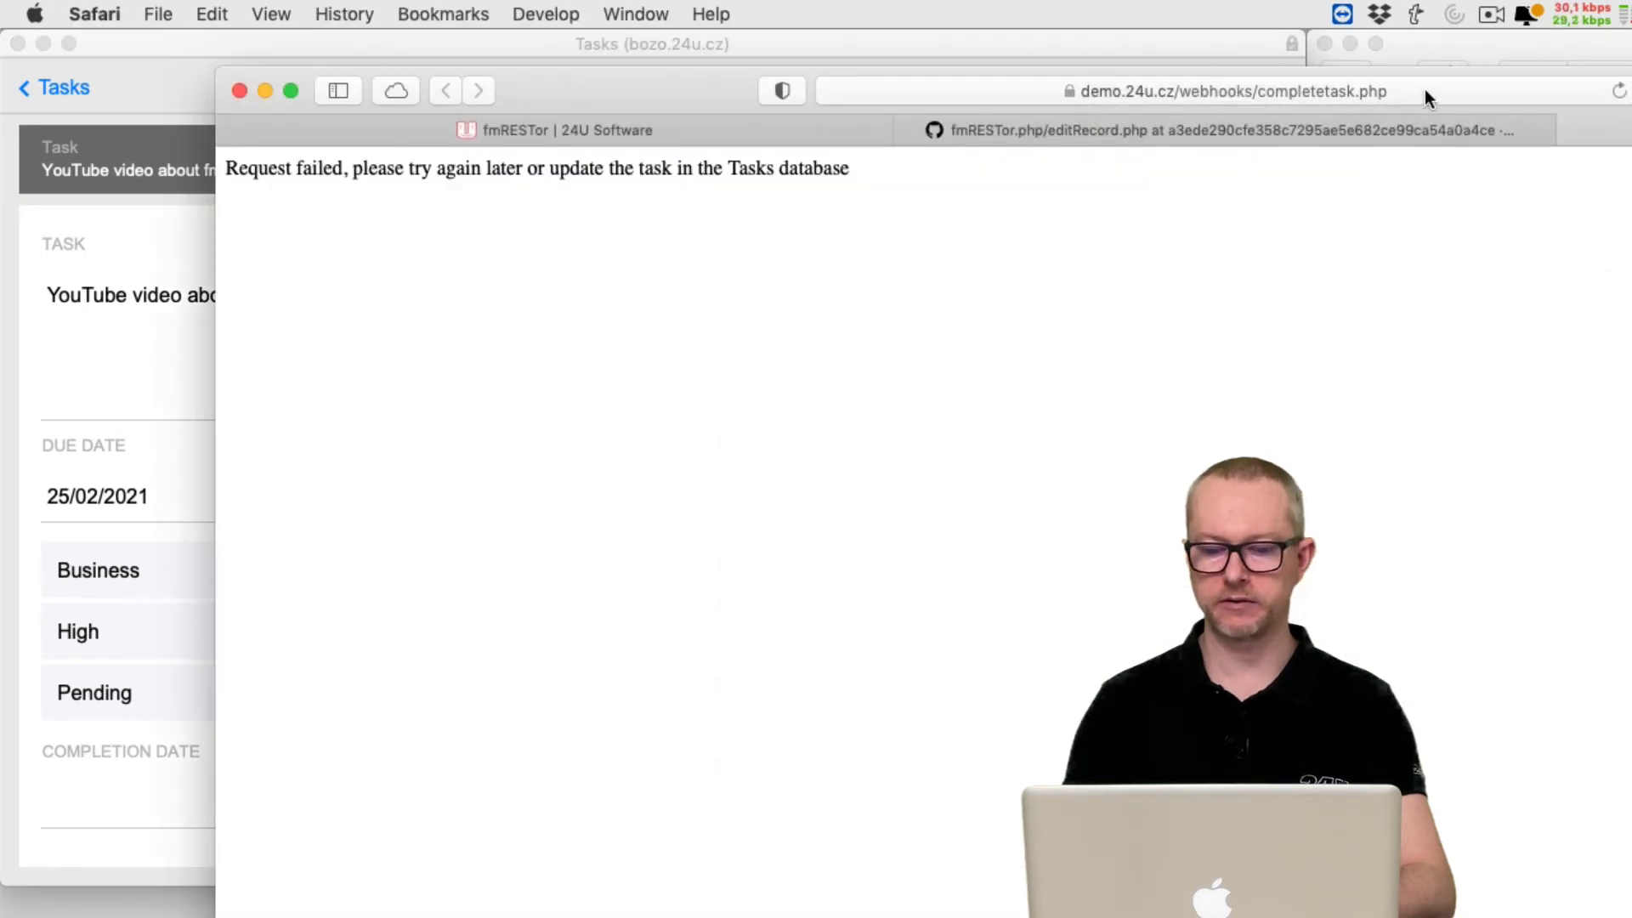
Append ?id=1 to the webhook URL and check the task's status choices
{"action": "left_click", "coordinate": [1197, 91]}
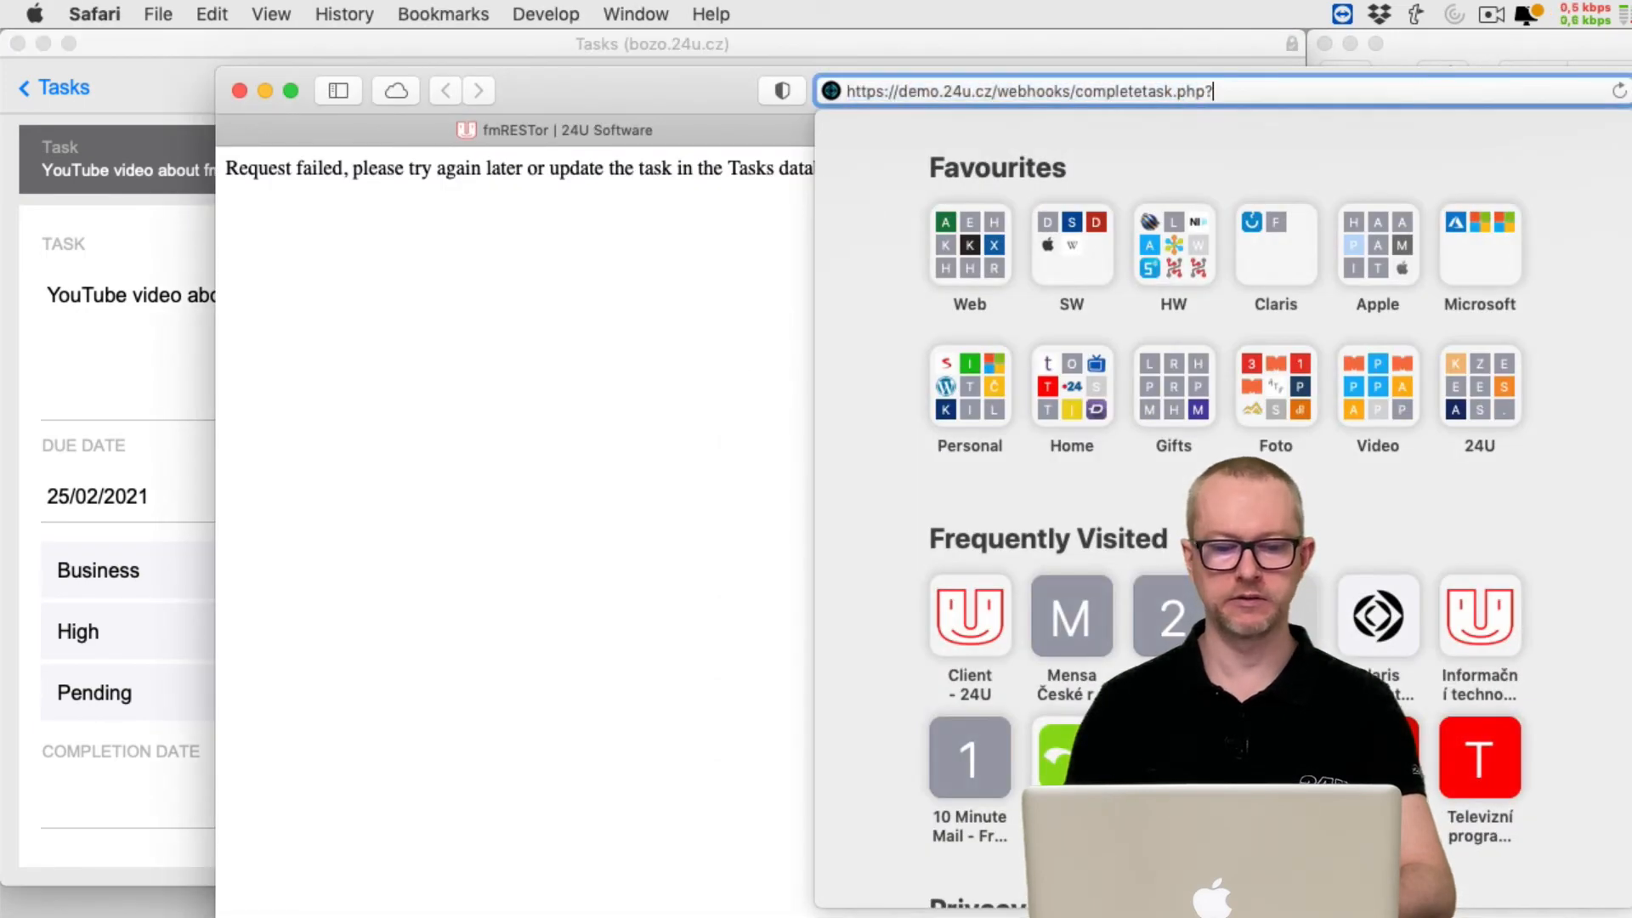
{"action": "type", "text": "id=1"}
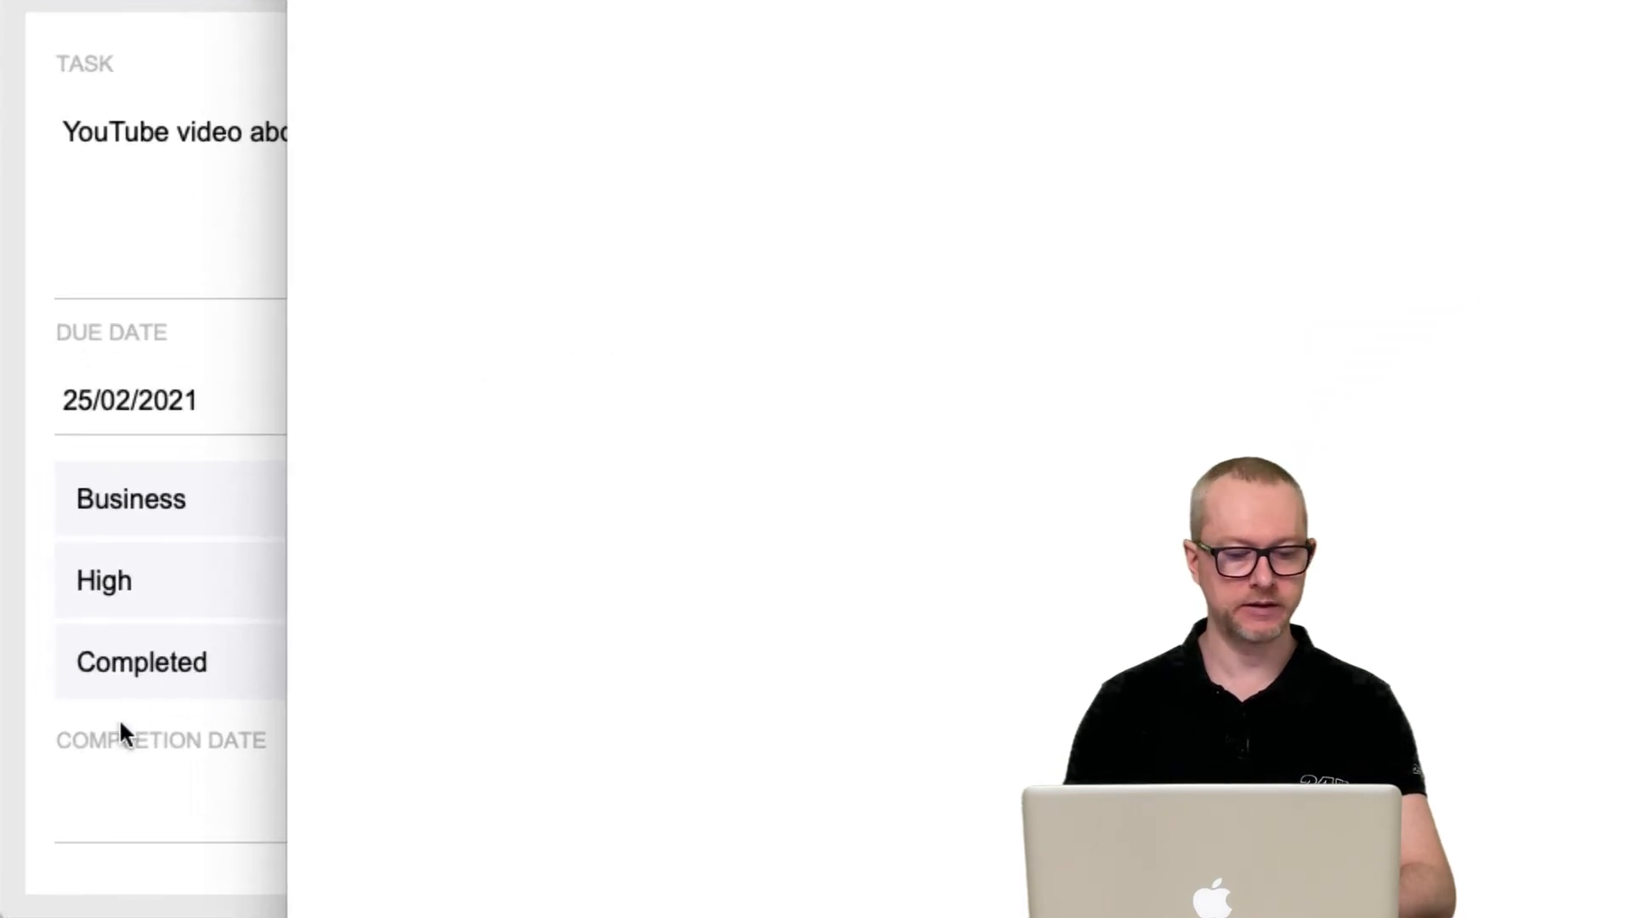
{"action": "left_click", "coordinate": [140, 662]}
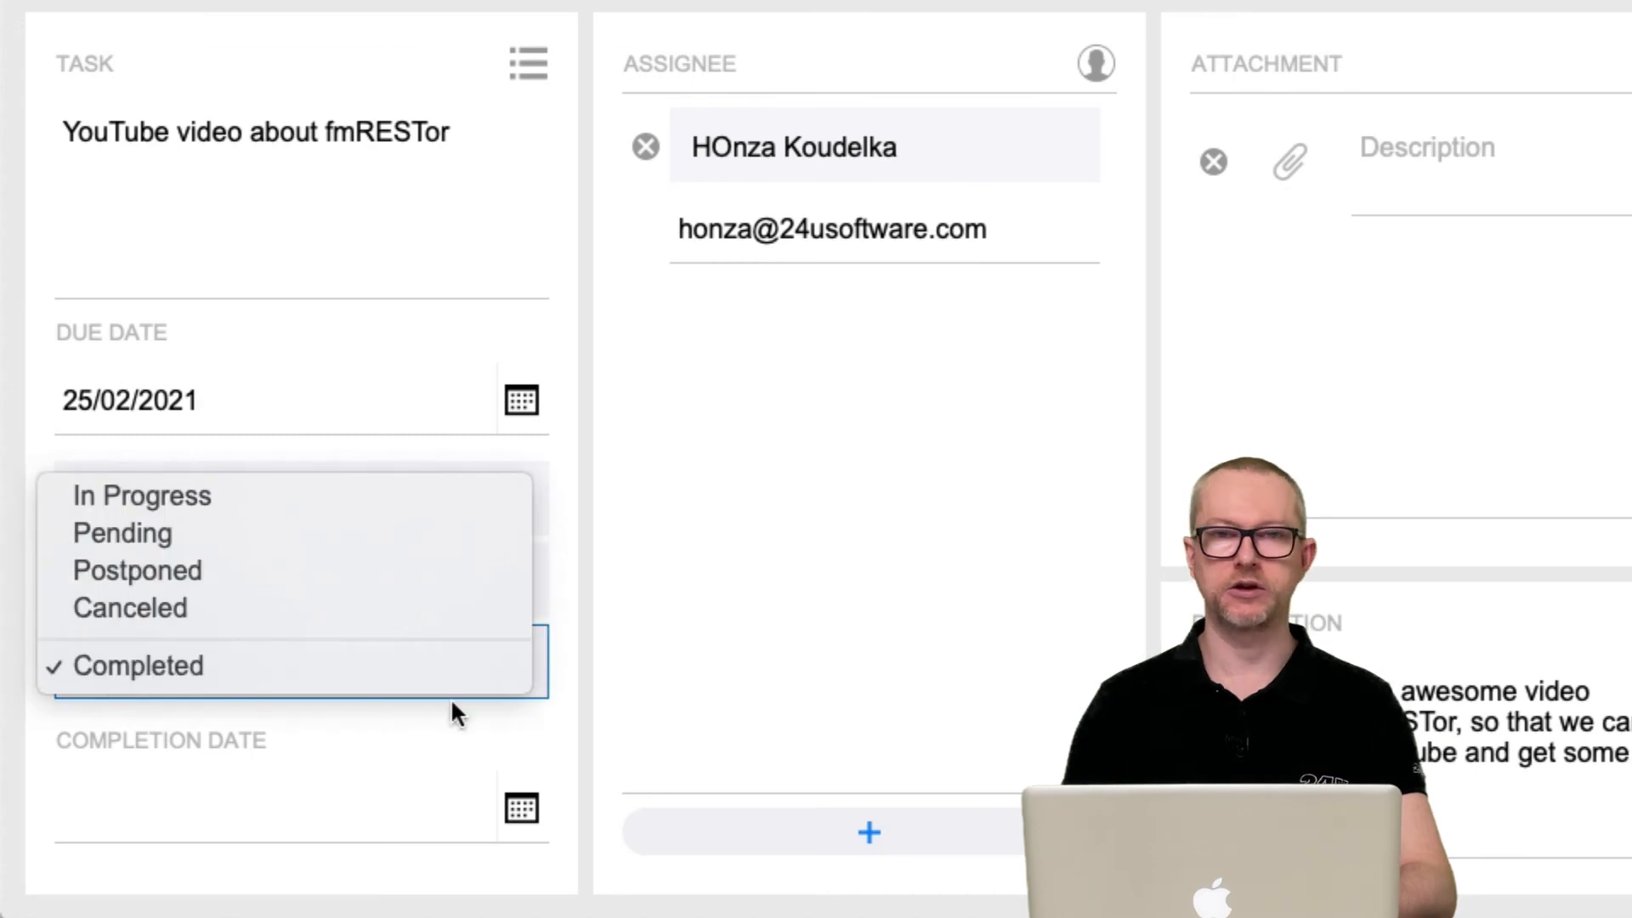
{"action": "left_click", "coordinate": [138, 664]}
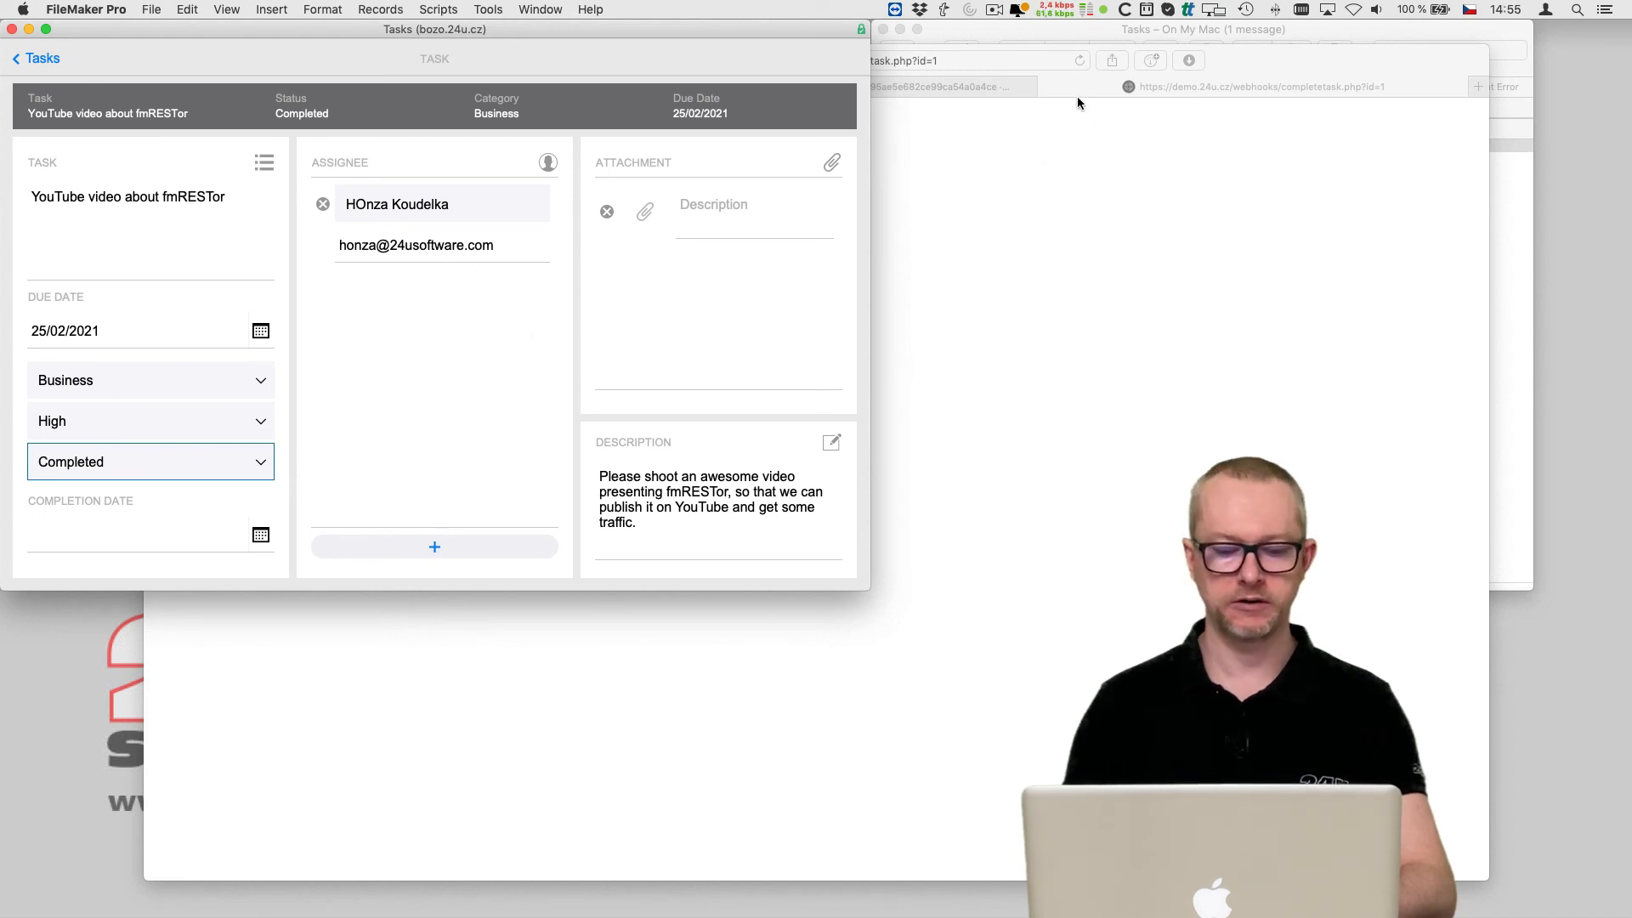
Change the Set Variable $link formula to substitute in webhooks/completetask.php?id= & Get(RecordID)
{"action": "left_click", "coordinate": [438, 9]}
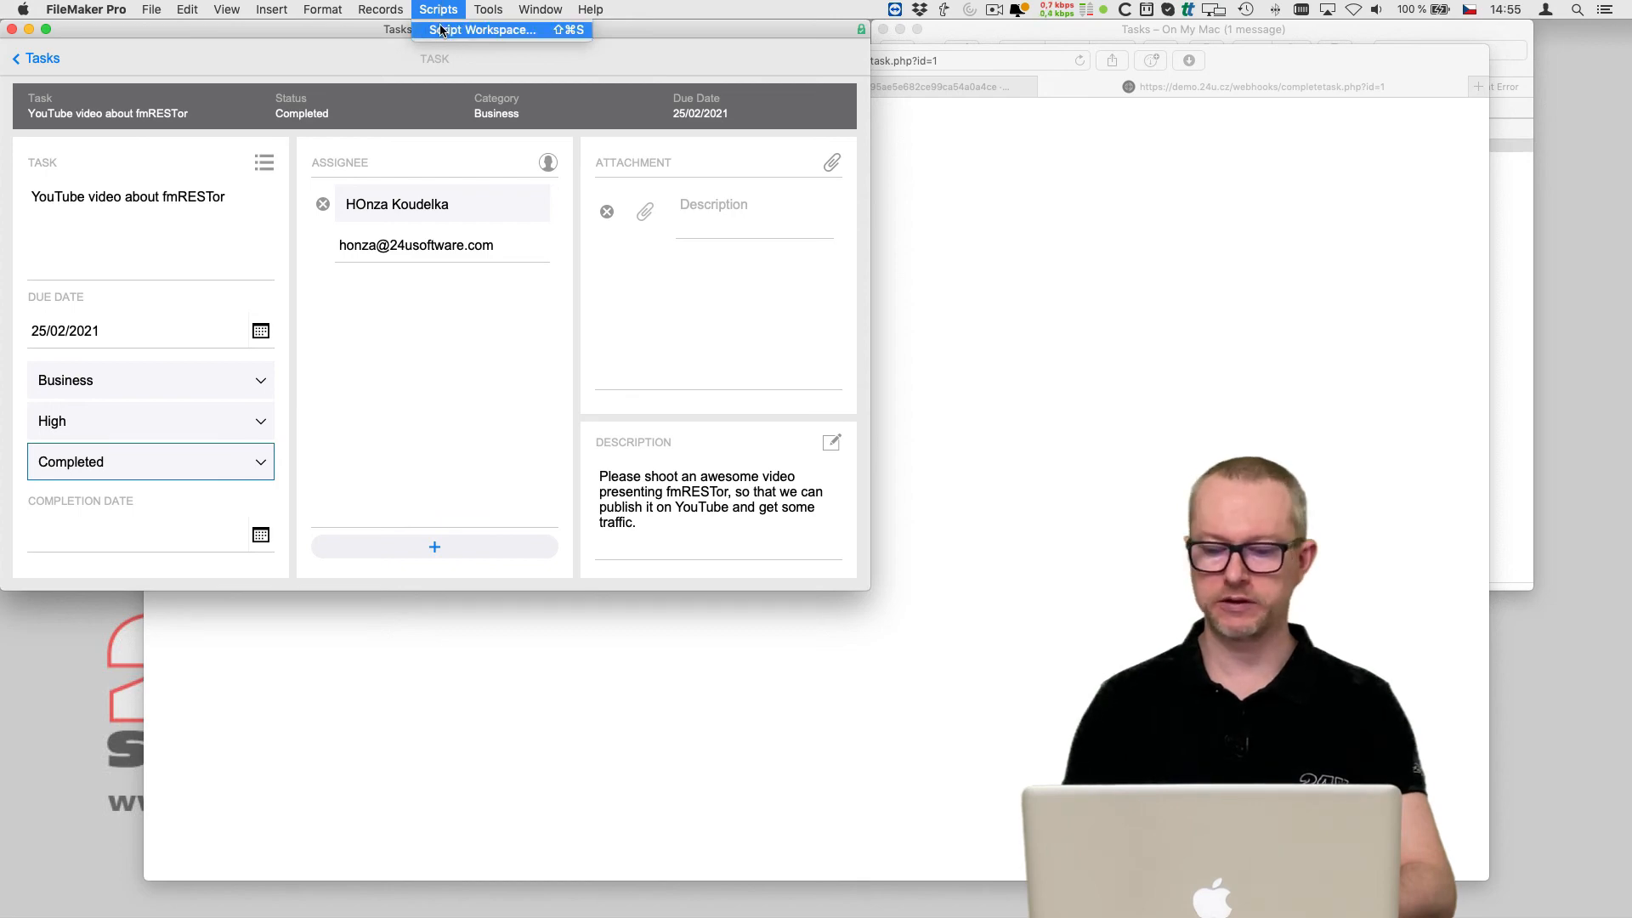
{"action": "left_click", "coordinate": [479, 29]}
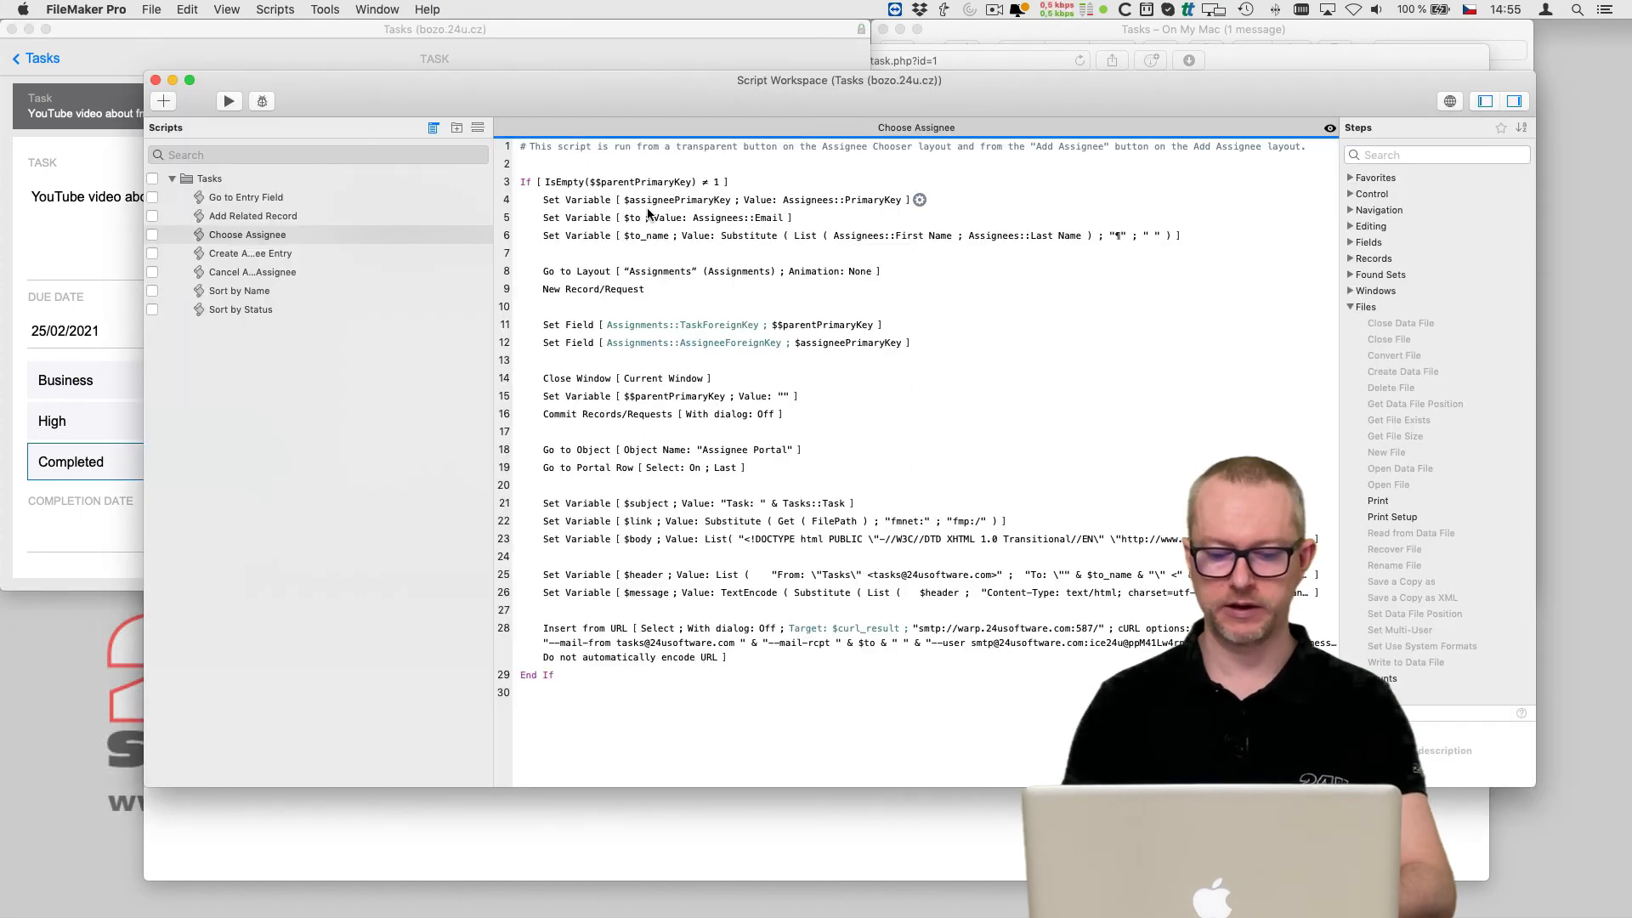
{"action": "double_click", "coordinate": [770, 520]}
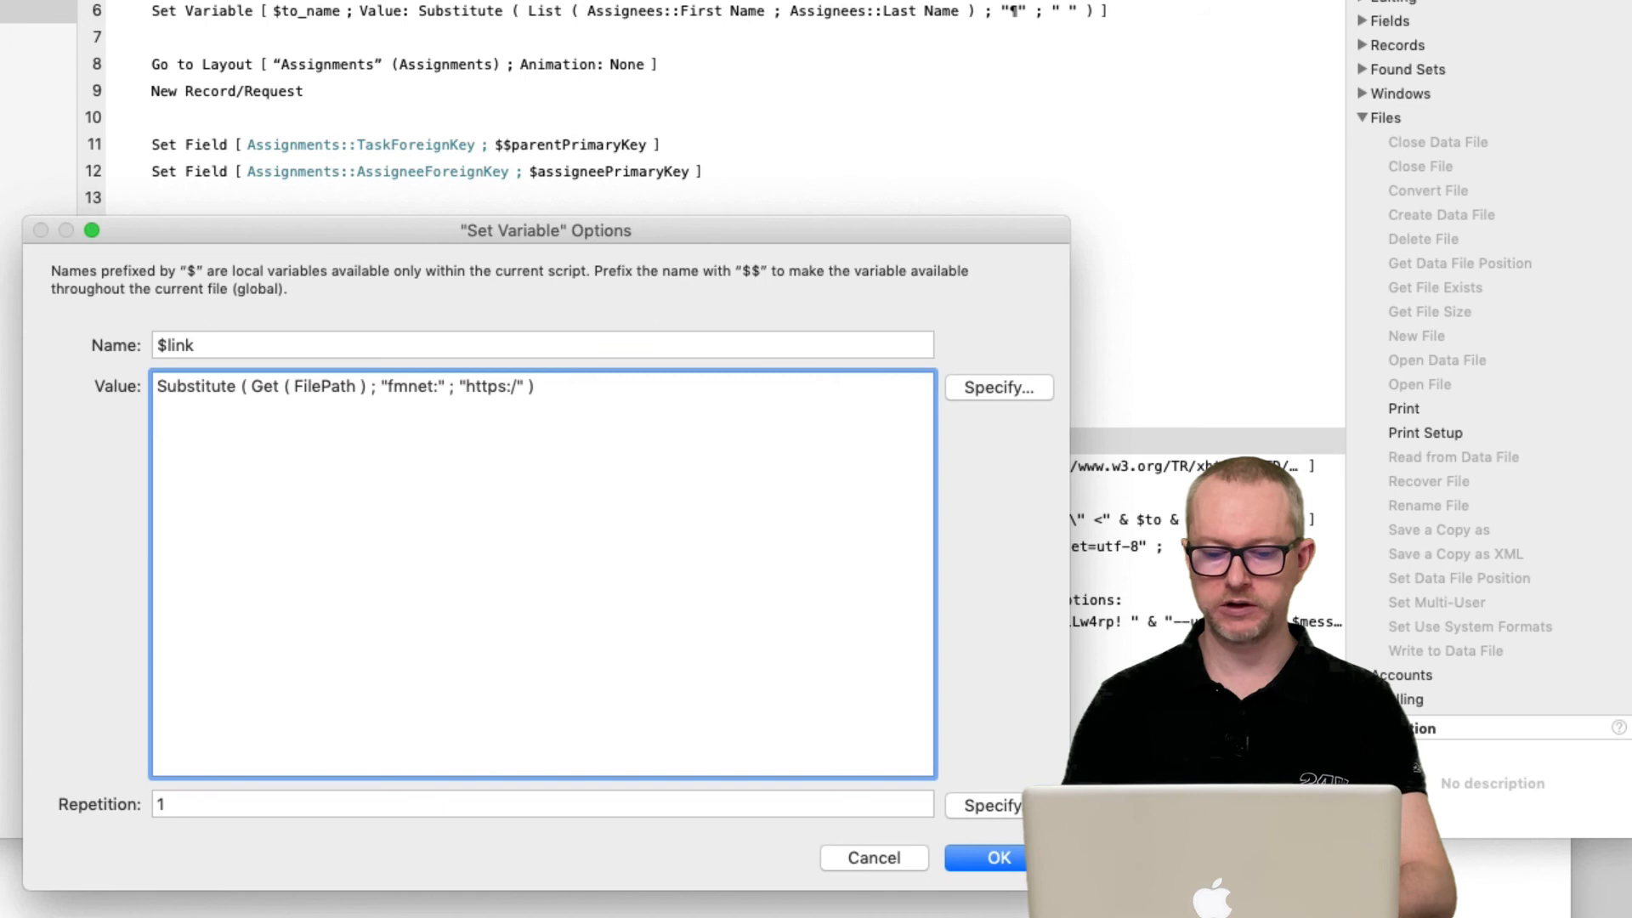
{"action": "type", "text": "["}
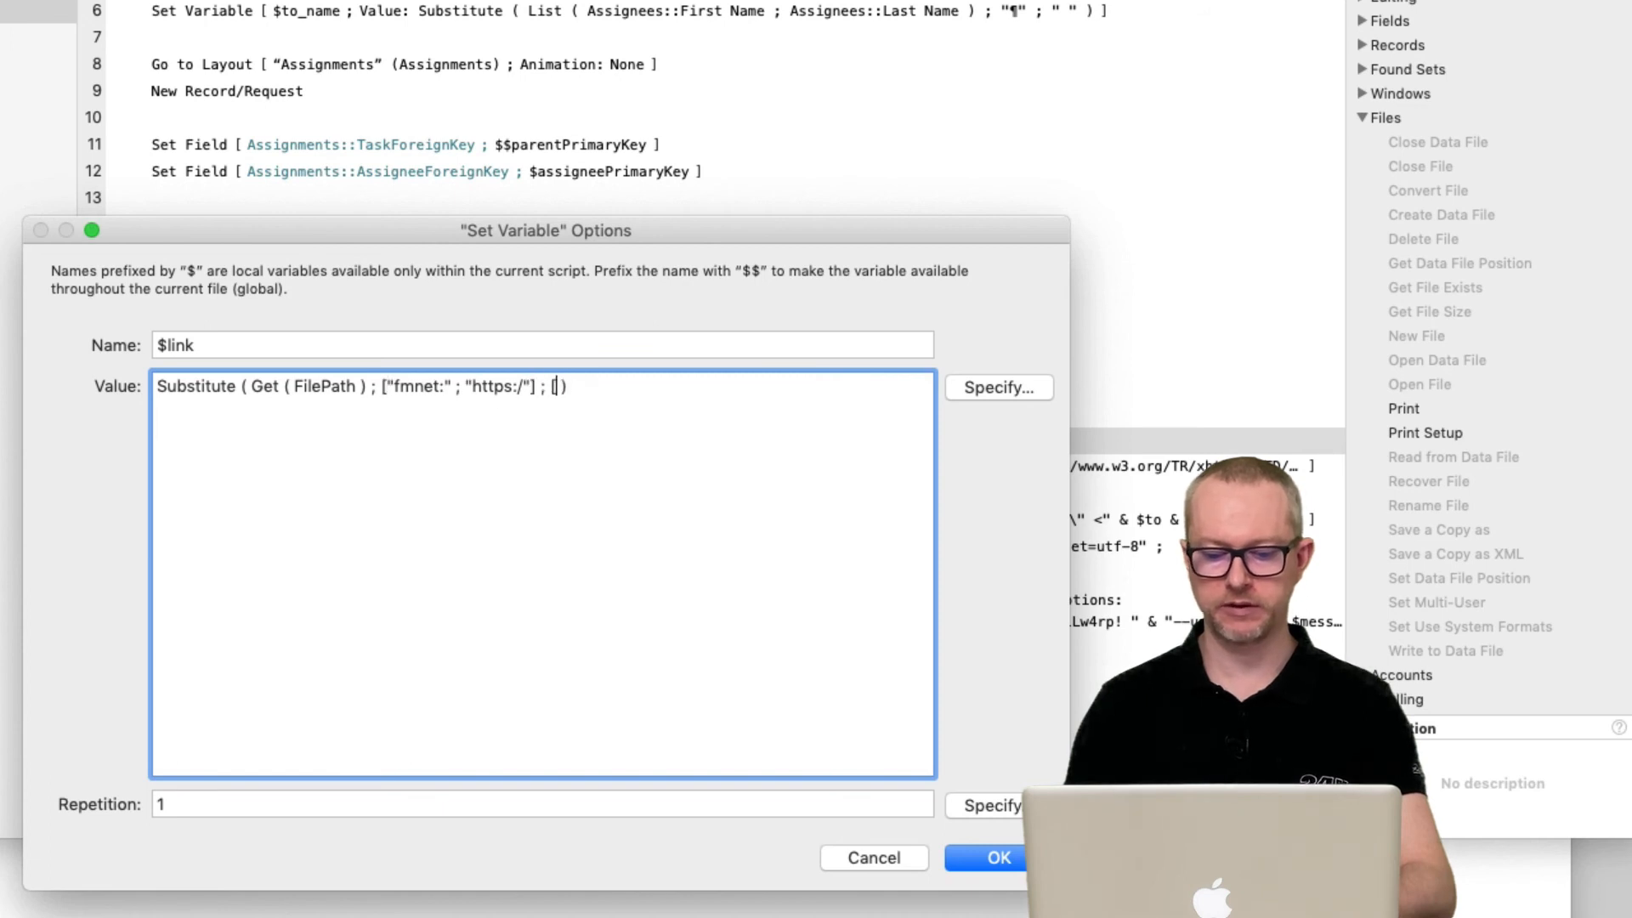
{"action": "type", "text": "Get(FileName) & \".fmp12\")"}
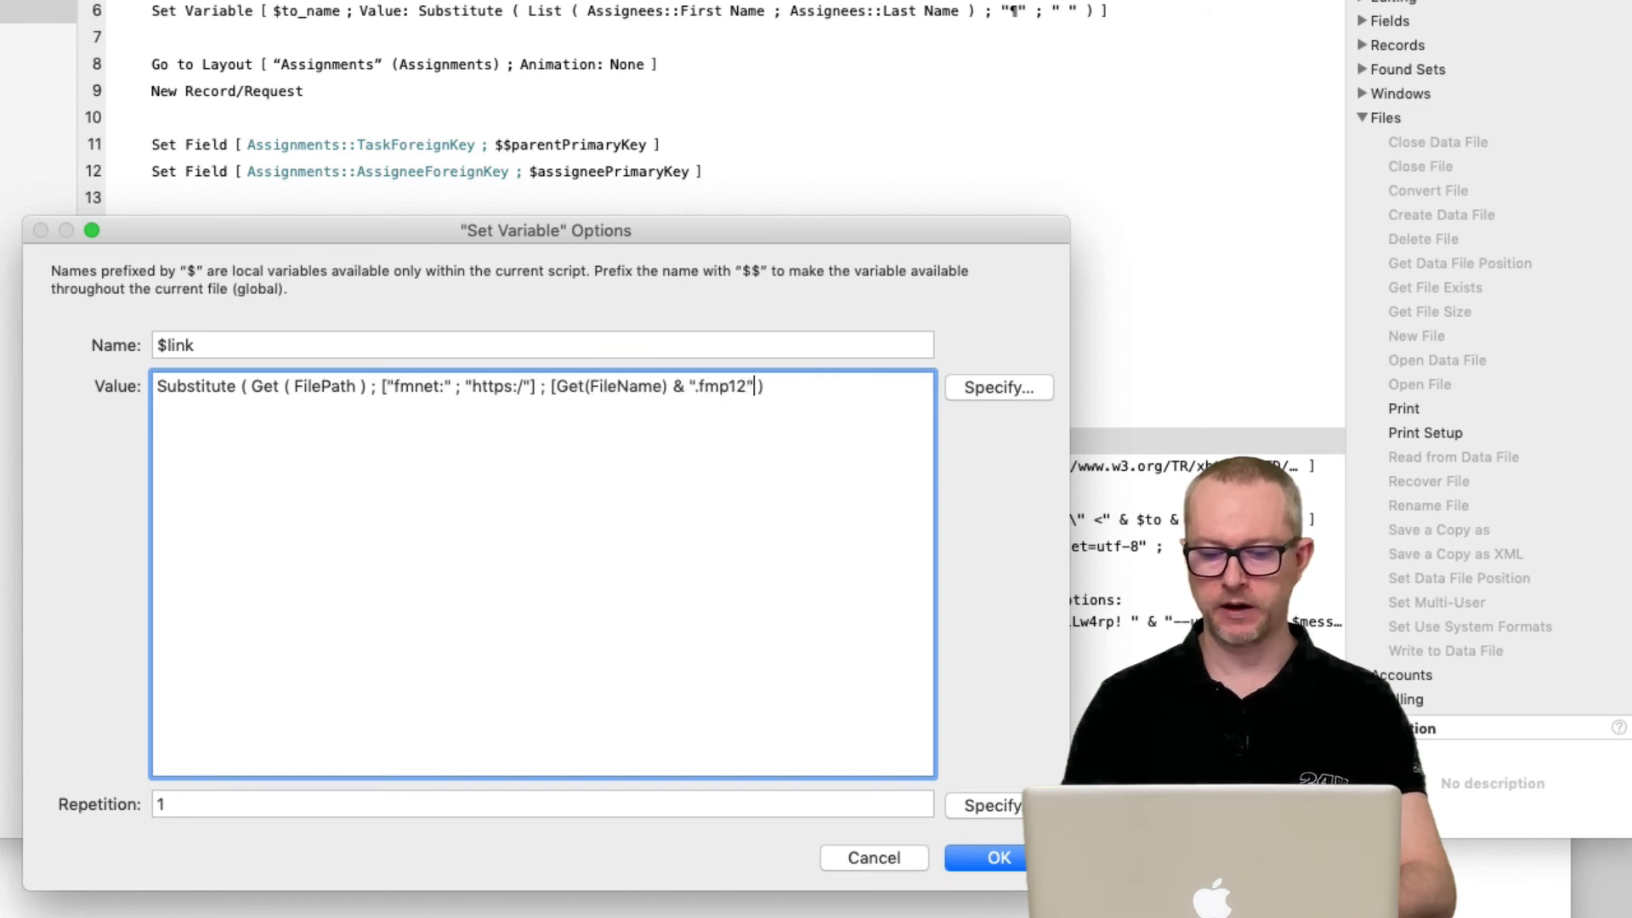
{"action": "type", "text": "; \"webhooks/g"}
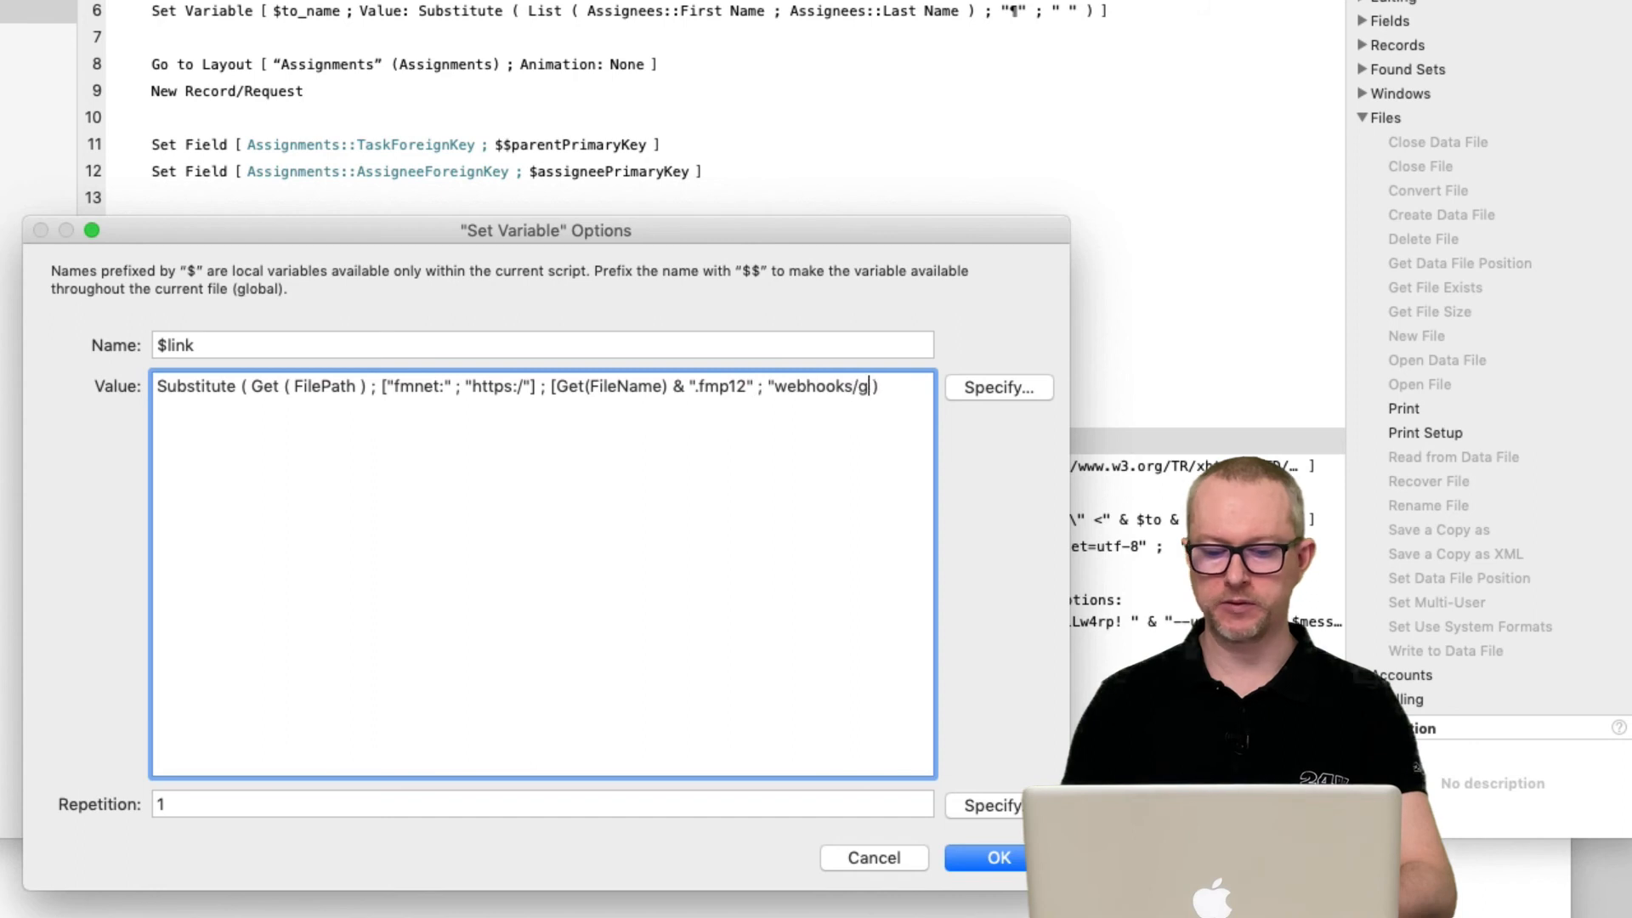
{"action": "type", "text": "completetask.php?id="}
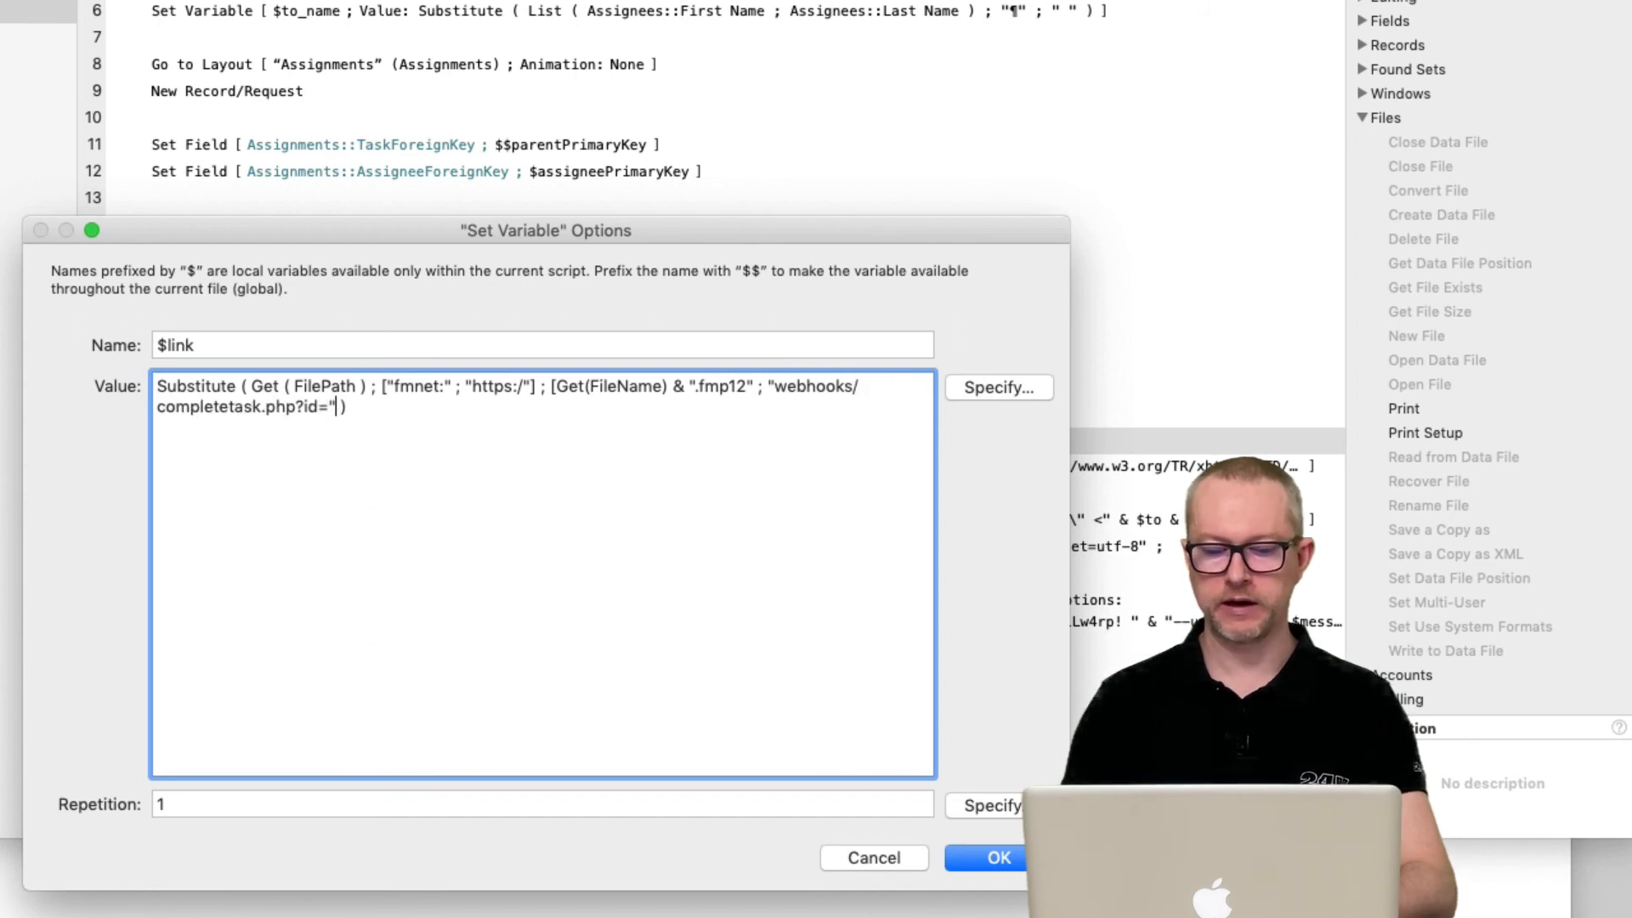
{"action": "type", "text": "& Get(RecordID"}
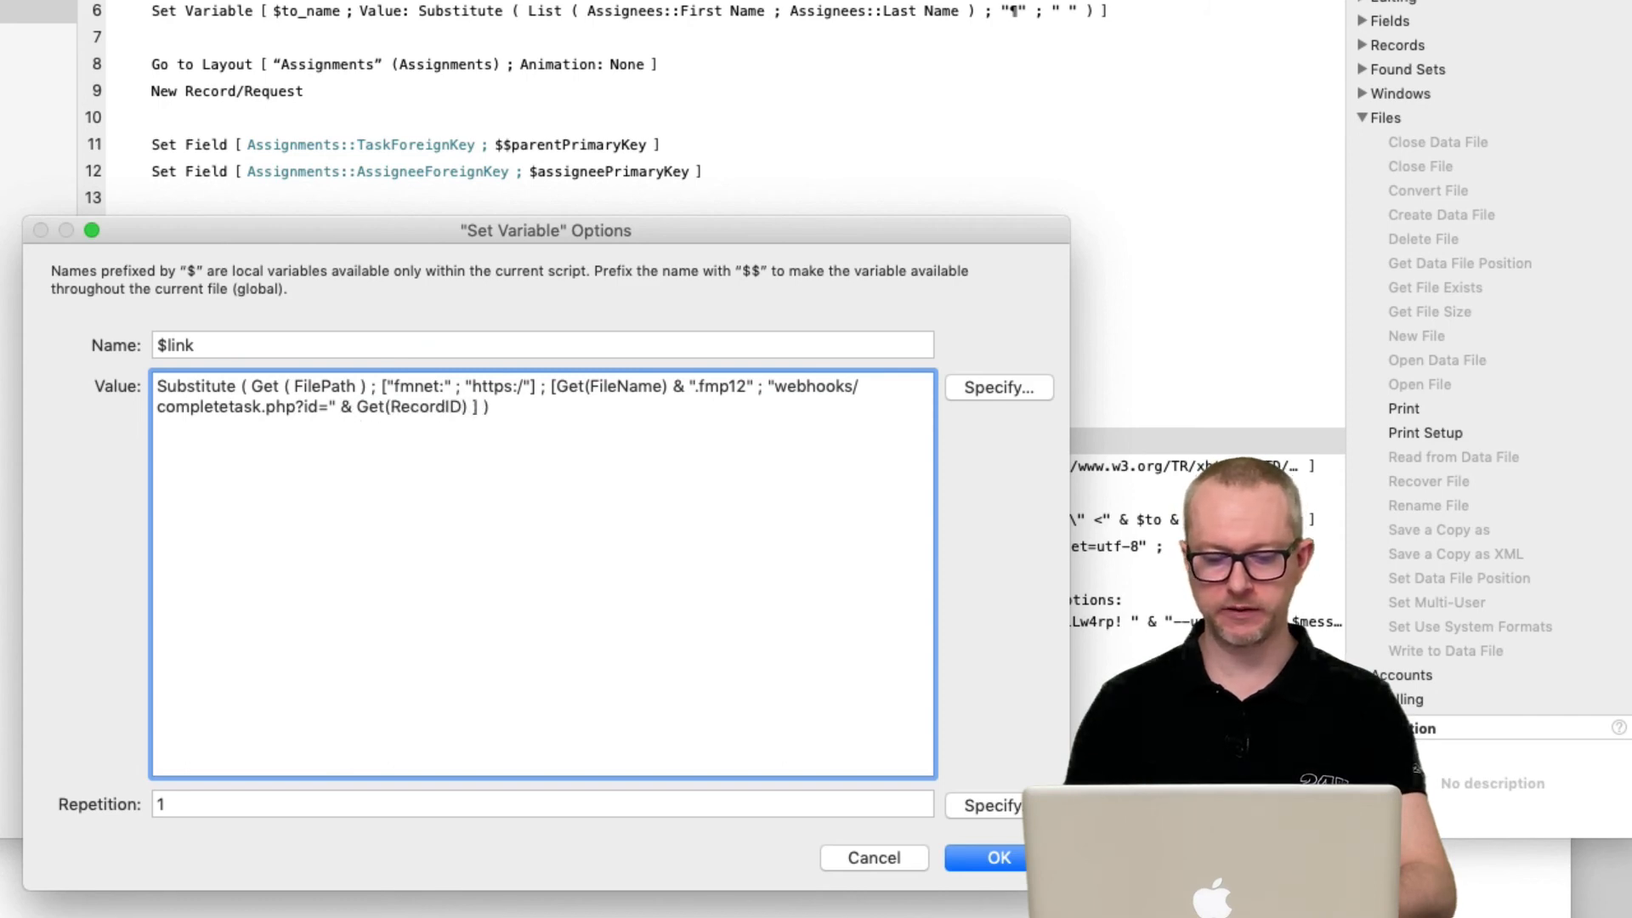
{"action": "left_click", "coordinate": [997, 857]}
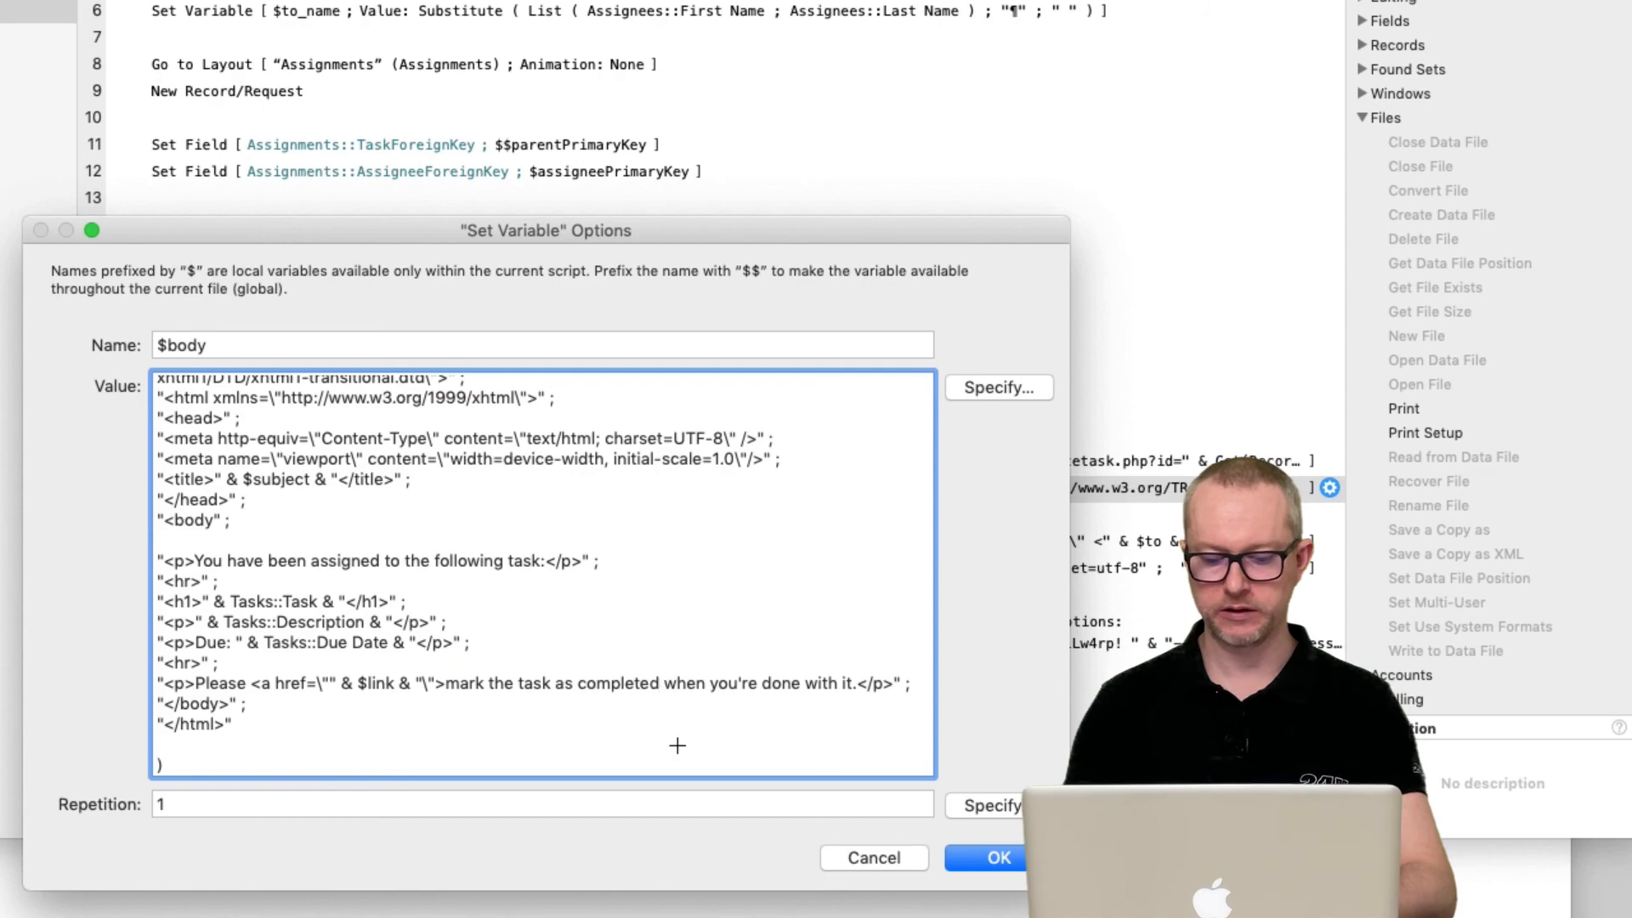
{"action": "left_click", "coordinate": [997, 857]}
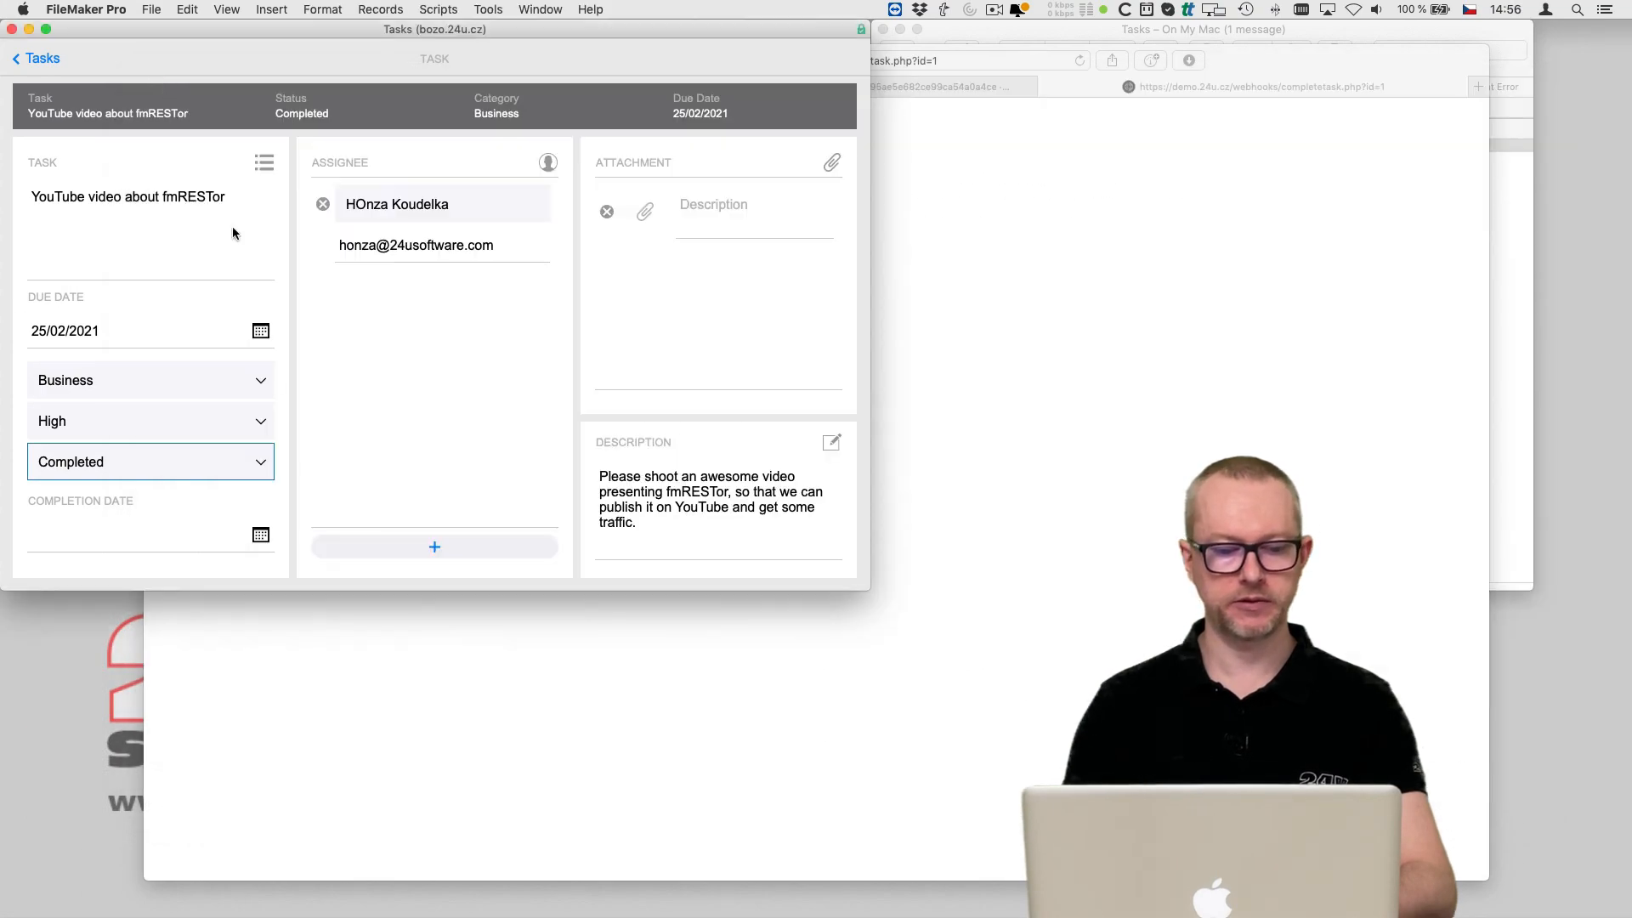
Delete the related assignee record from the fmRESTor video task's portal
{"action": "left_click", "coordinate": [323, 204]}
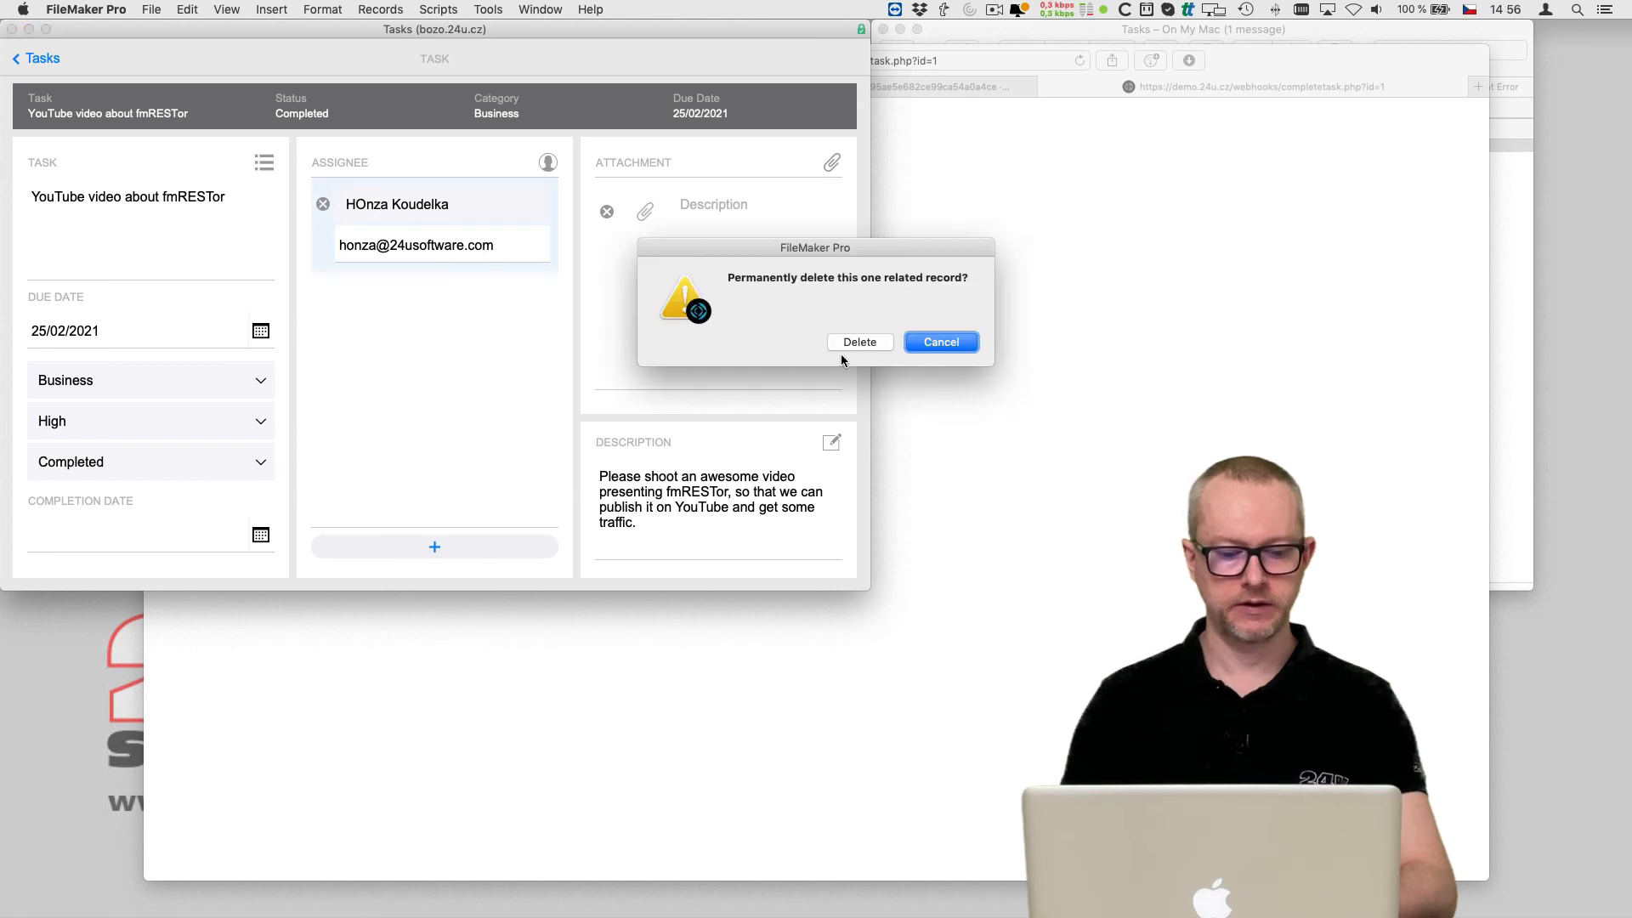
{"action": "left_click", "coordinate": [860, 342]}
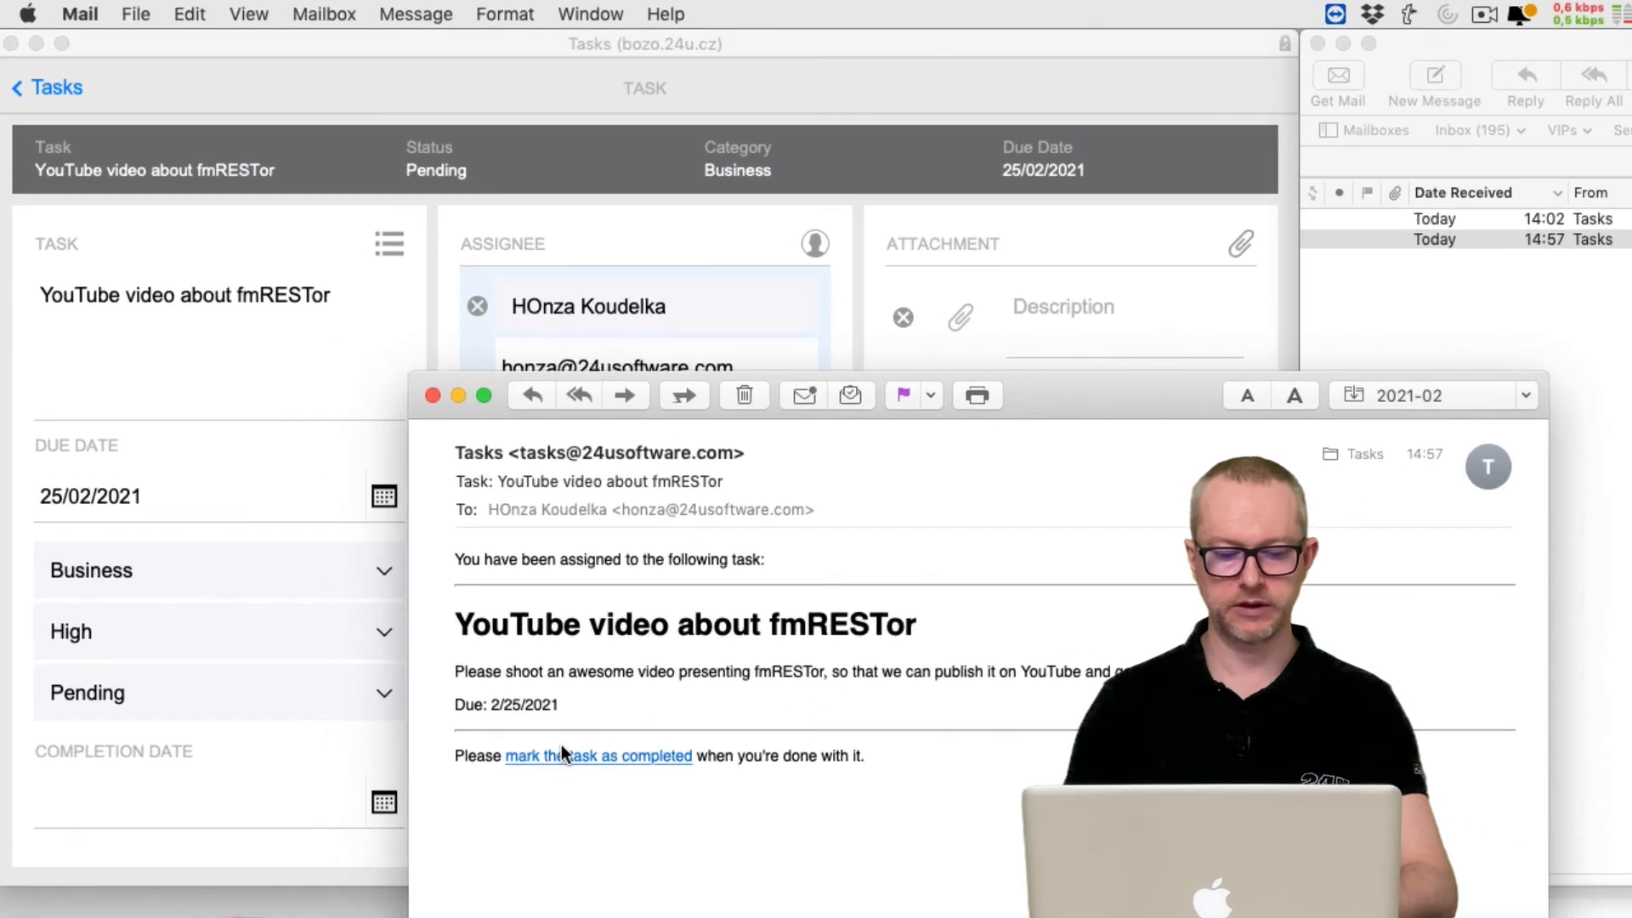
{"action": "mouse_move", "coordinate": [561, 755]}
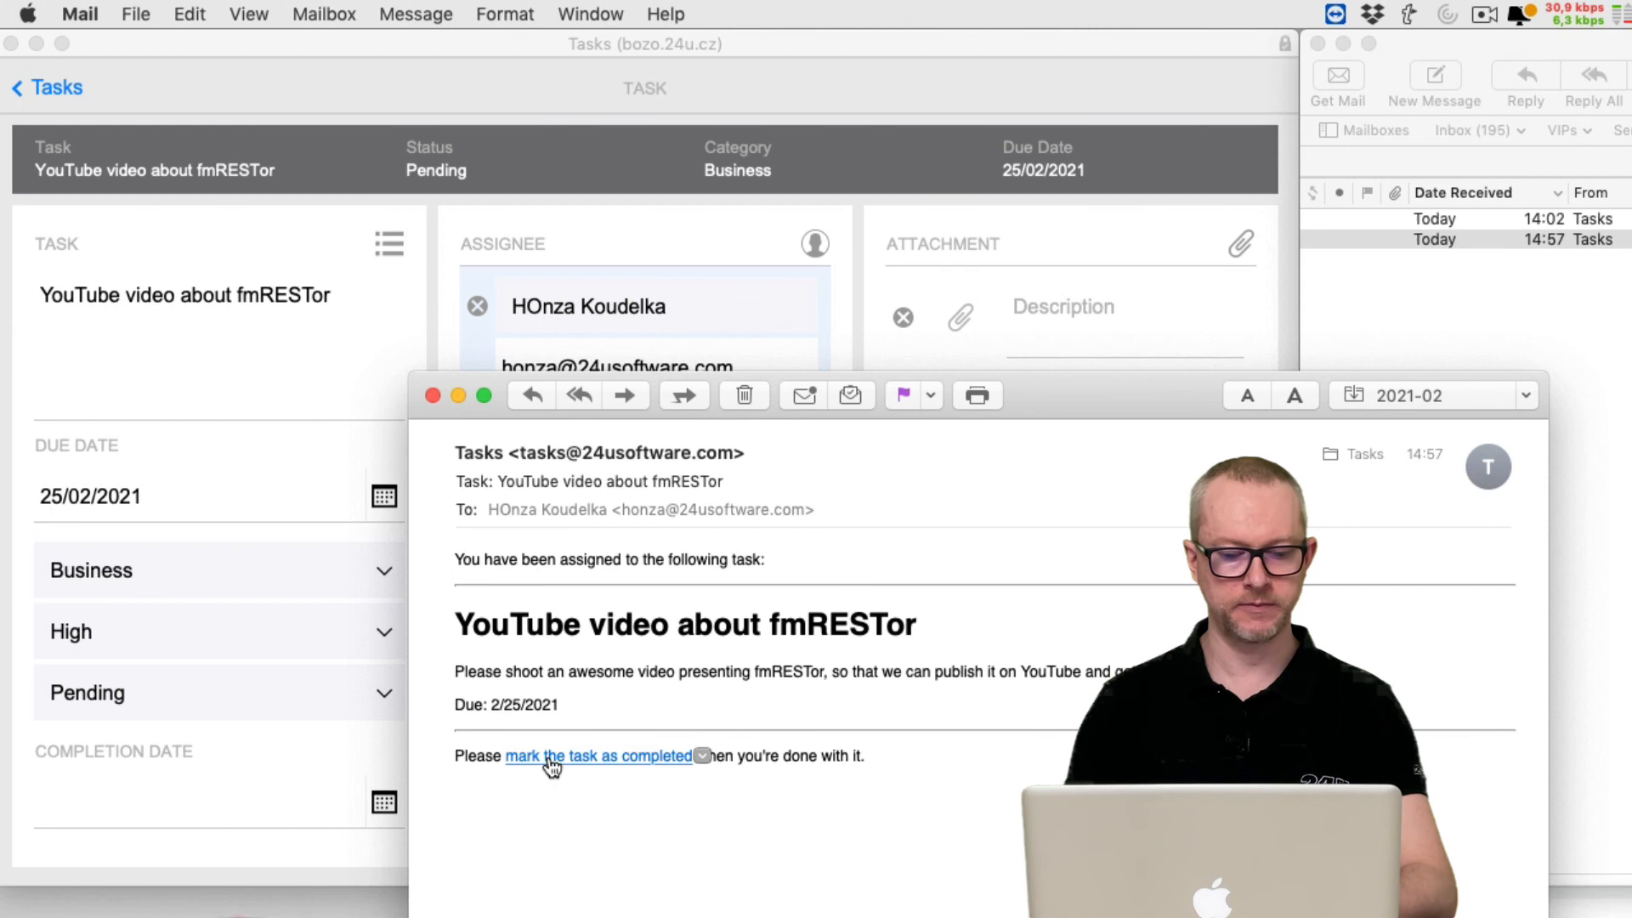
Follow the email's 'mark the task as completed' link into Safari
{"action": "left_click", "coordinate": [599, 756]}
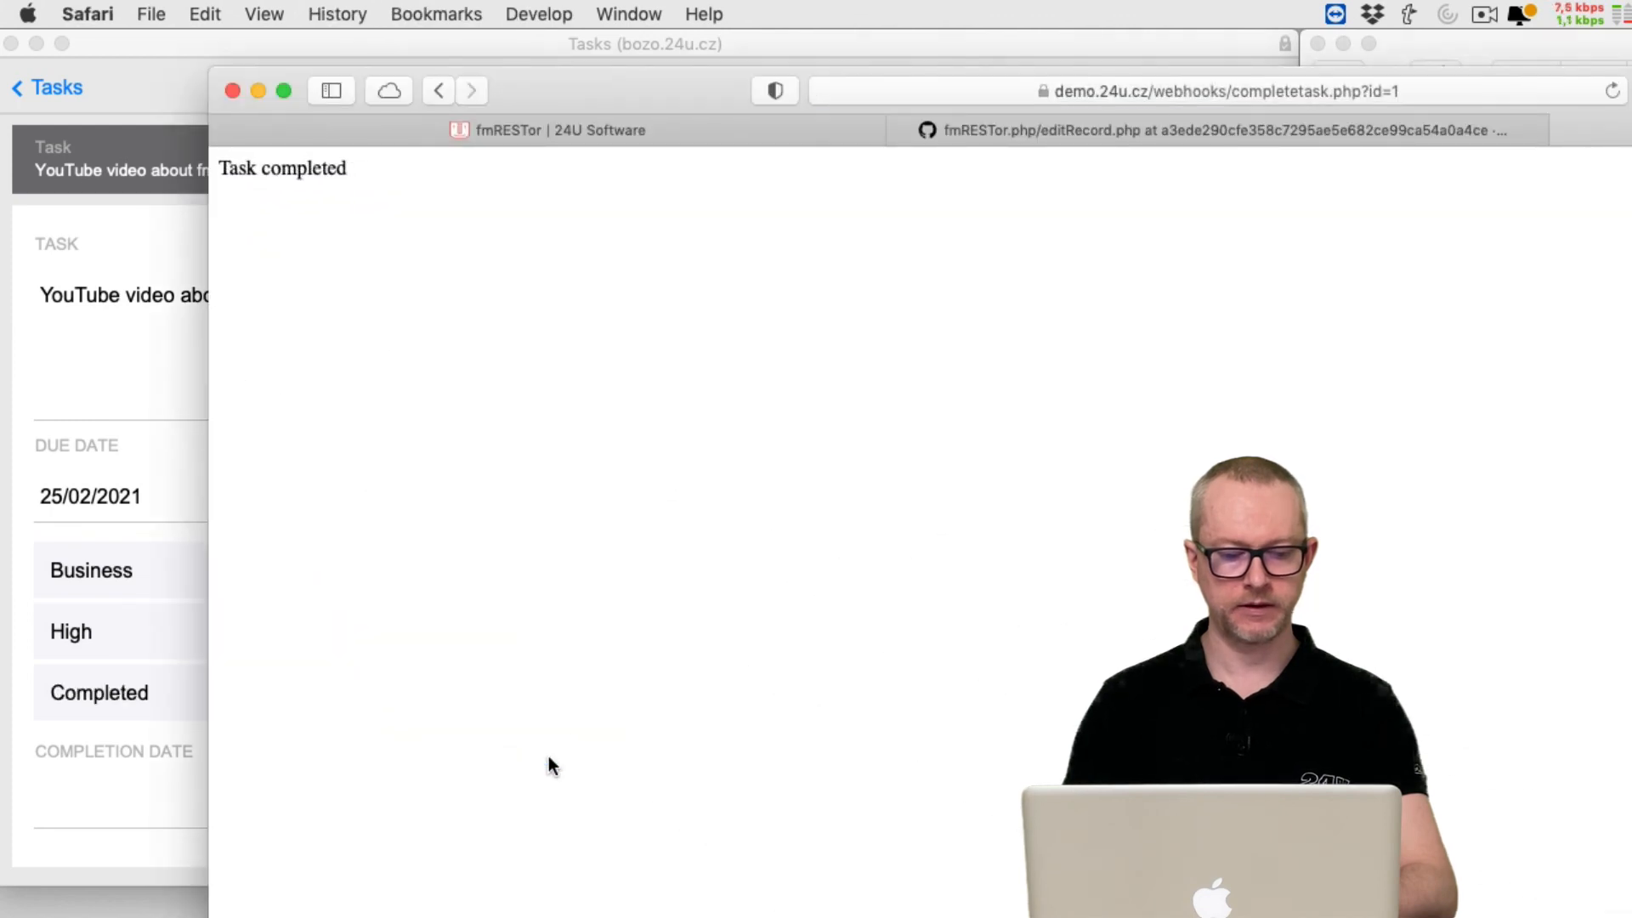